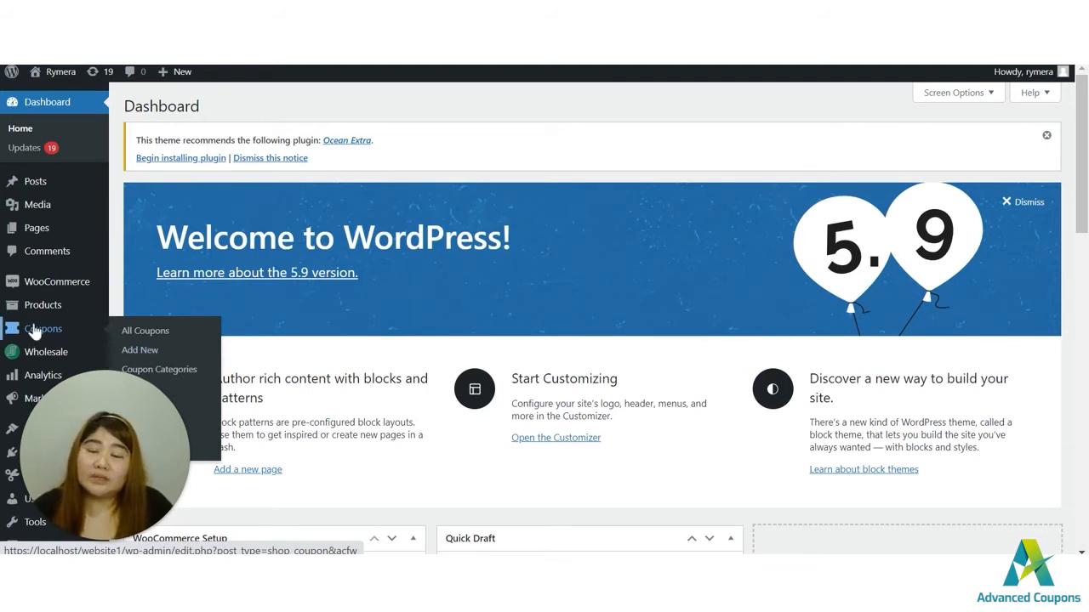
mouse_move(139, 350)
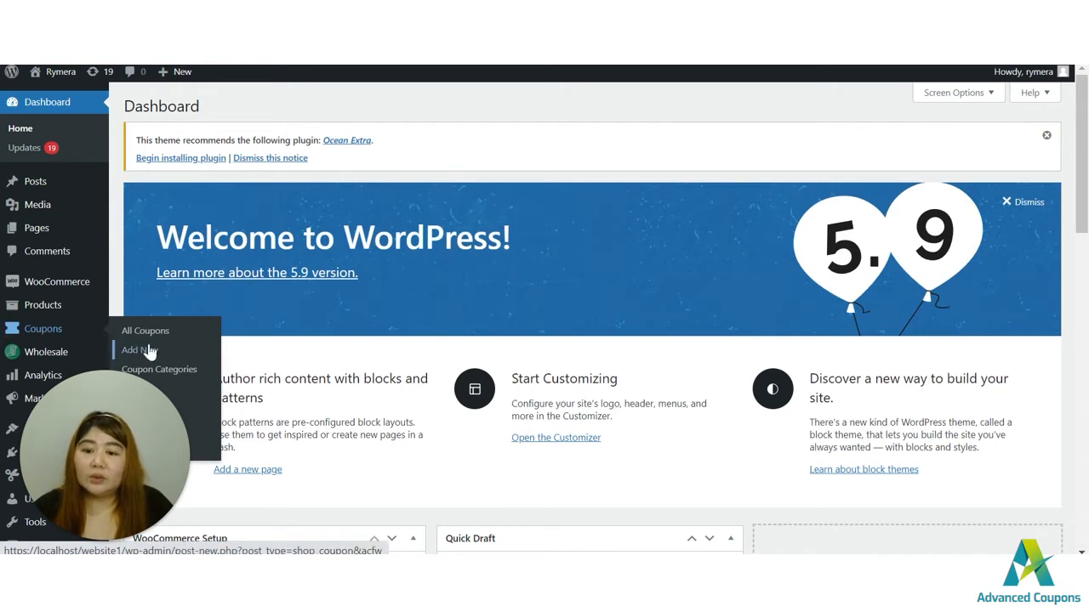
- Start a new coupon from Coupons > Add New and enter the code 'test'
click(139, 349)
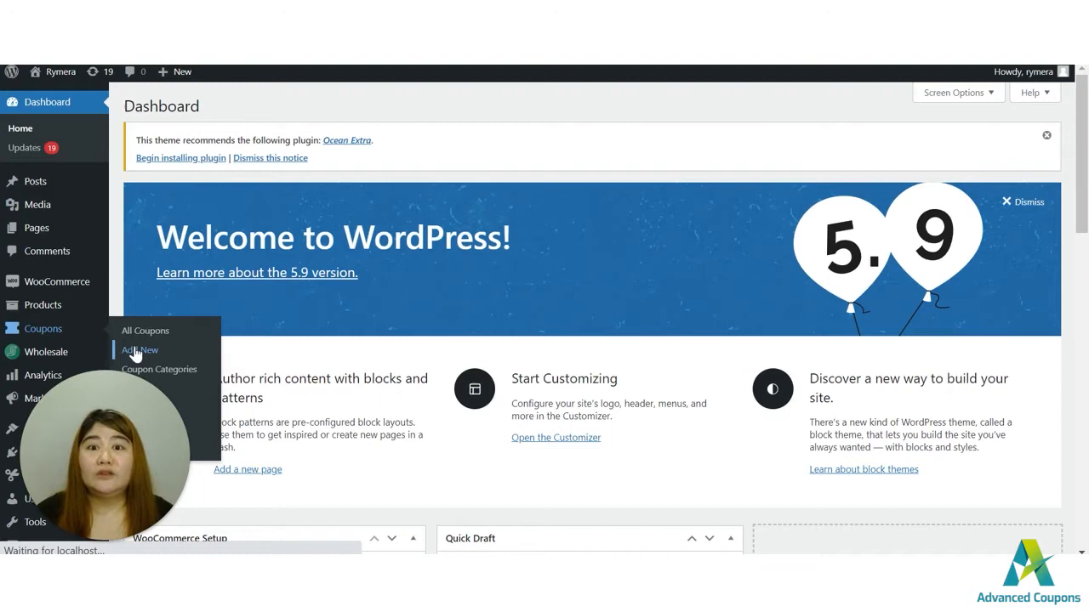
click(139, 350)
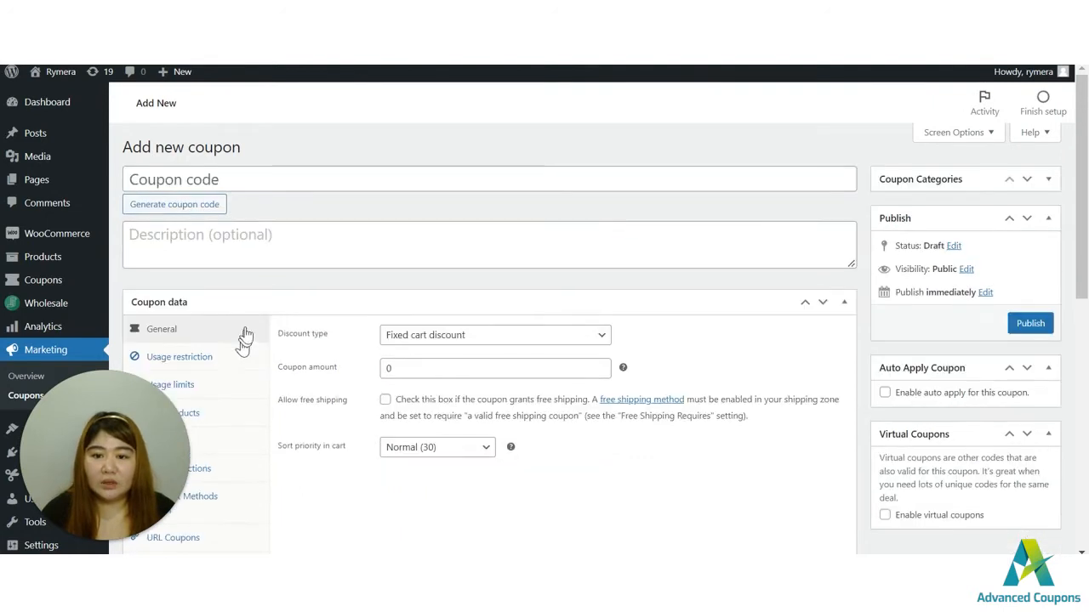
text(test)
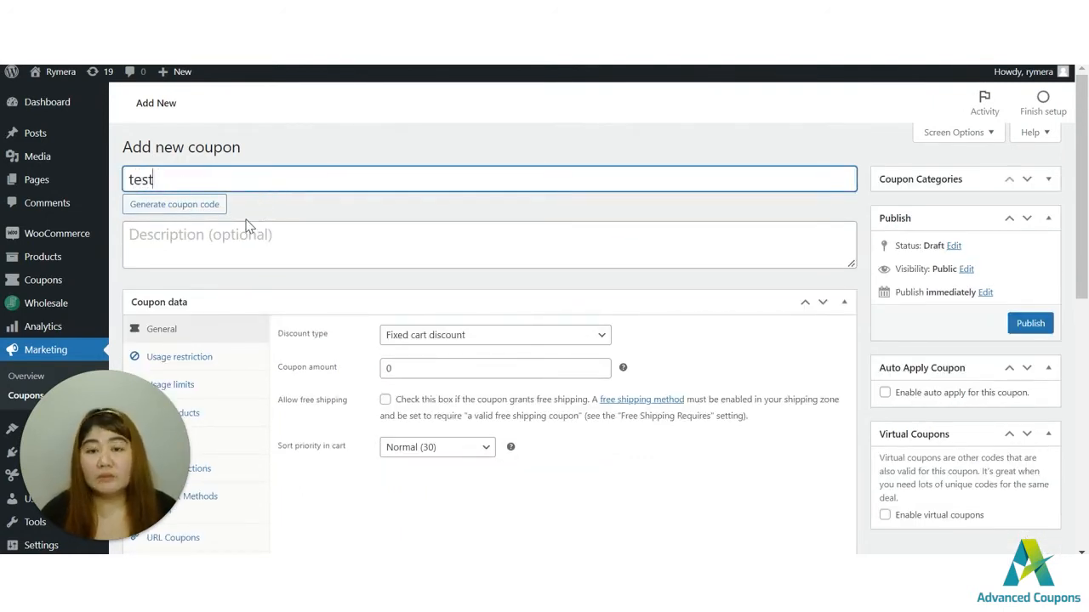
scroll(down, 3)
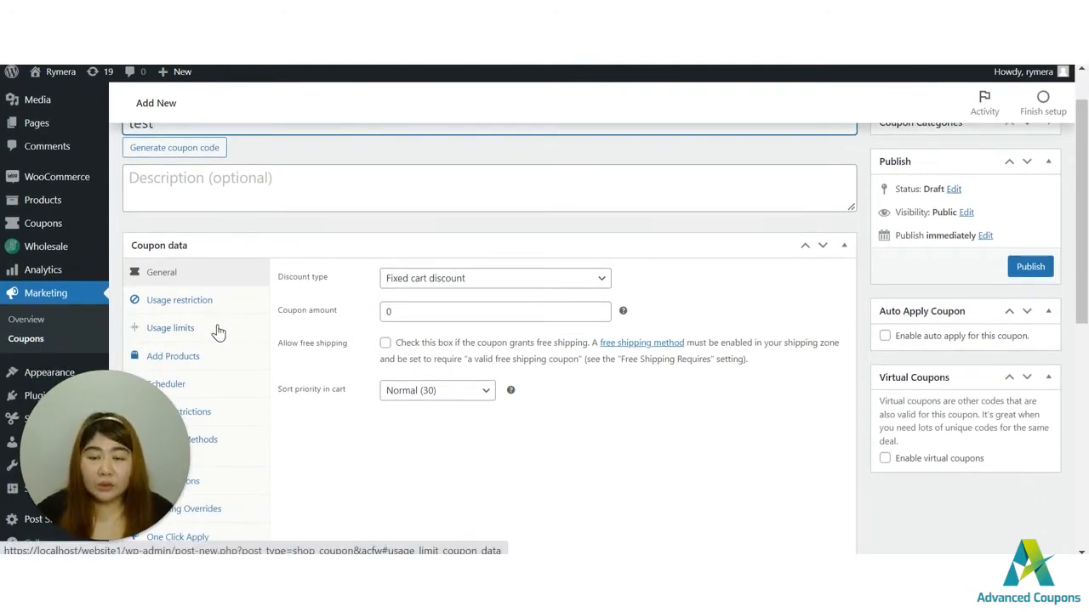
- Set the coupon's General discount type to Buy X Get X Deal (BOGO)
click(161, 272)
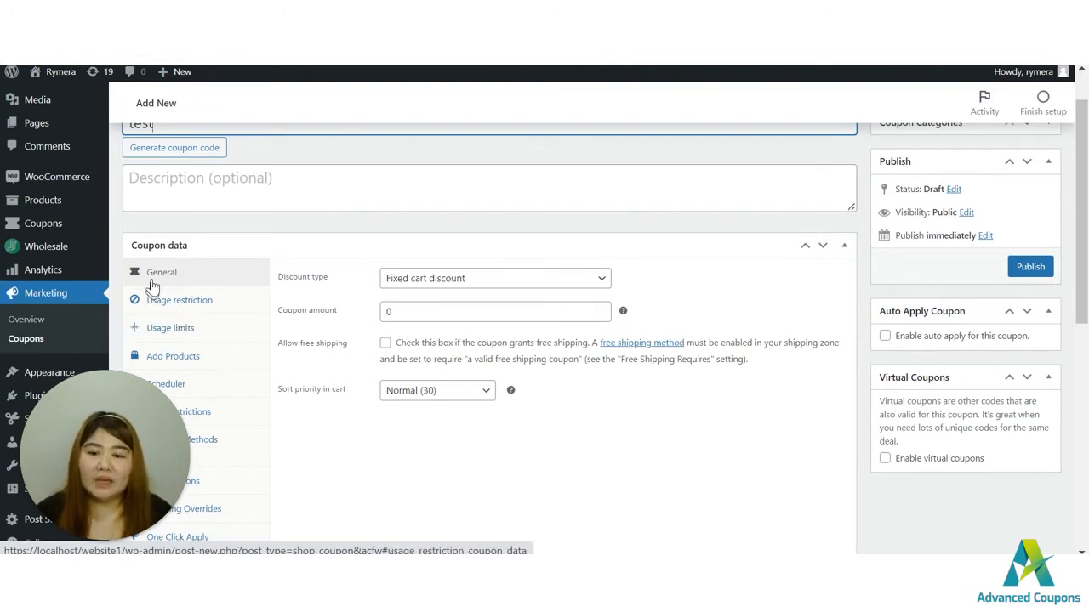
mouse_move(417, 281)
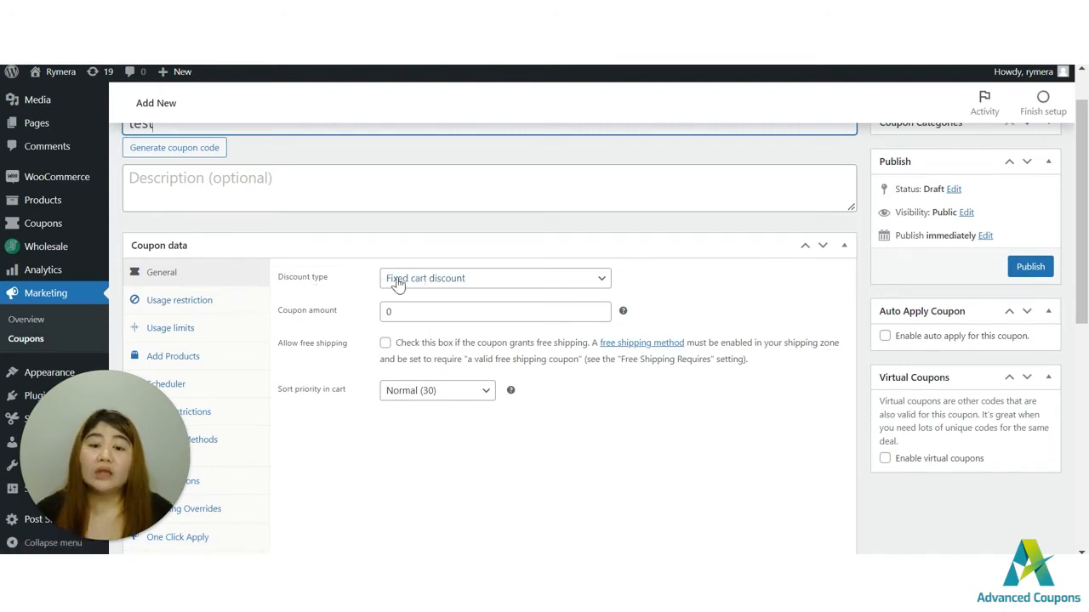
click(493, 279)
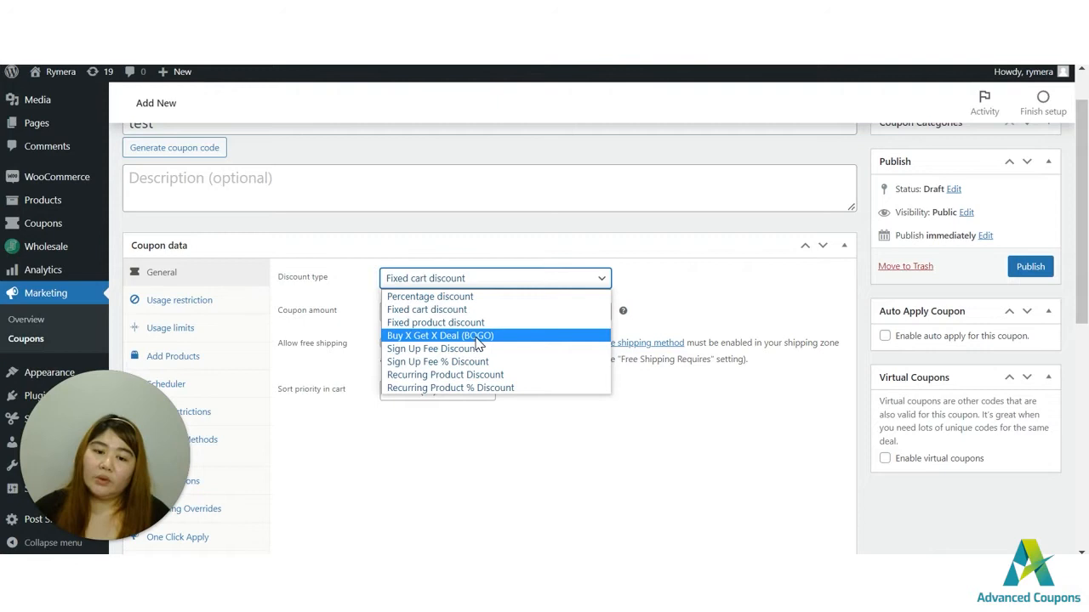
click(427, 309)
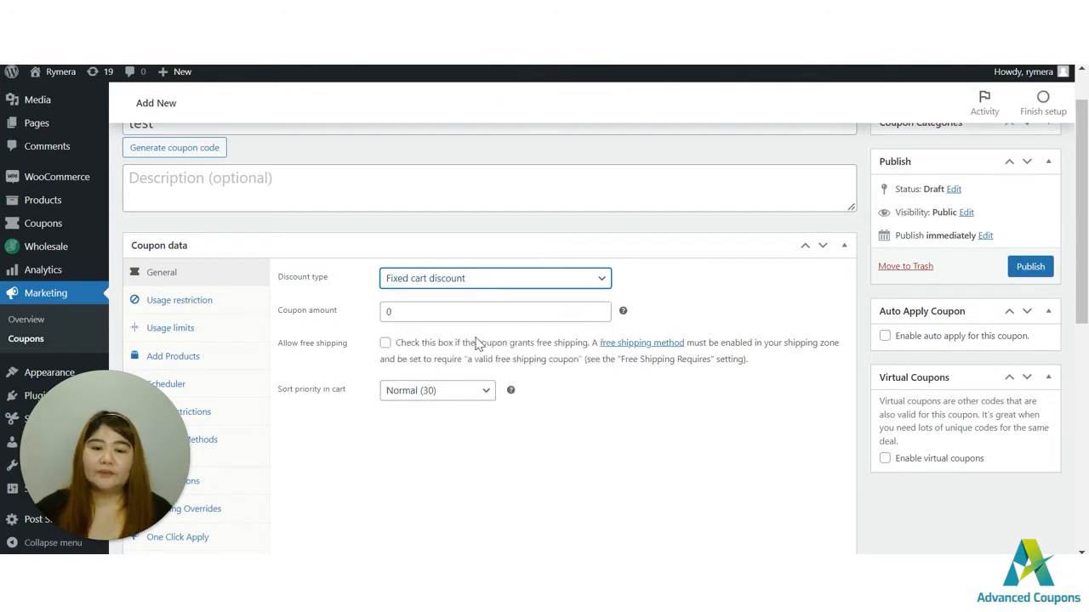
click(495, 278)
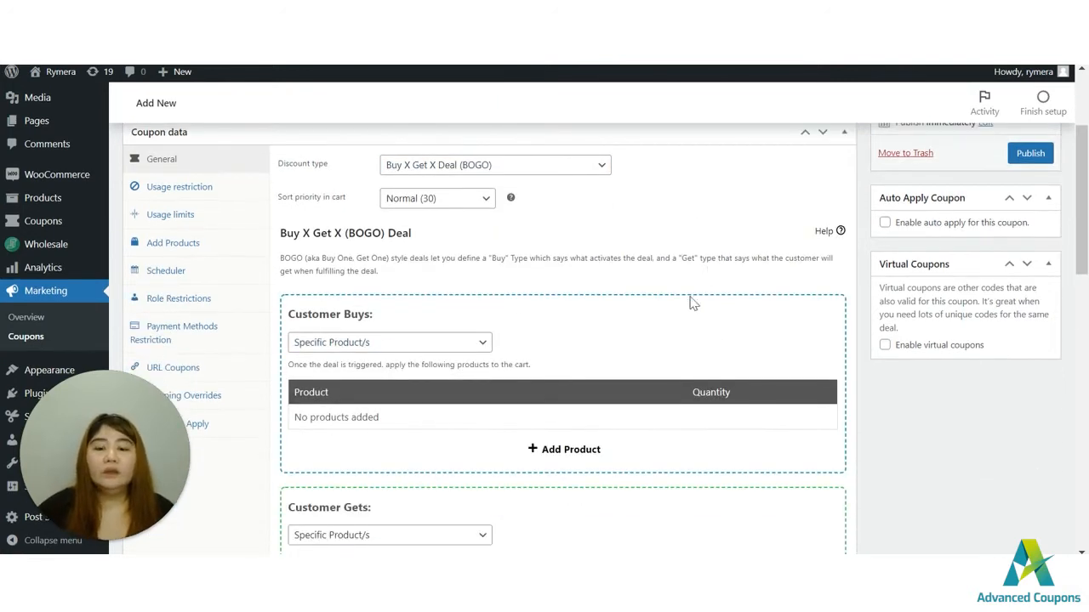
- Scroll to the Customer Buys box and show its trigger type options
scroll(down, 3)
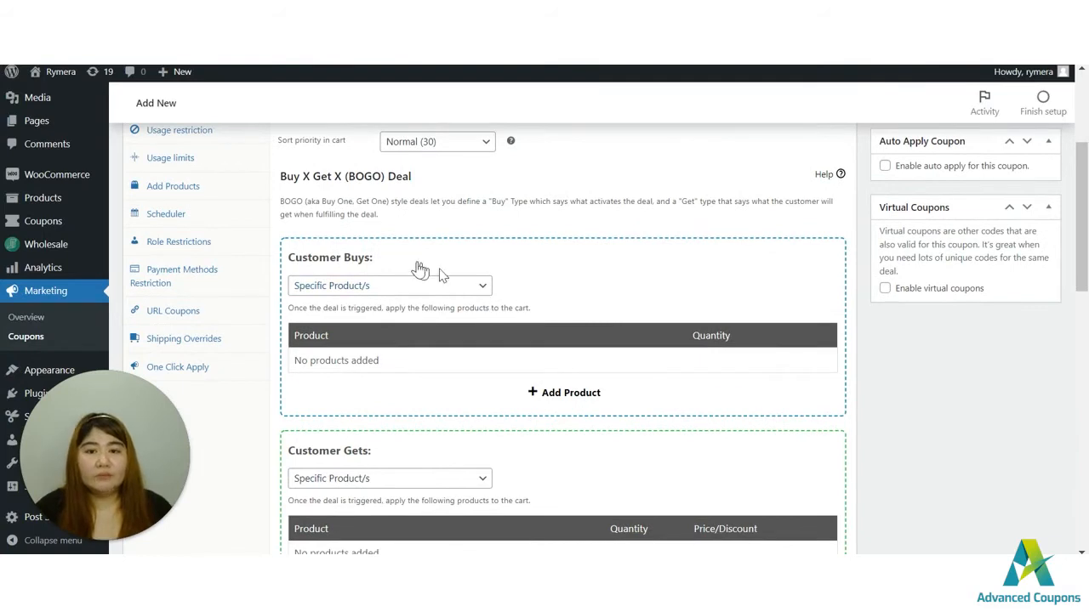
mouse_move(464, 298)
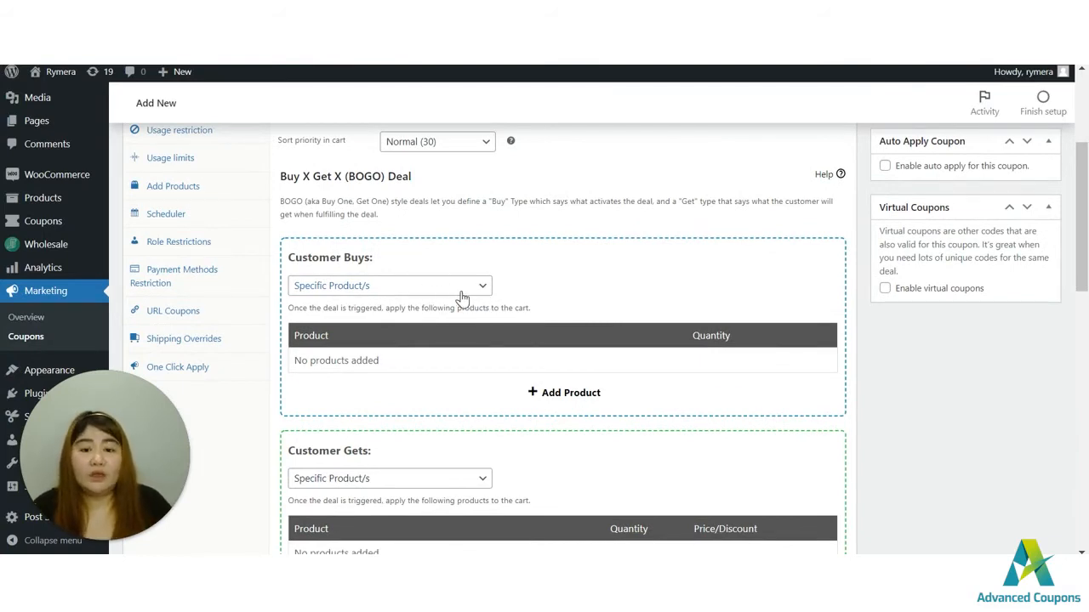
click(389, 285)
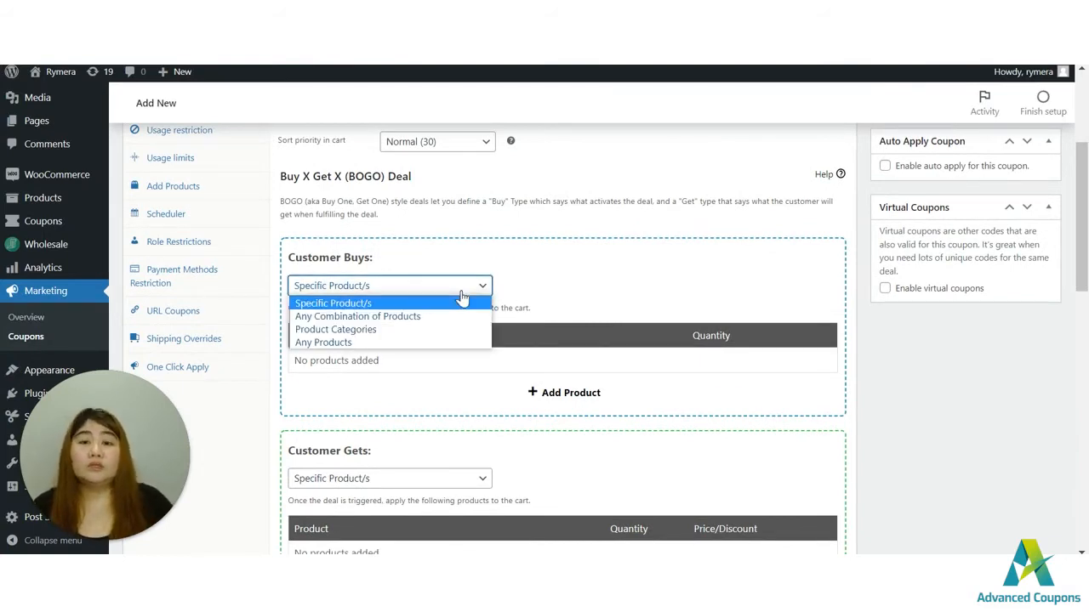
mouse_move(389, 257)
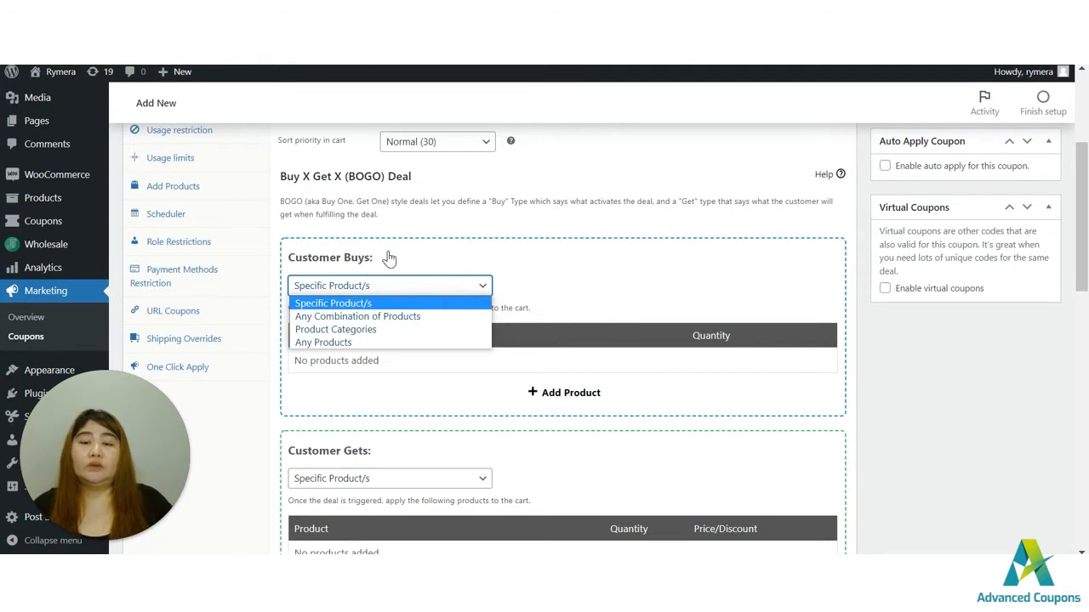
mouse_move(396, 281)
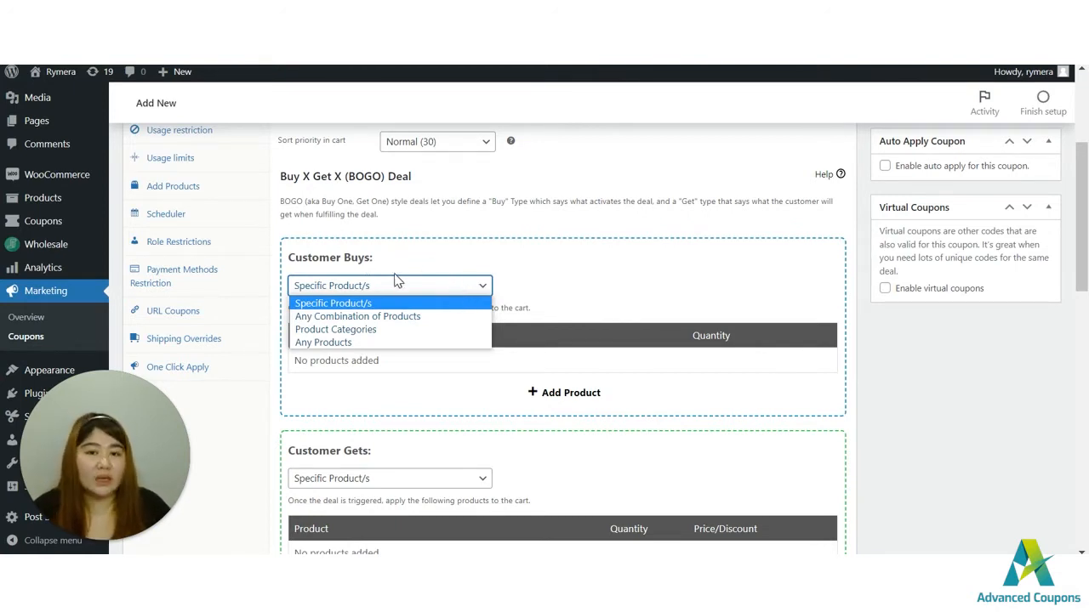
mouse_move(332, 307)
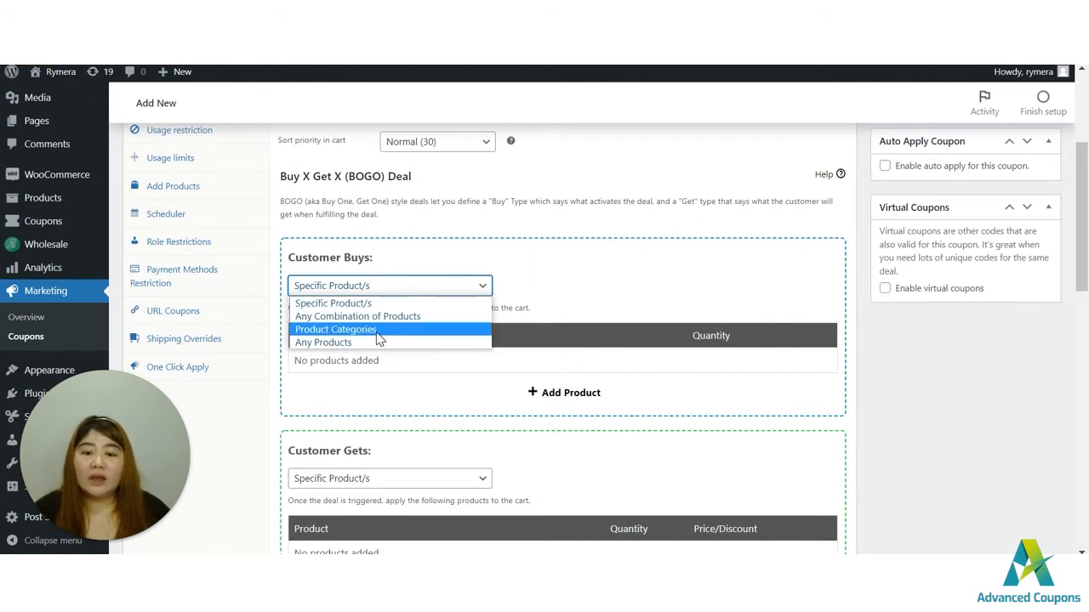
- Set Customer Buys to Product Categories and add a category row with quantity 1
click(335, 329)
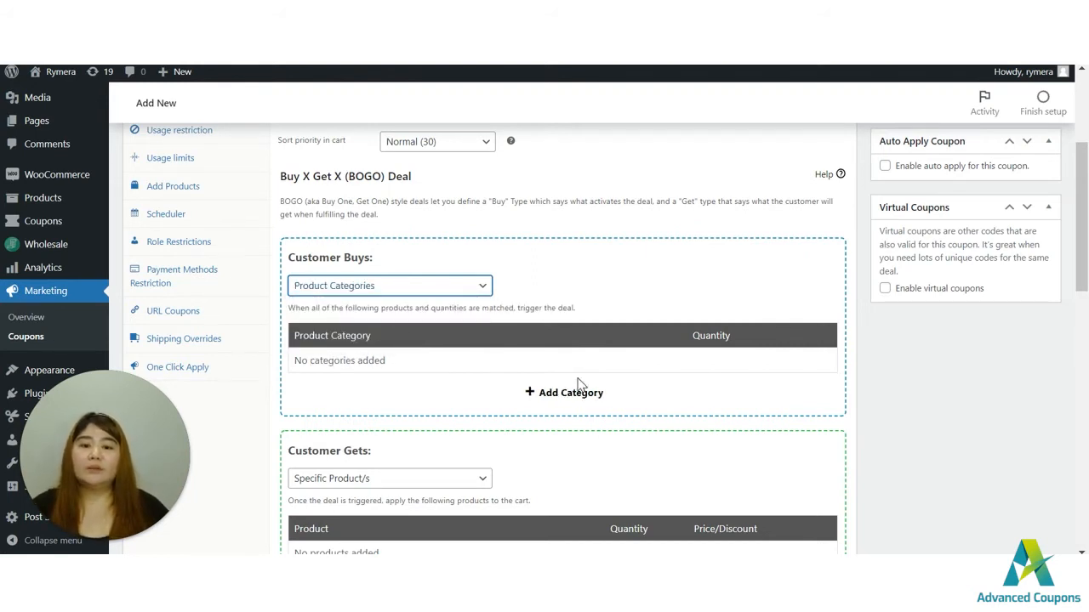
click(563, 392)
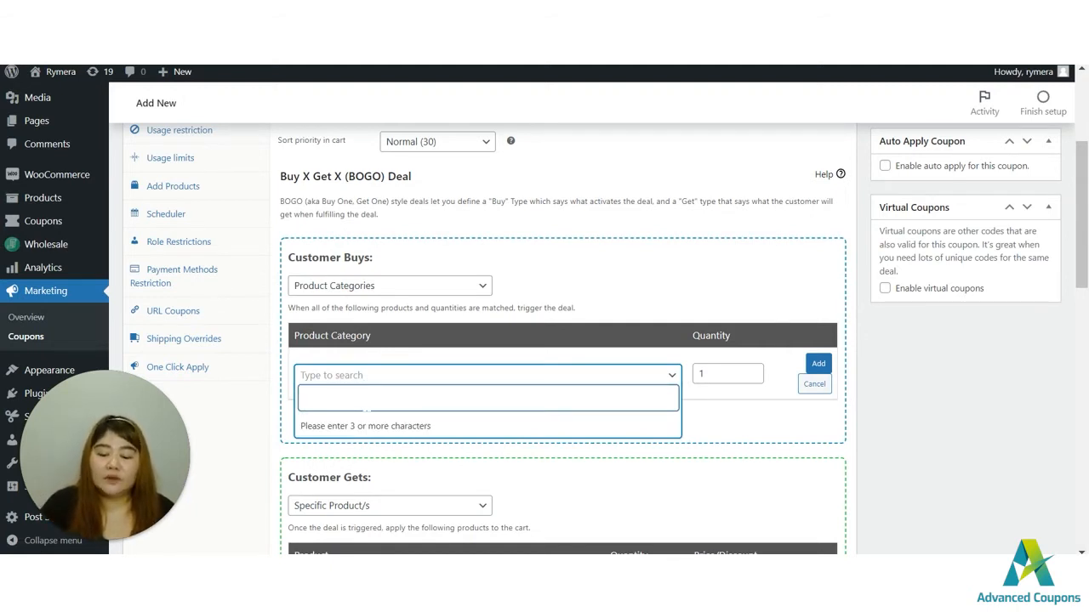
mouse_move(629, 305)
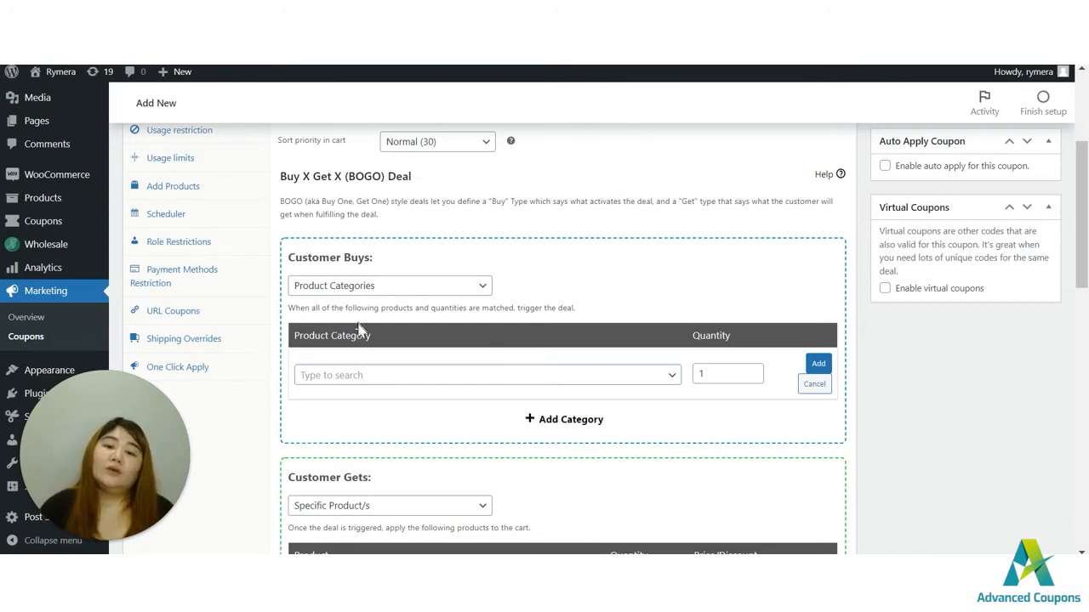
mouse_move(313, 388)
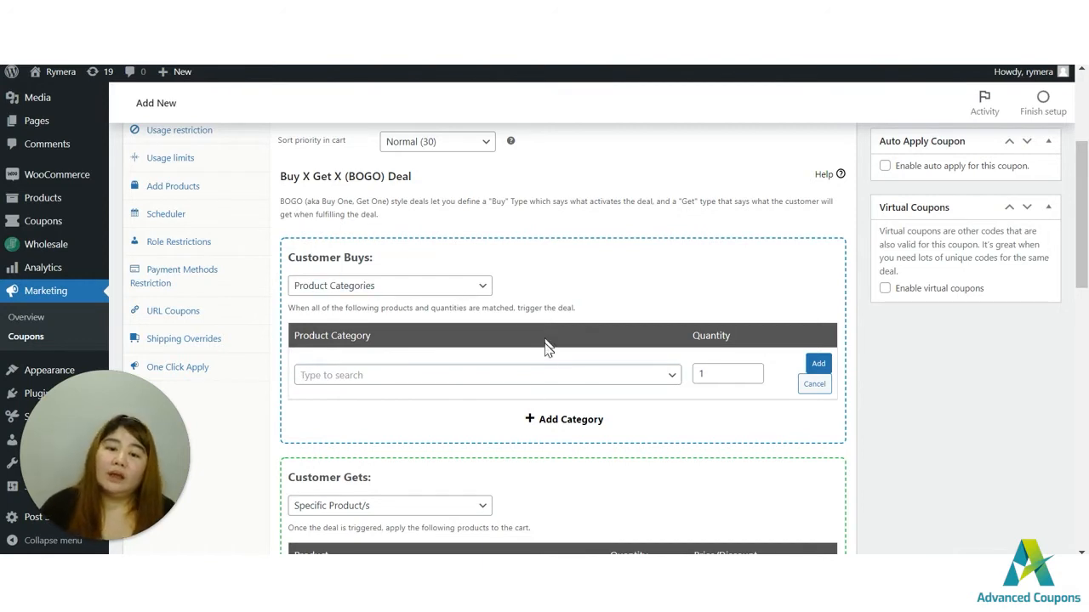
mouse_move(425, 384)
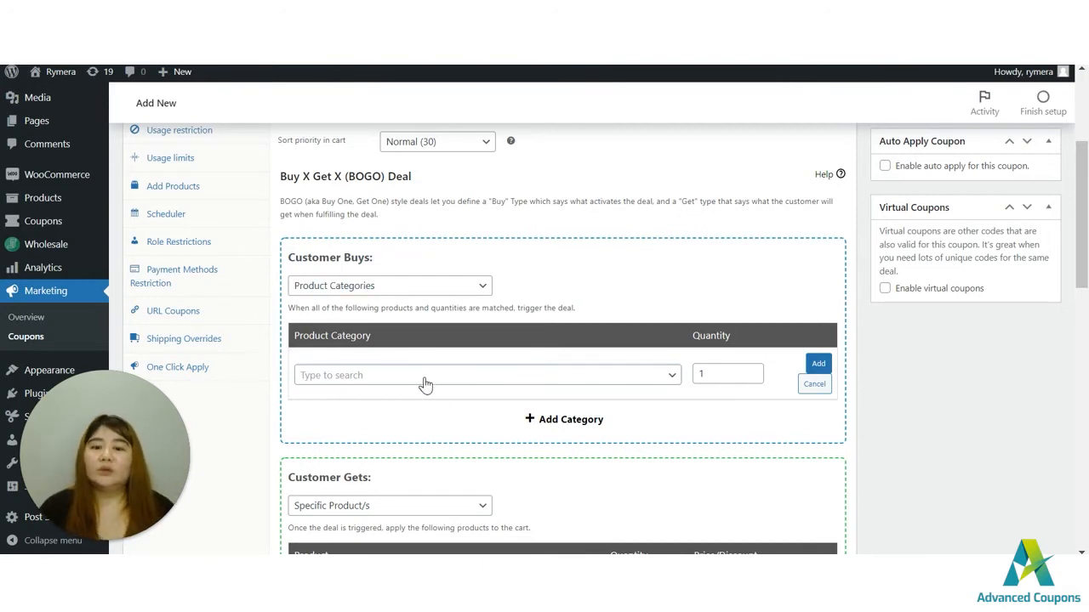
mouse_move(527, 358)
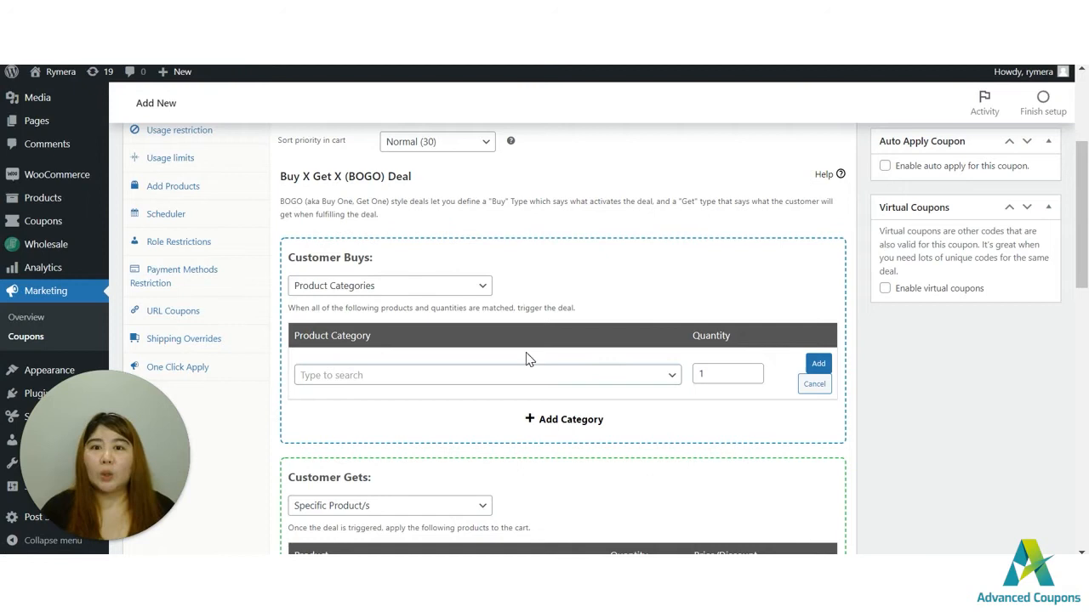
mouse_move(325, 352)
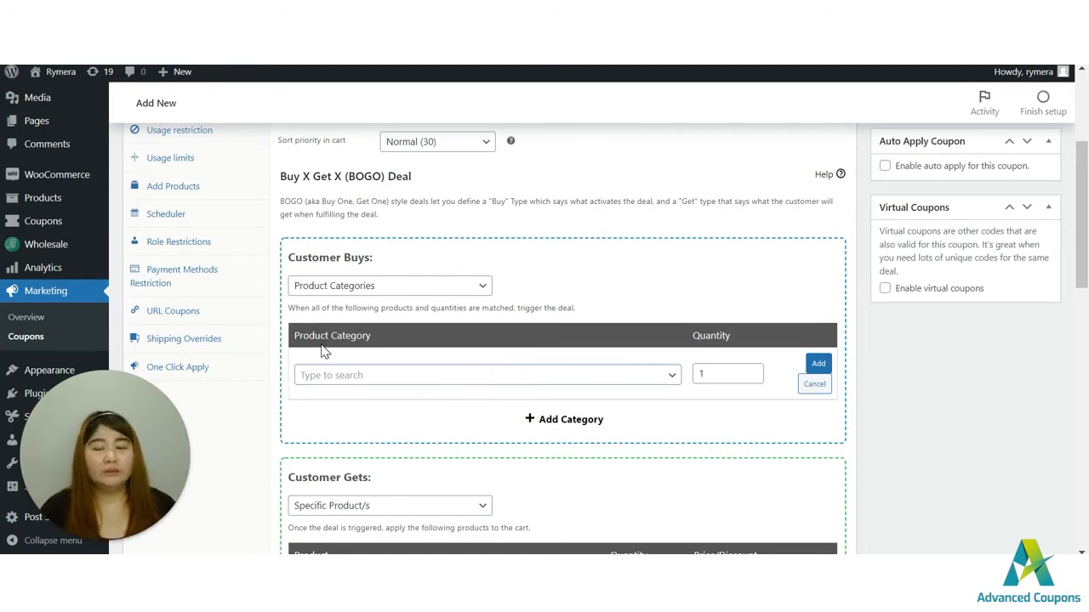
mouse_move(373, 381)
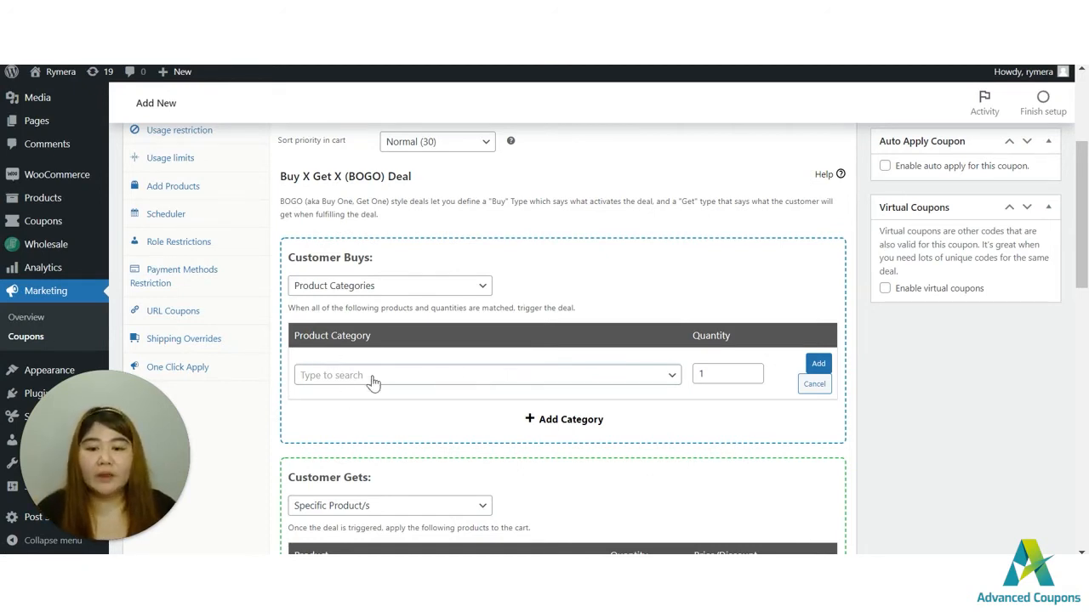
mouse_move(390, 285)
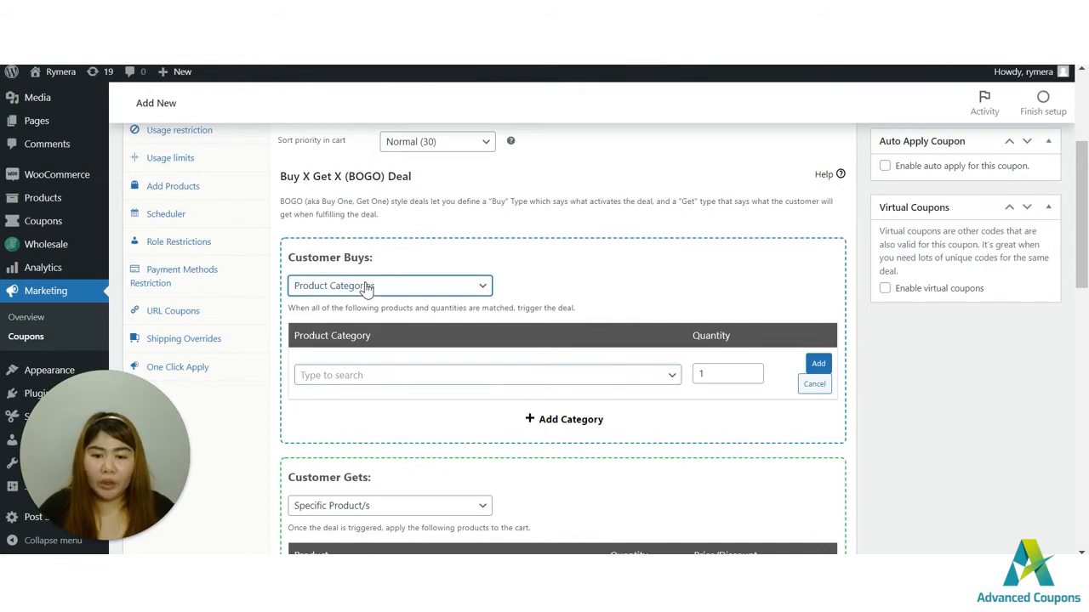
- Trigger on any 3 products and reward any one product at 50% off
click(389, 285)
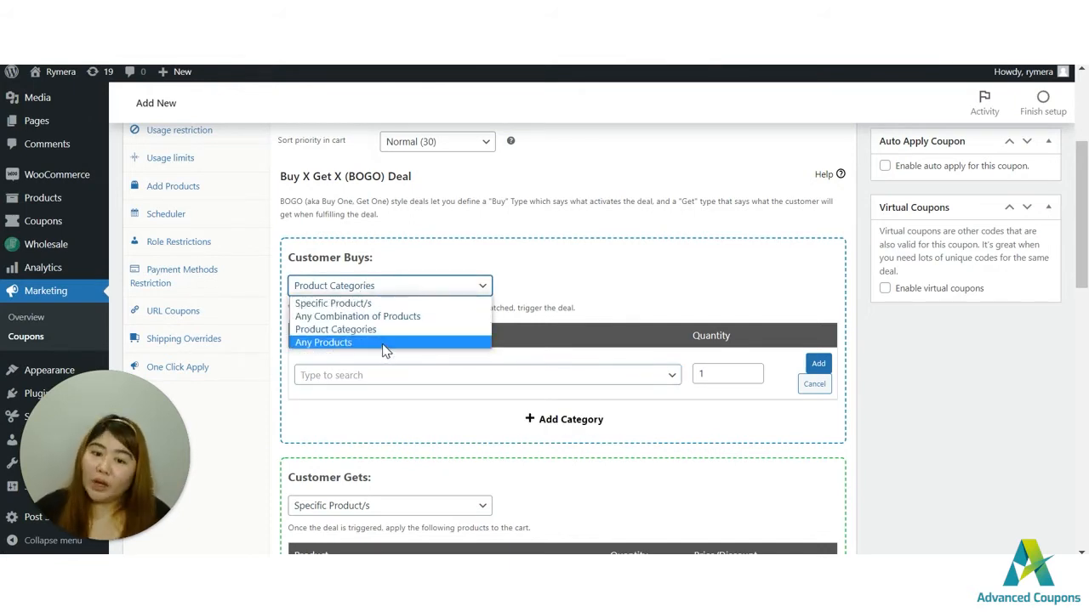
click(323, 342)
text(3)
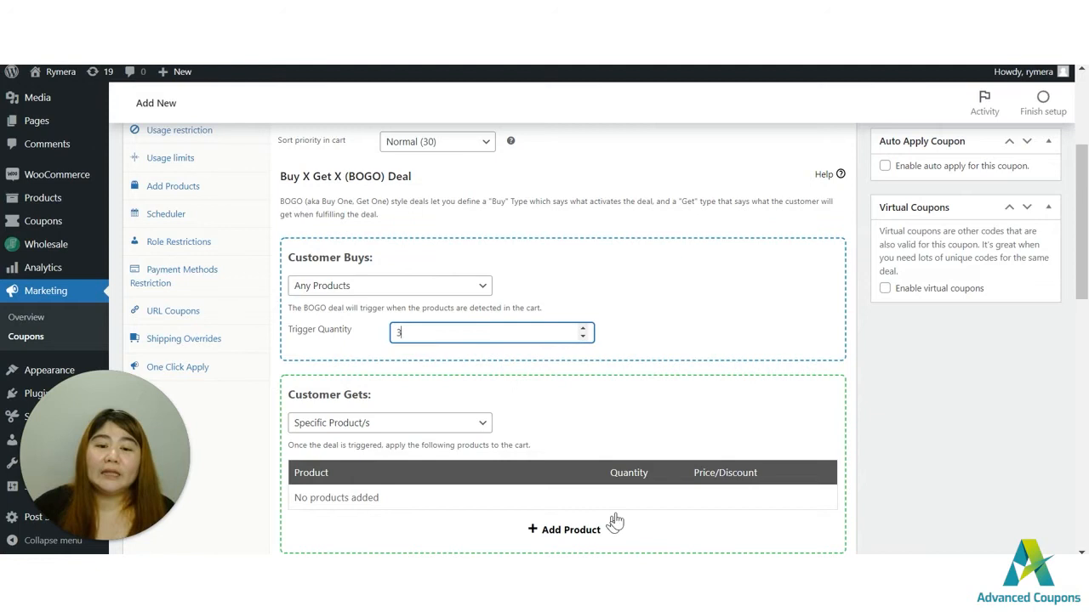
mouse_move(689, 331)
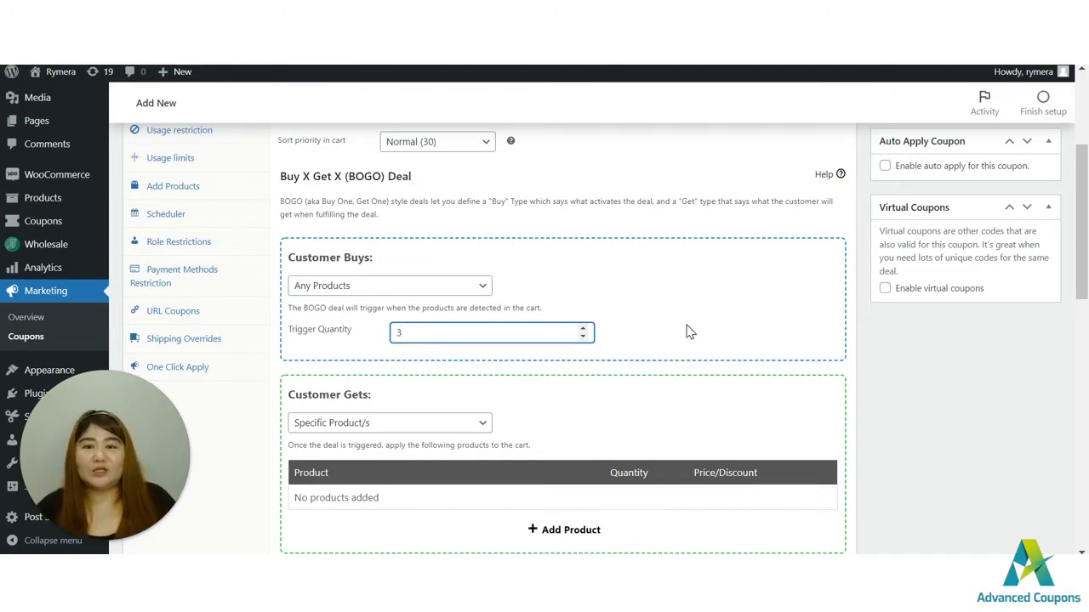
click(492, 331)
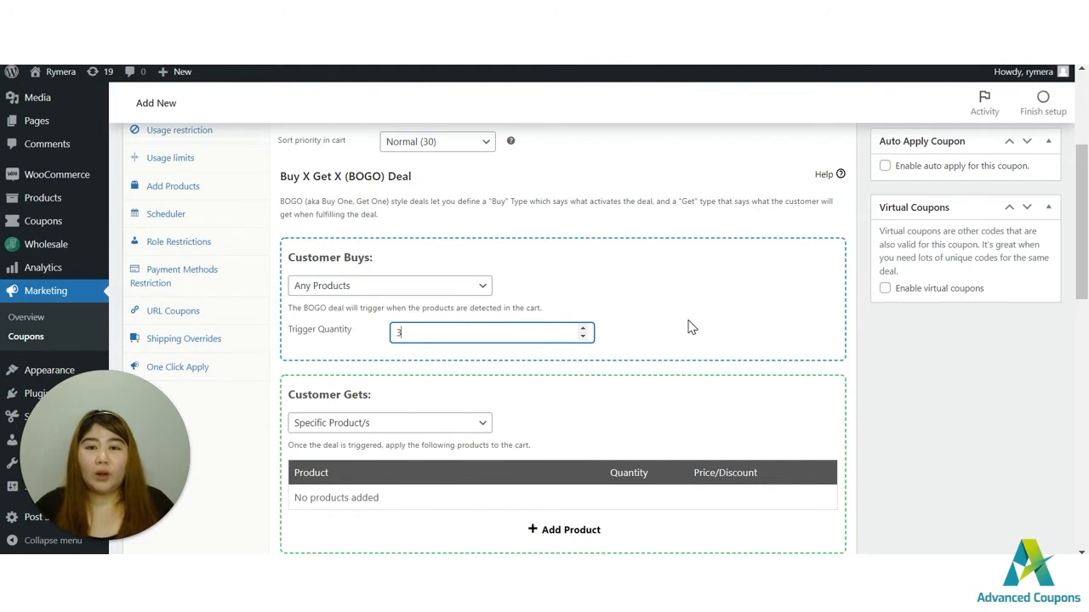
scroll(down, 3)
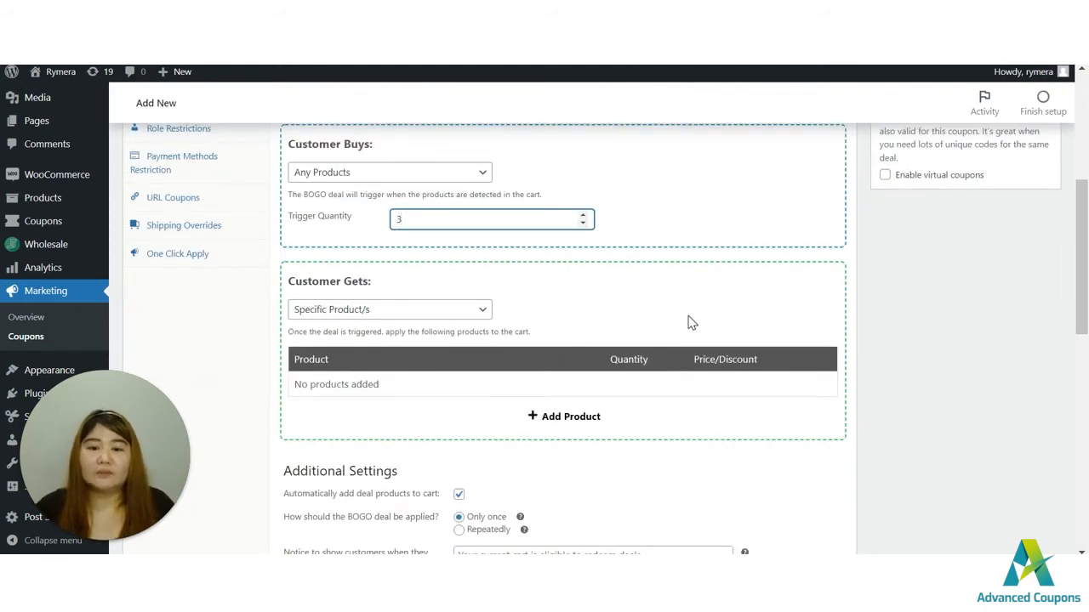
click(492, 219)
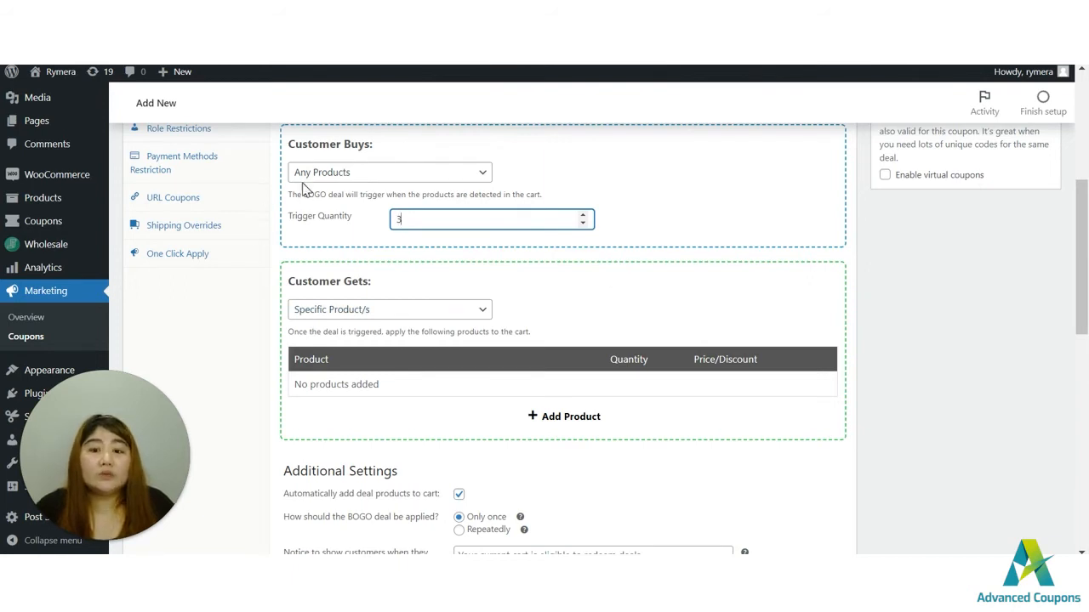
click(388, 309)
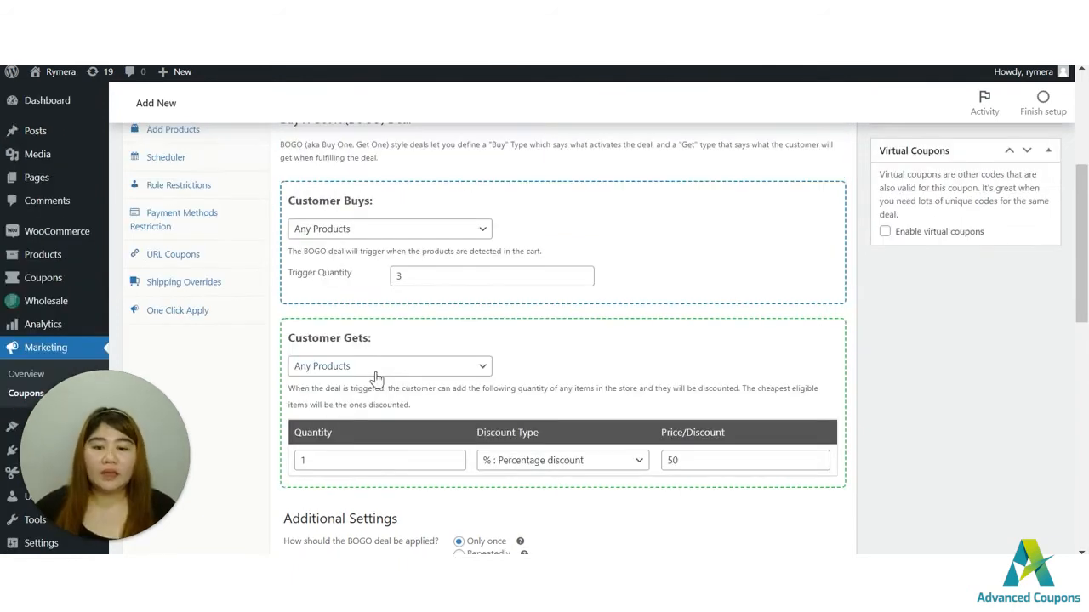
mouse_move(349, 361)
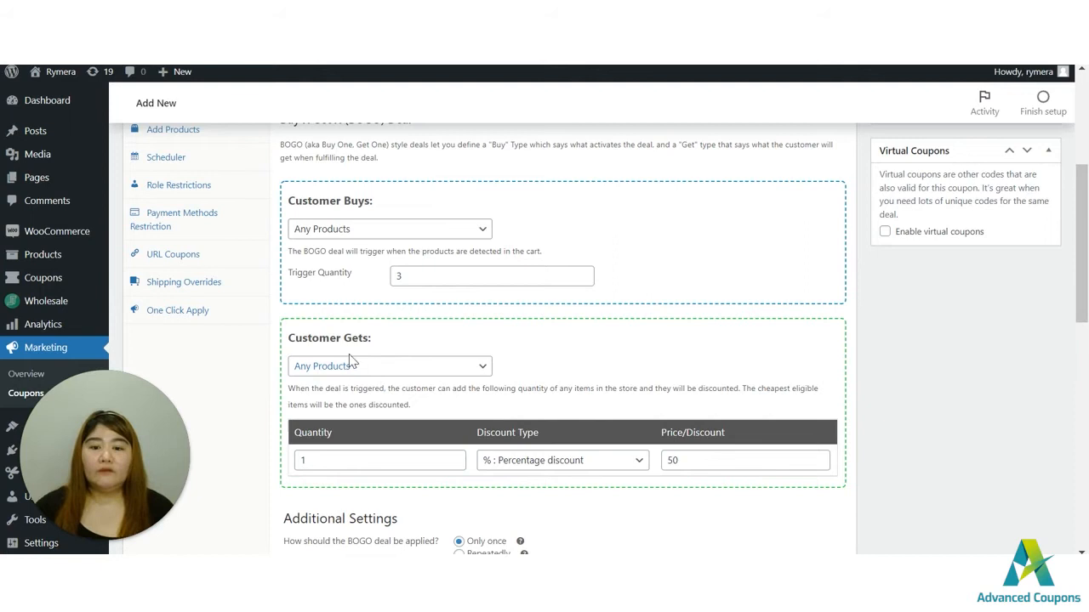
mouse_move(387, 378)
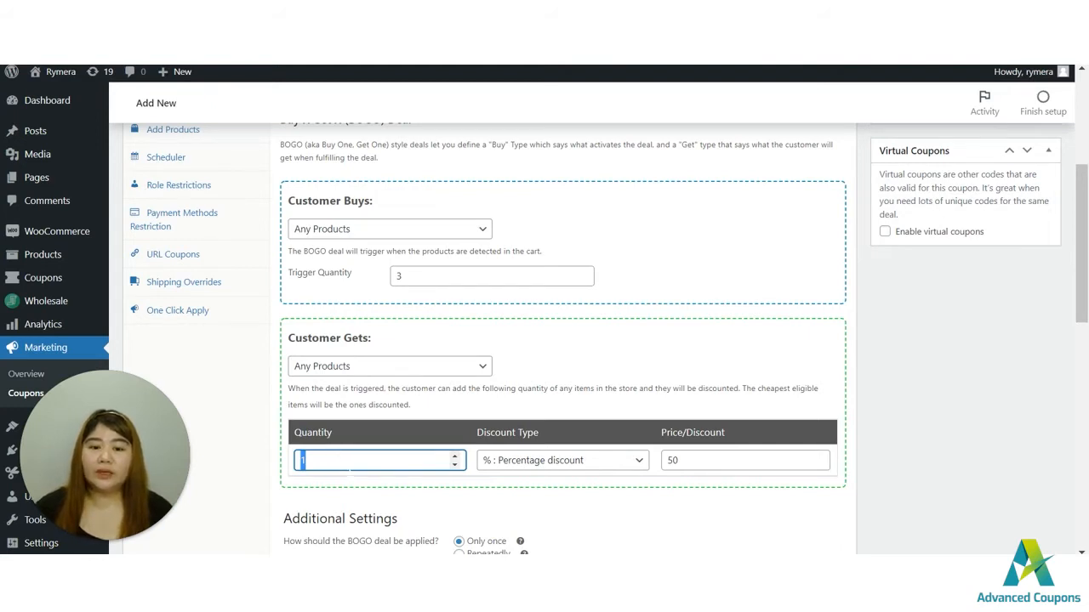
mouse_move(532, 474)
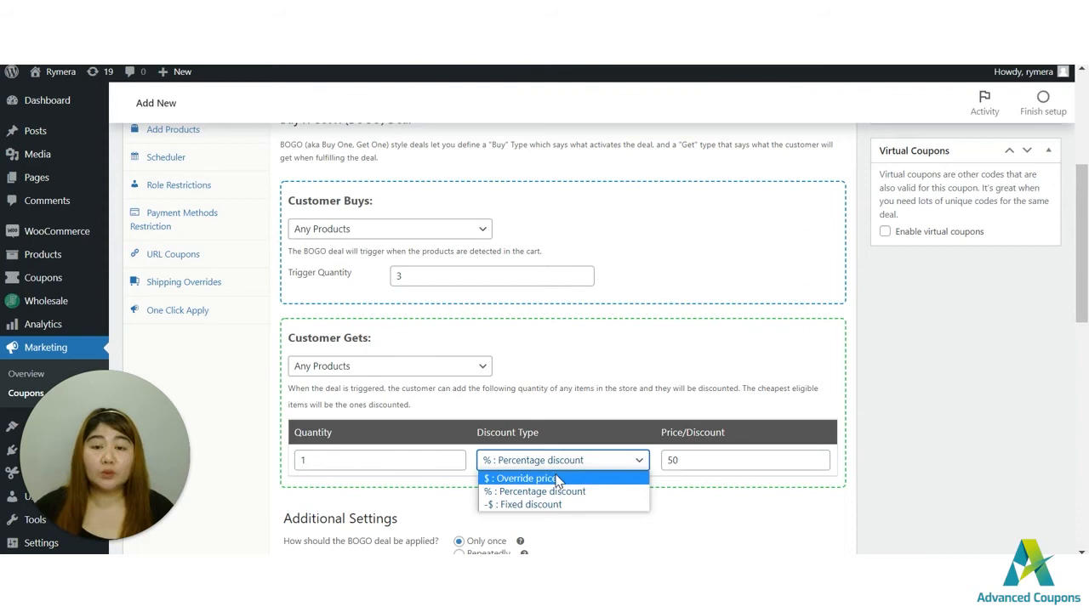
mouse_move(579, 485)
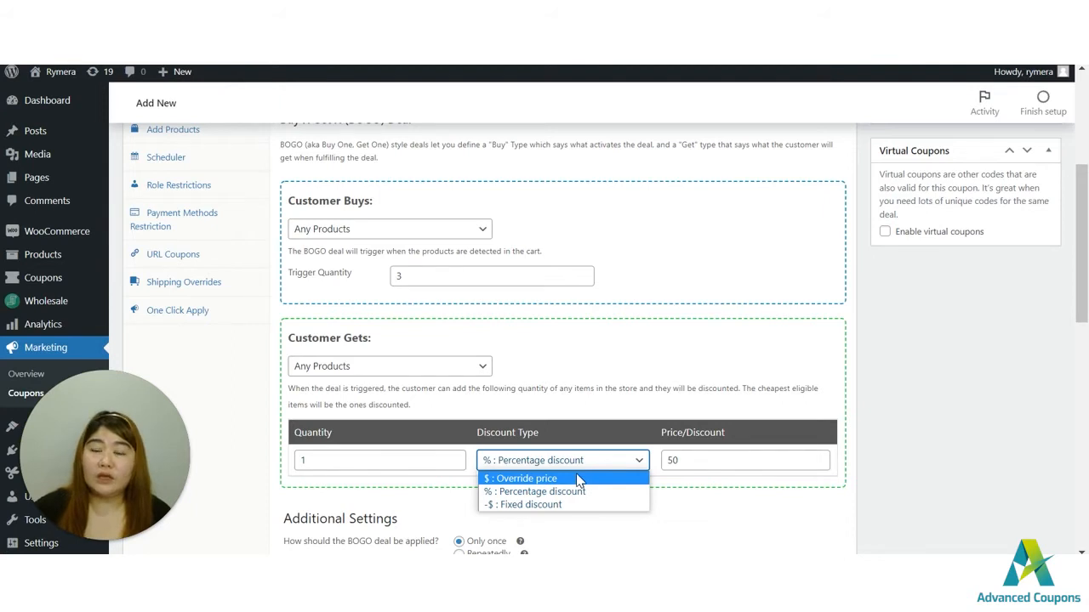
click(524, 478)
text(0)
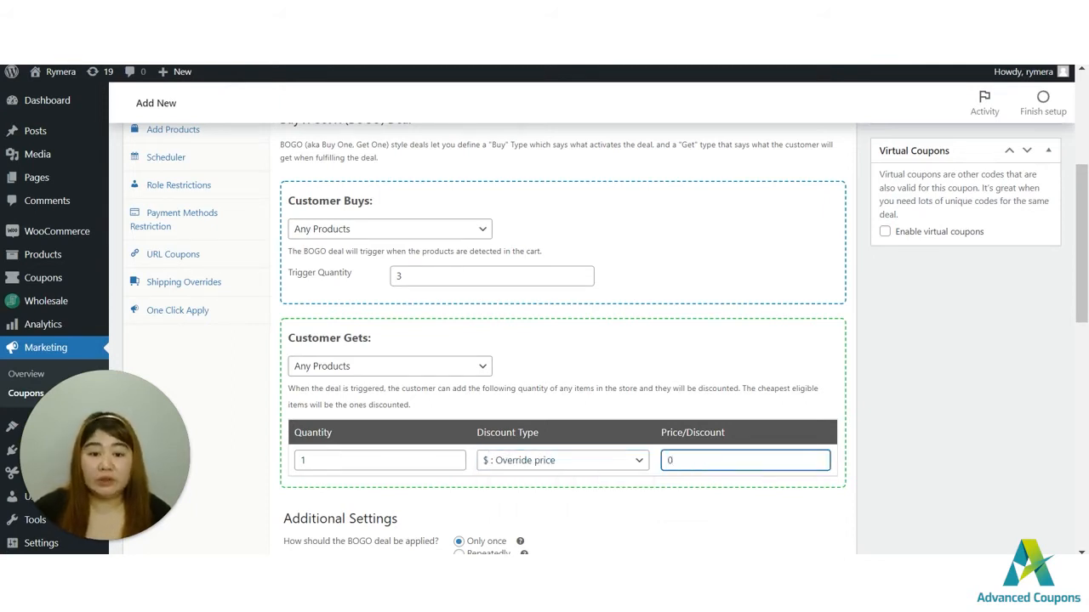
click(562, 460)
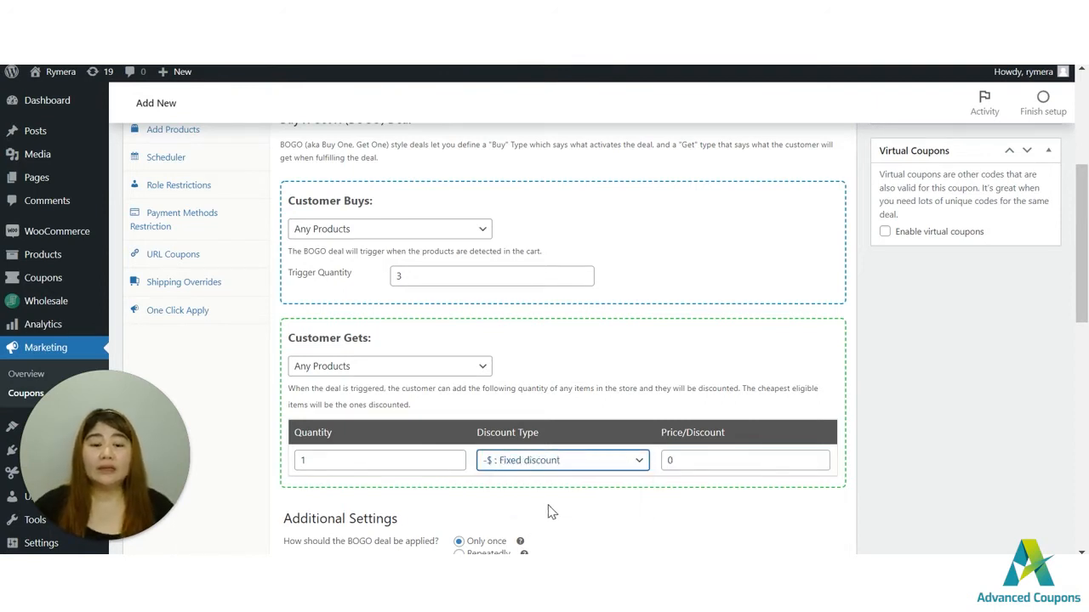
click(744, 460)
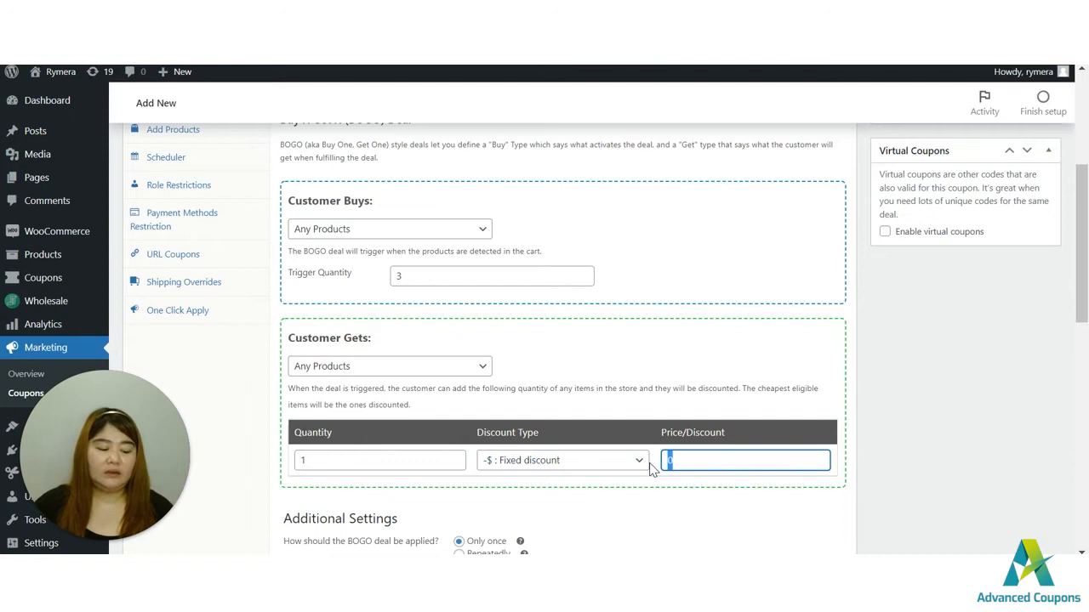
text(5)
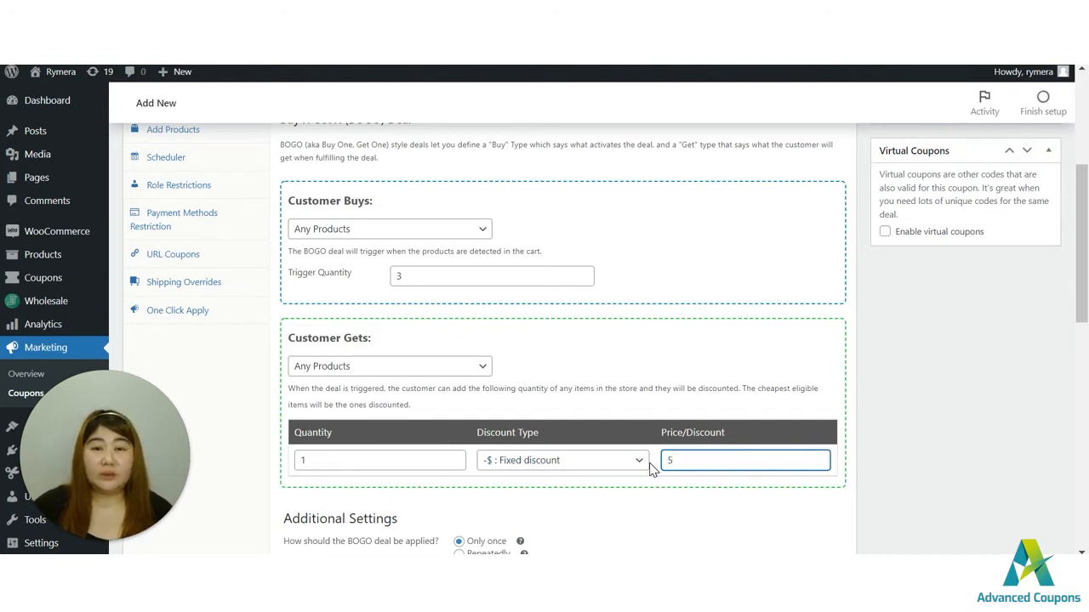
mouse_move(578, 472)
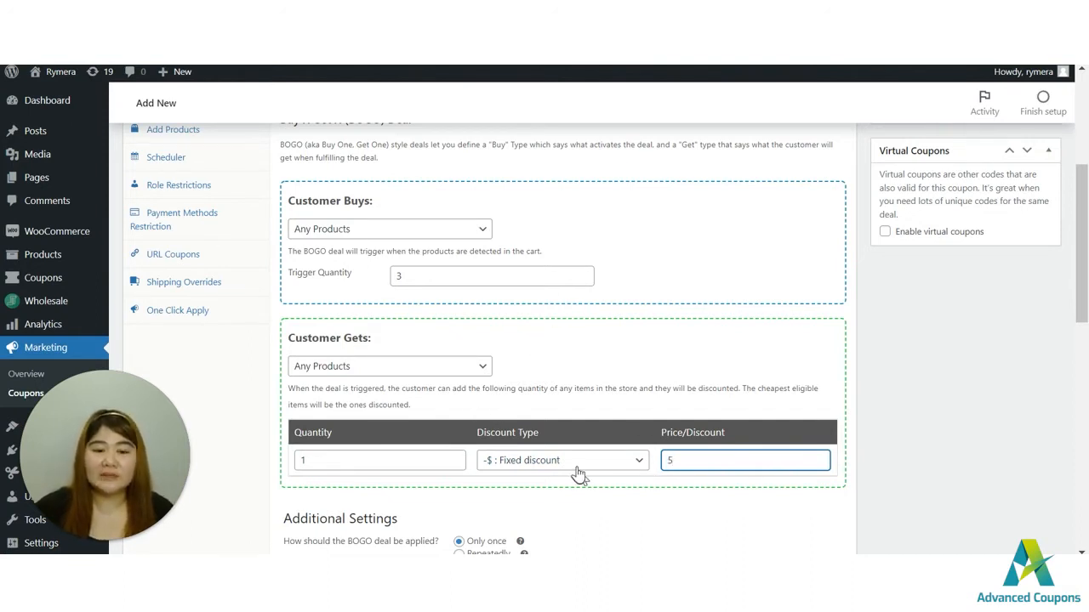
click(562, 460)
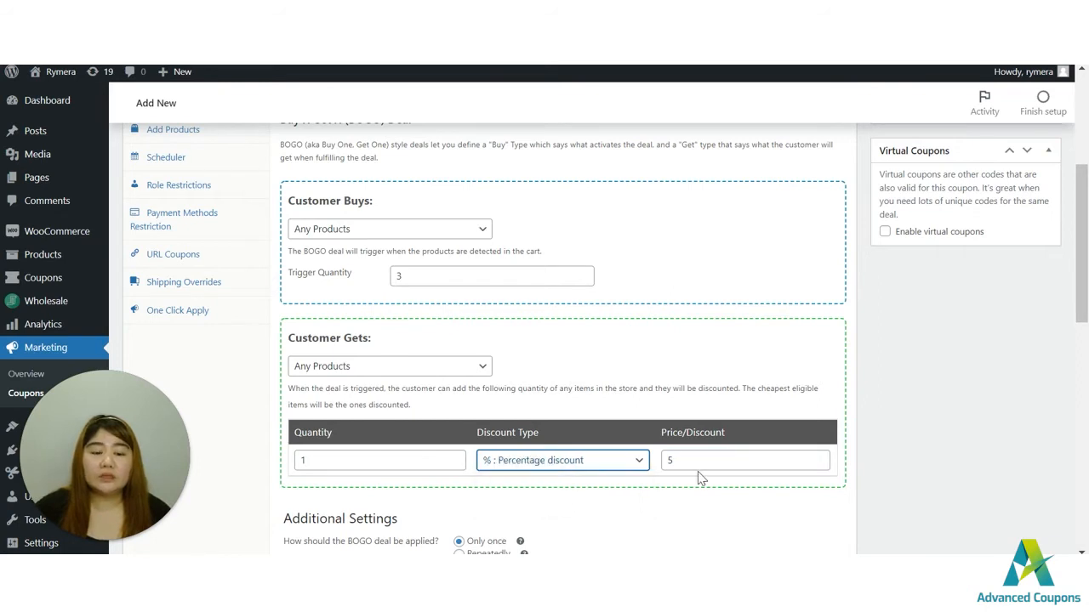
text(0)
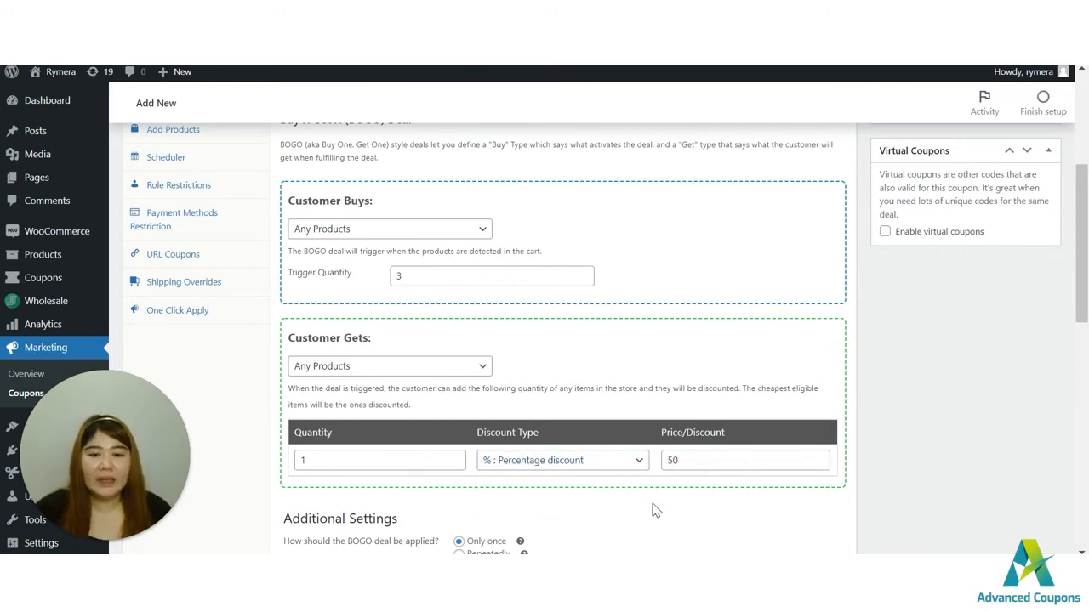
scroll(down, 3)
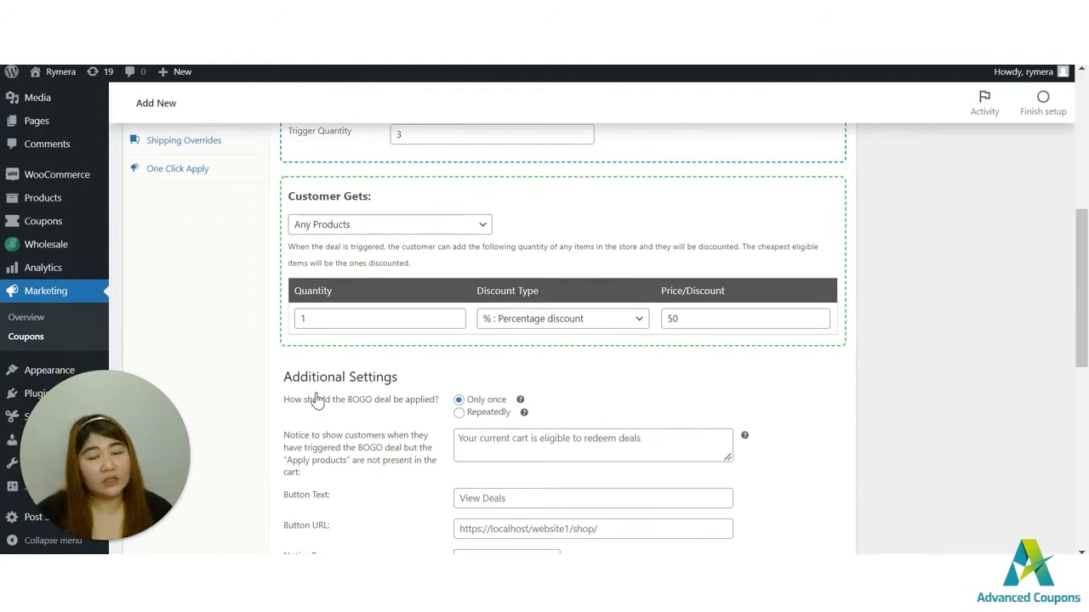
scroll(down, 3)
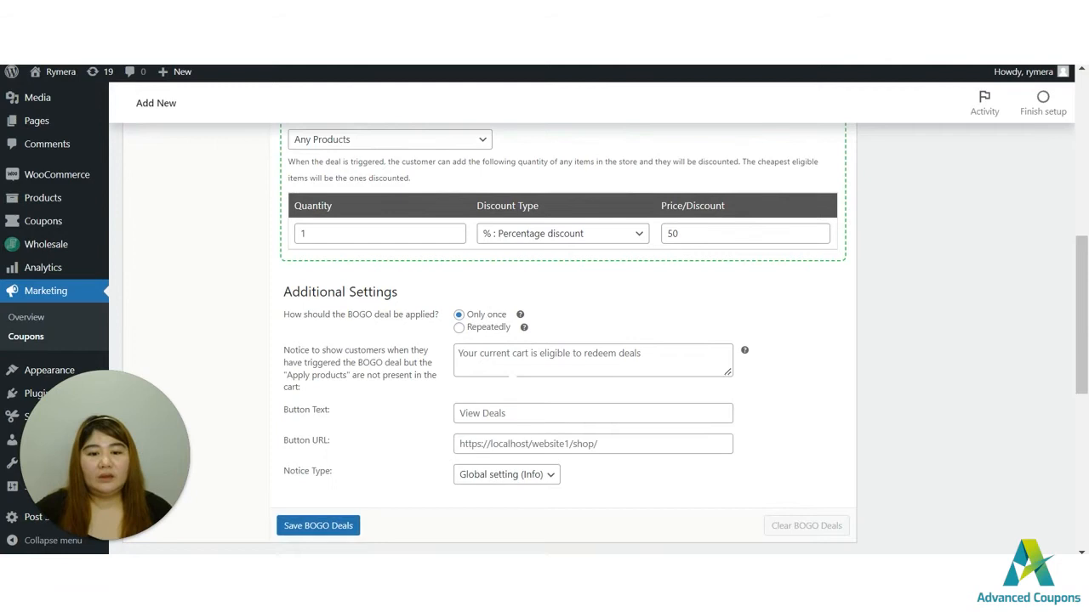
click(593, 360)
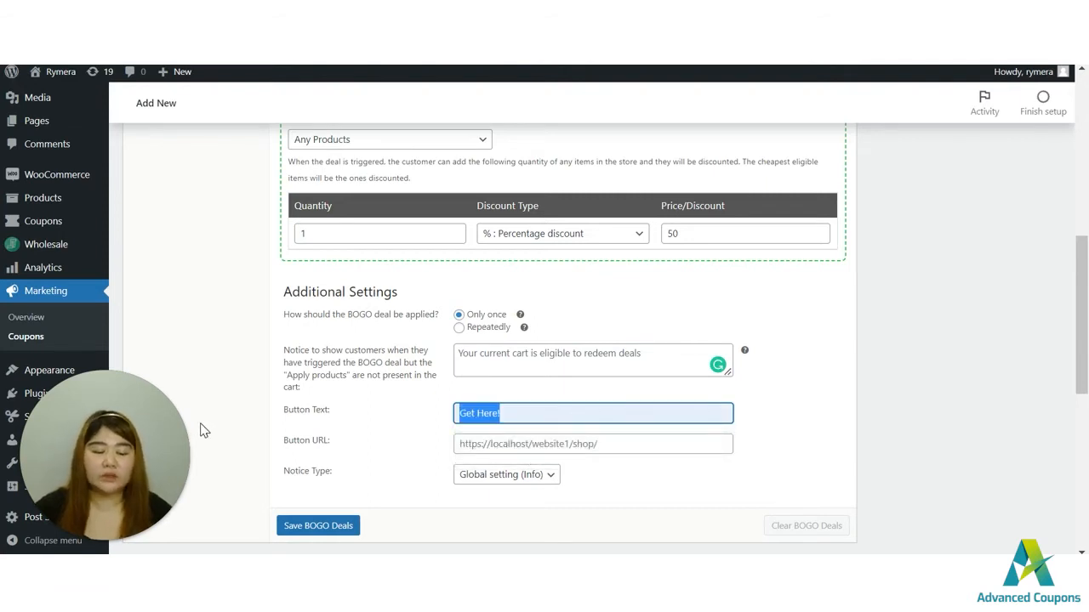
text(View Deals)
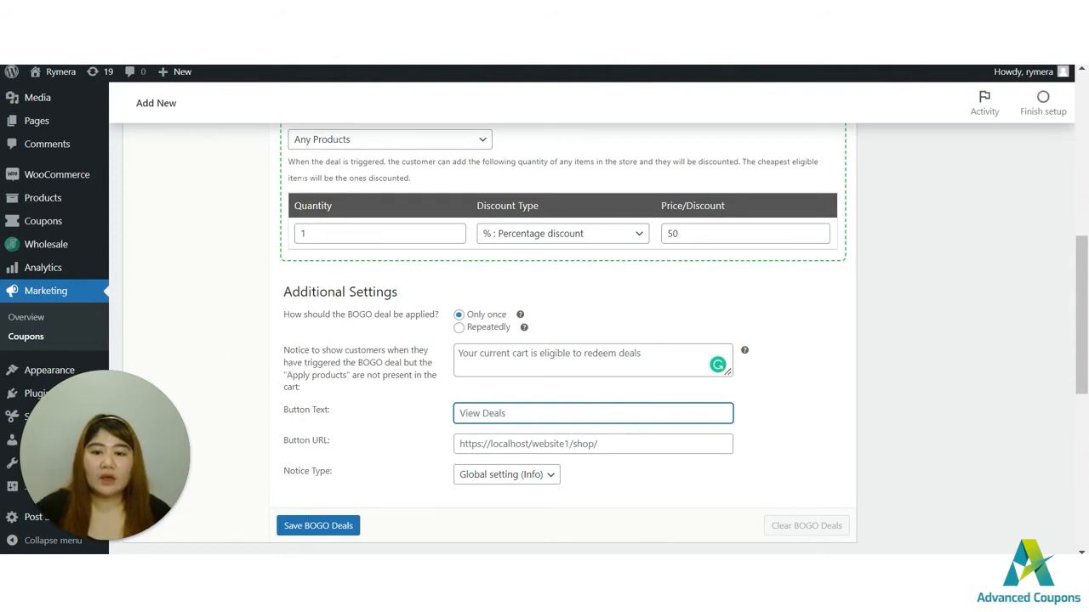
scroll(down, 3)
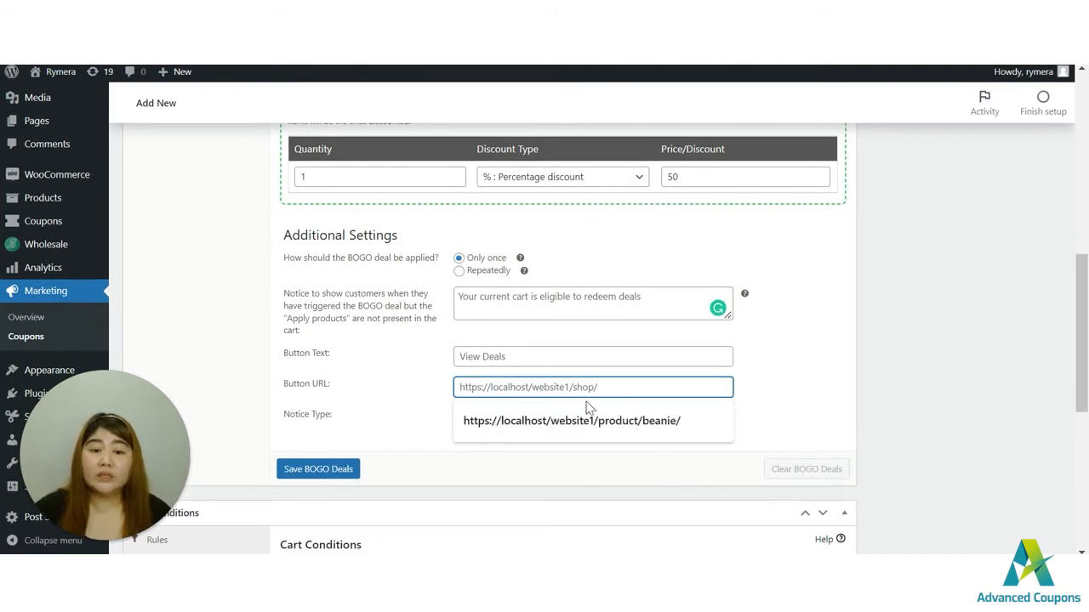
mouse_move(809, 368)
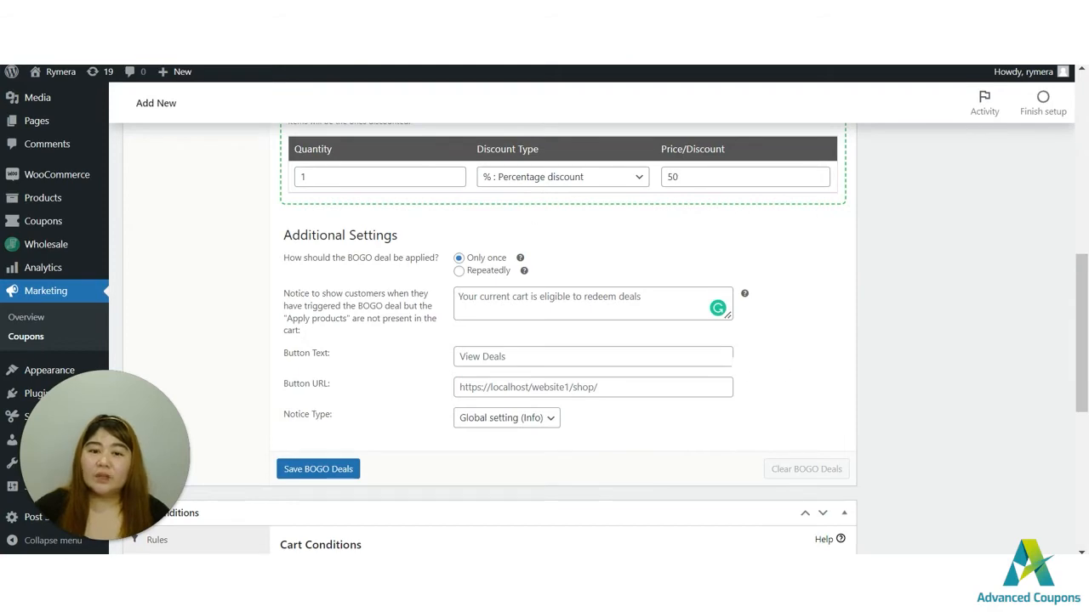
click(593, 387)
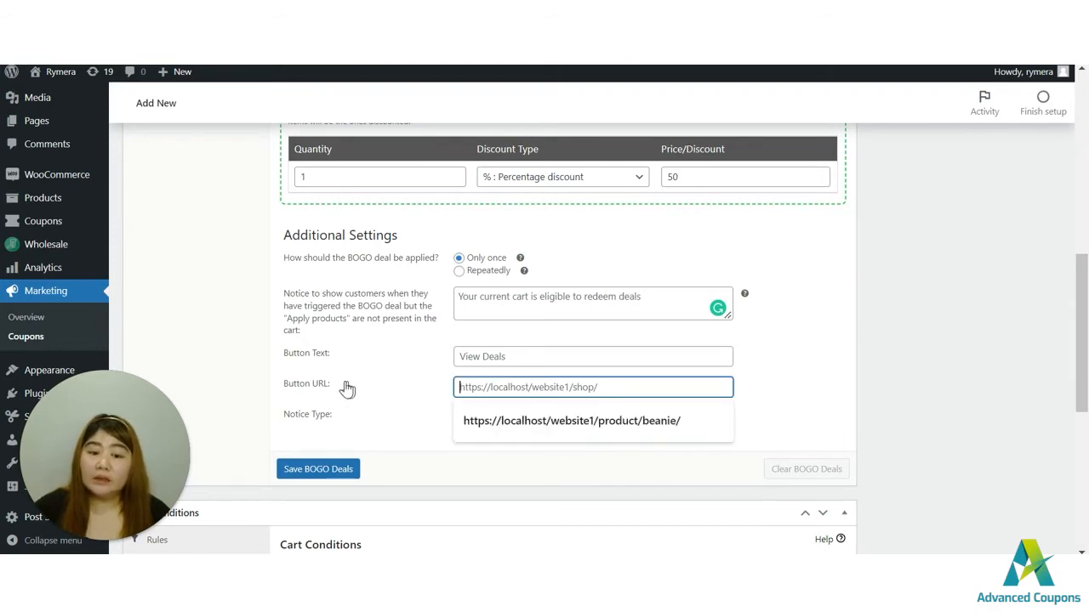
scroll(up, 3)
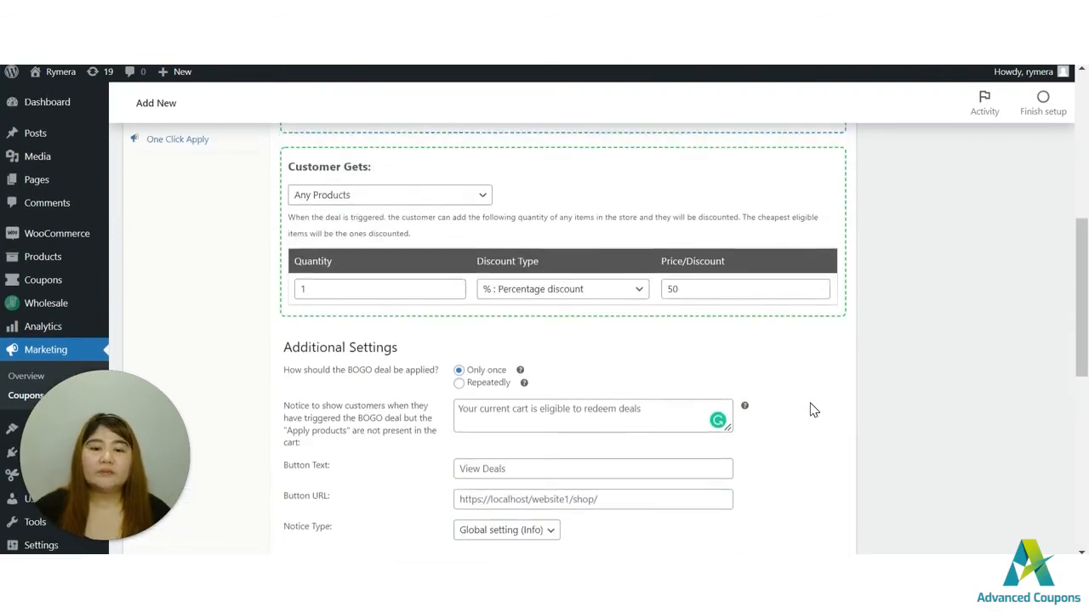
scroll(up, 3)
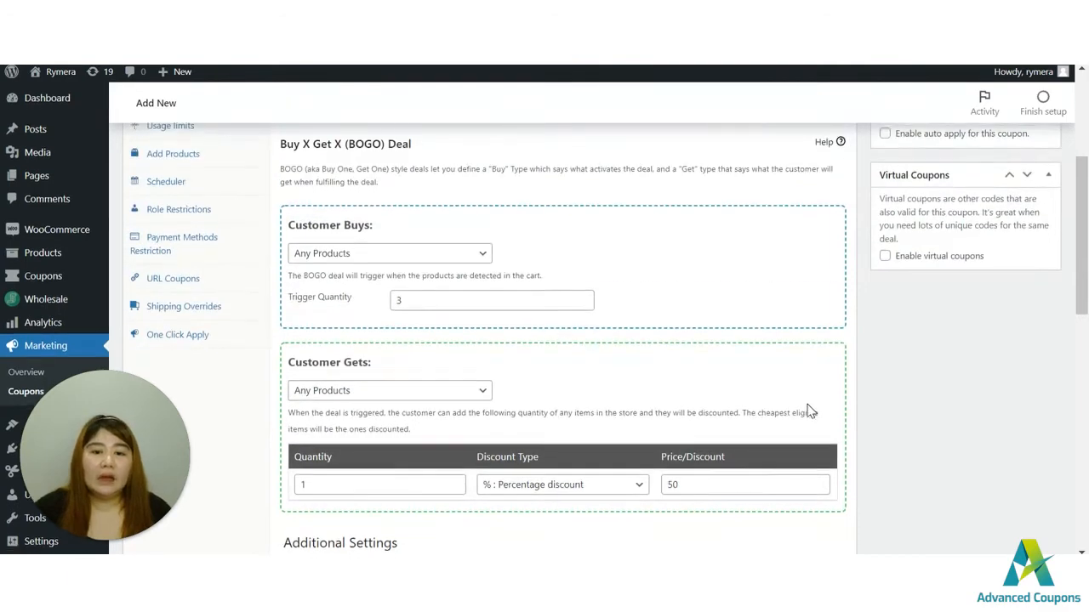
scroll(down, 3)
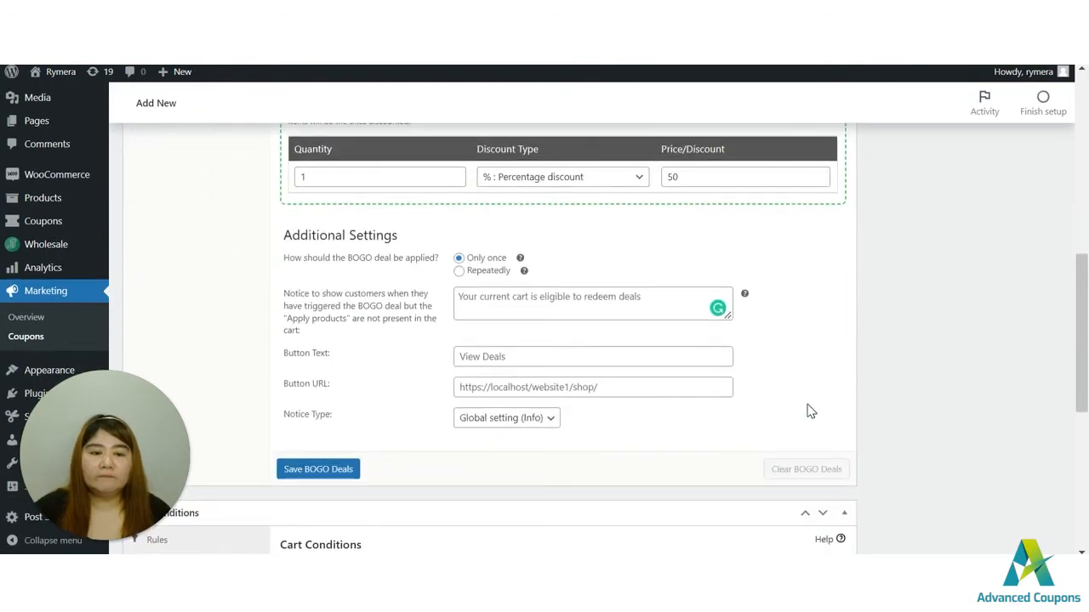
scroll(up, 3)
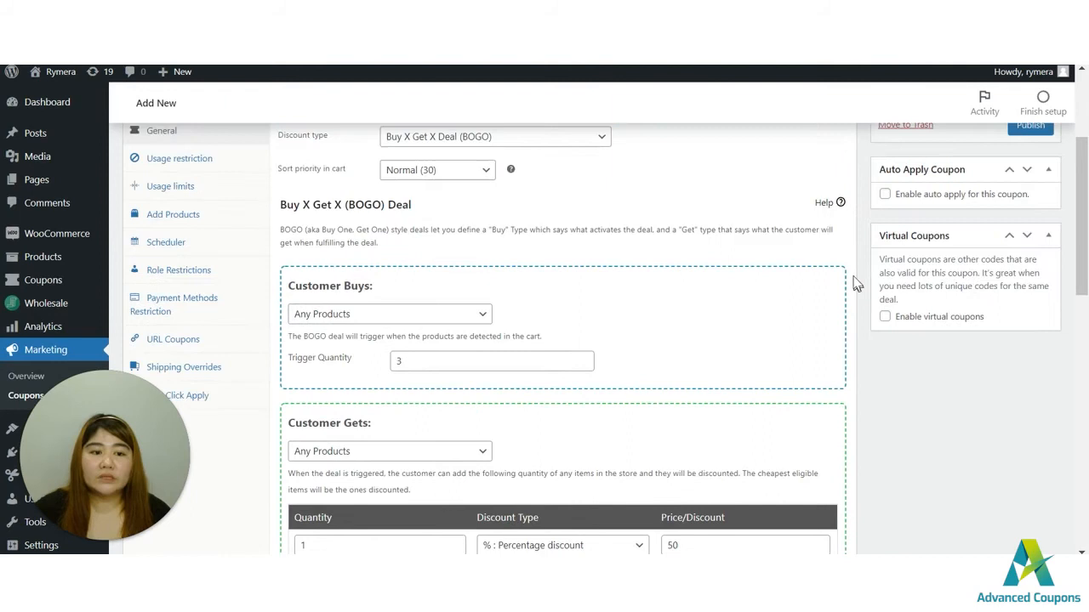
scroll(up, 3)
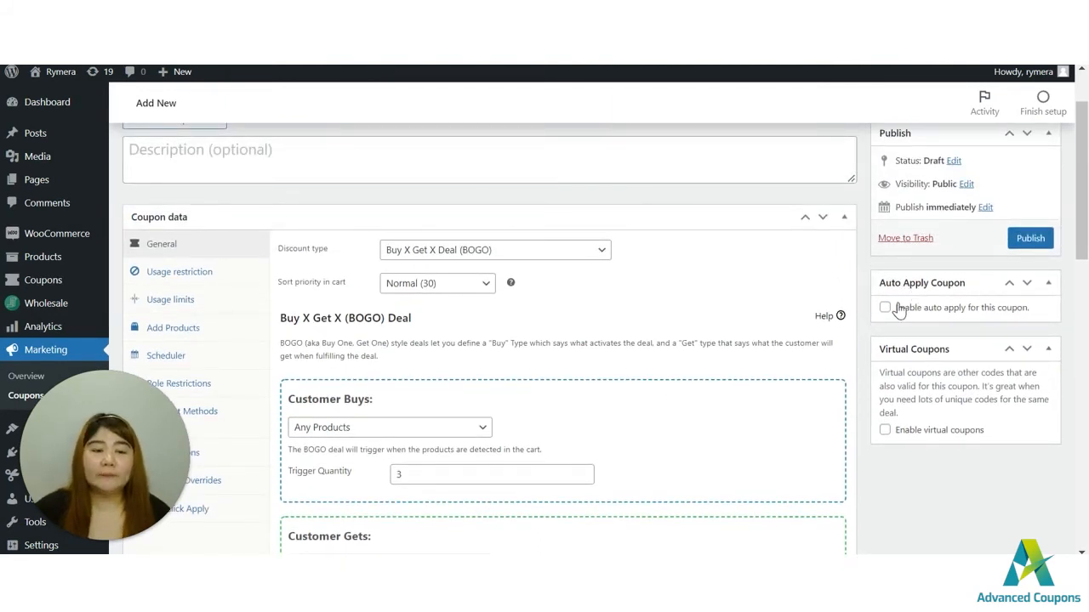
- Enable auto apply for the test coupon and scroll down to Cart Conditions
click(885, 307)
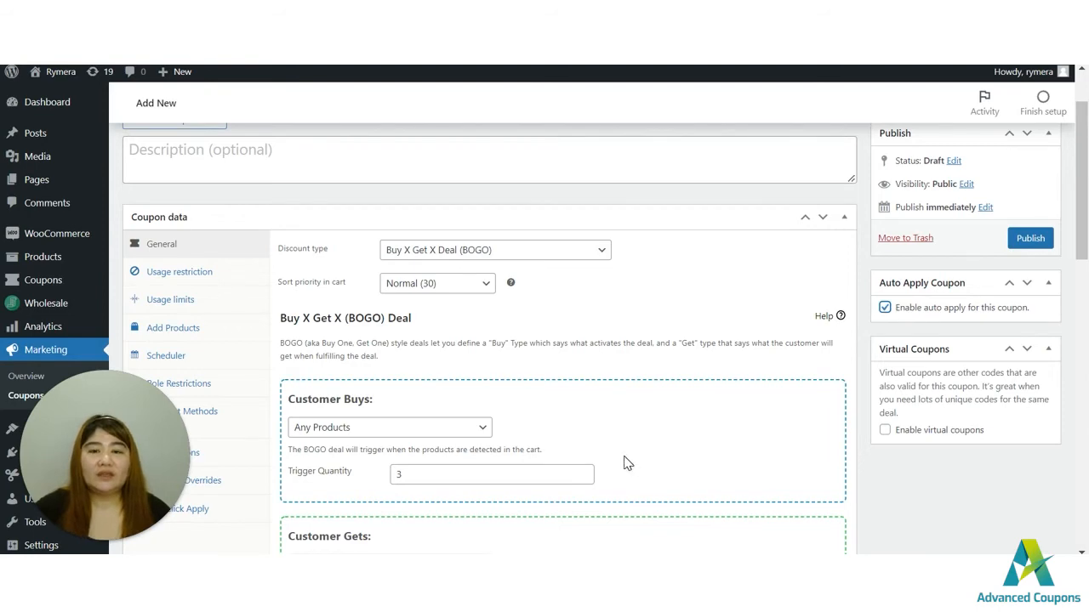
scroll(down, 3)
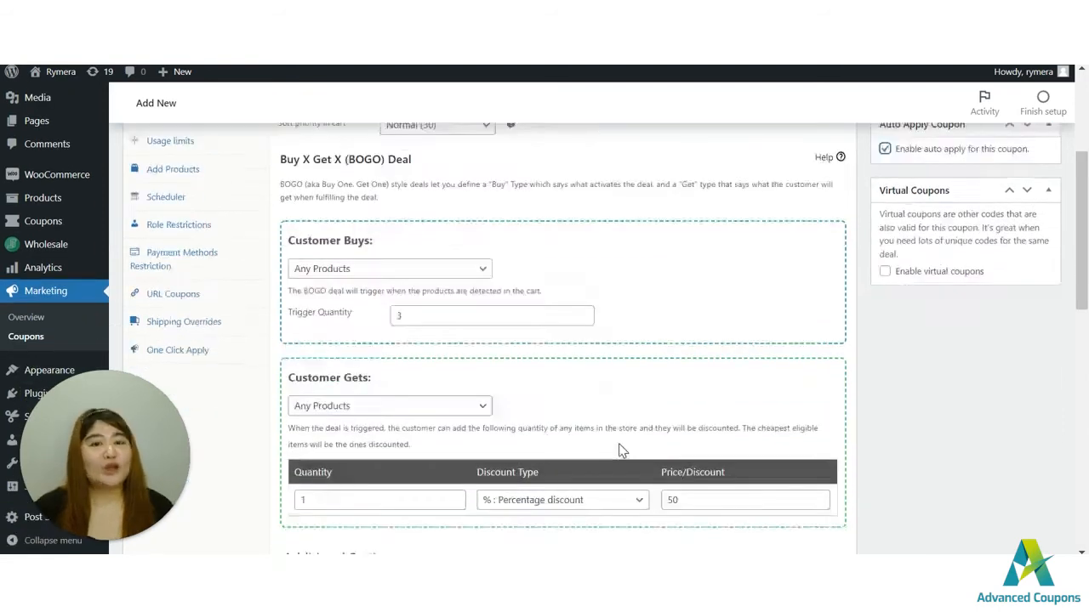
scroll(down, 3)
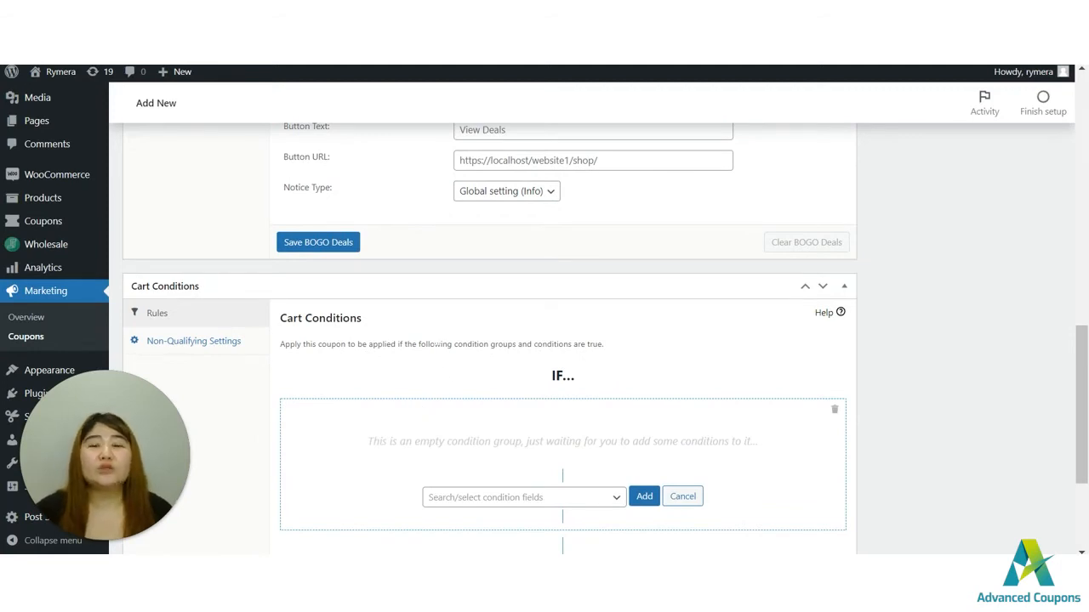
mouse_move(404, 320)
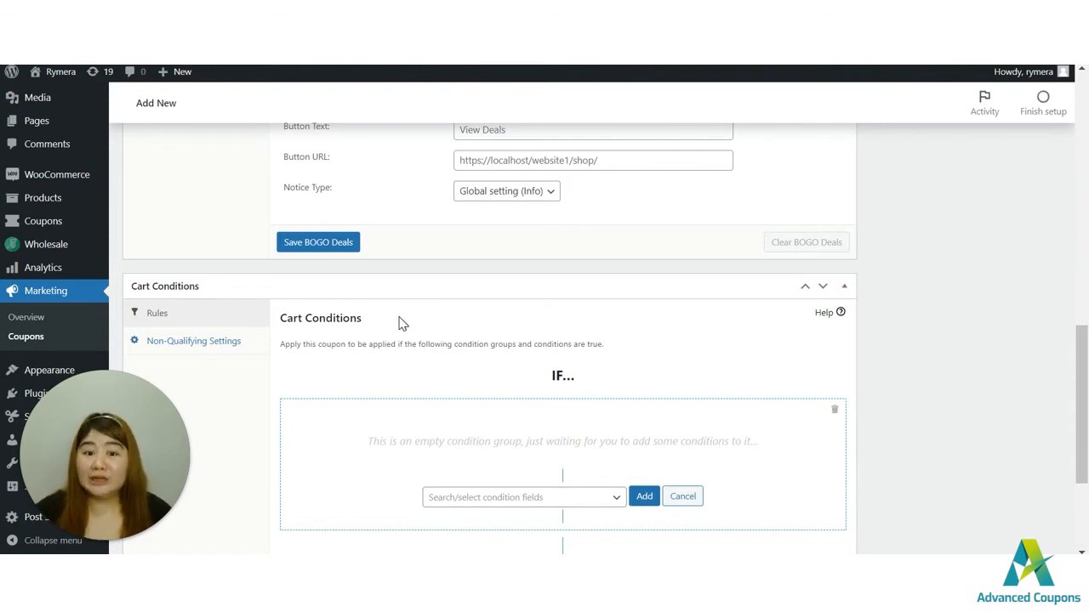
mouse_move(655, 530)
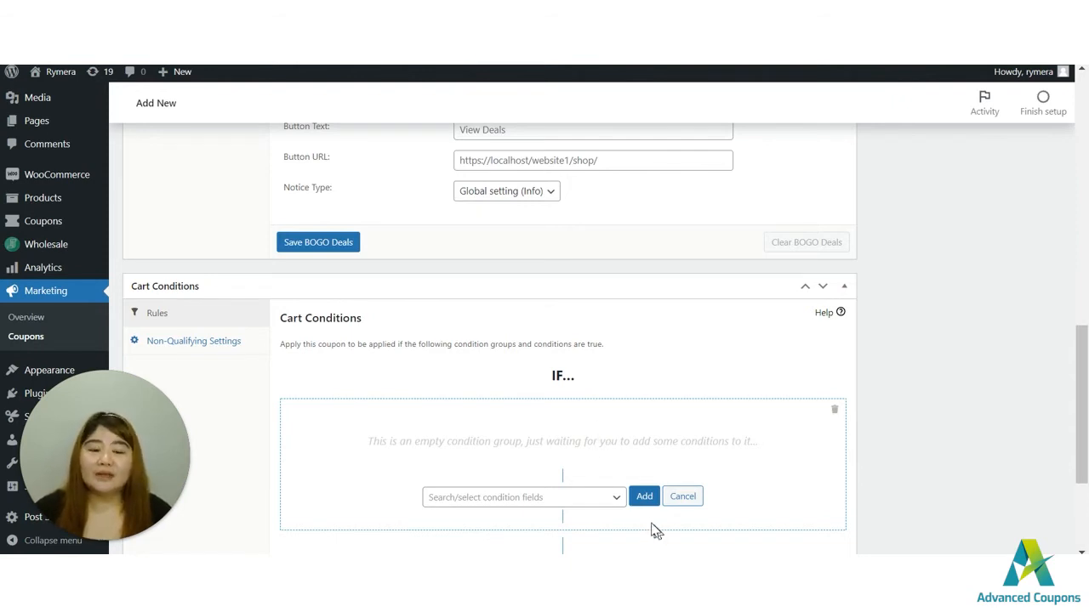
- Add a Cart Quantity condition set to MORE THAN 2
click(523, 497)
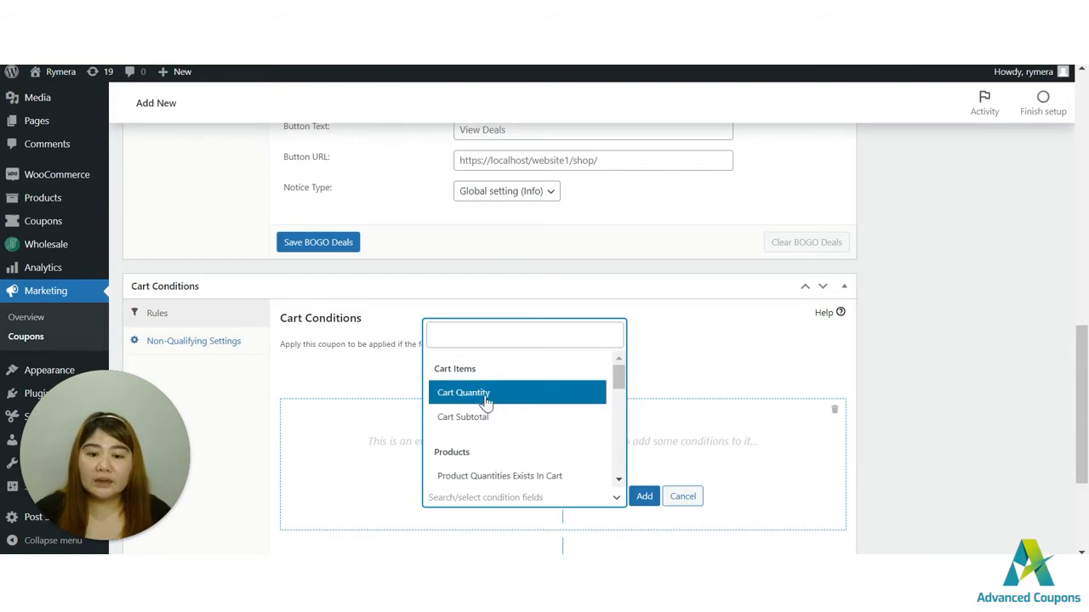
click(463, 392)
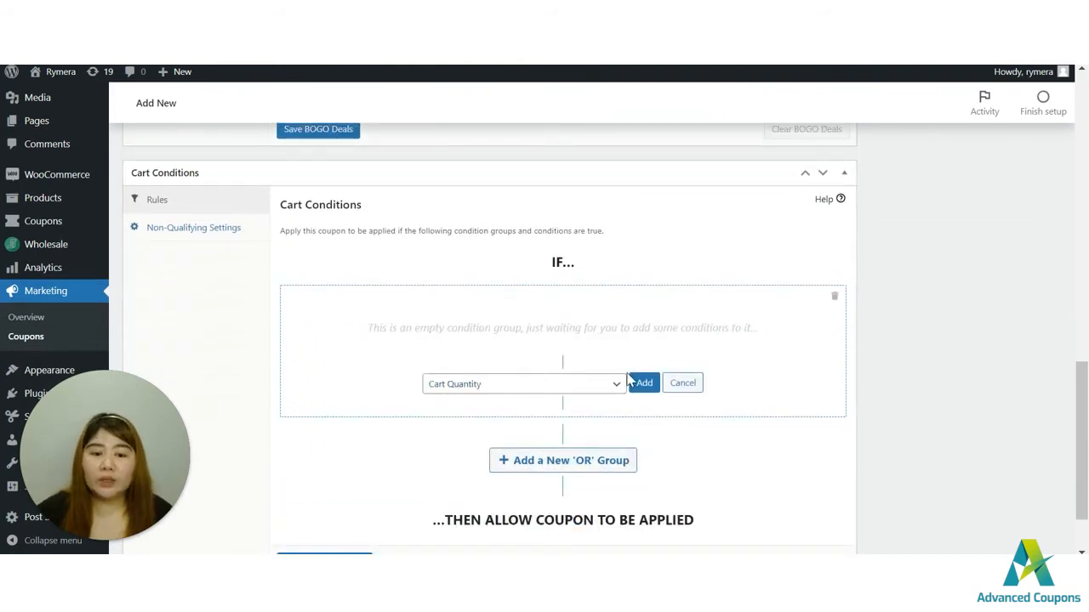
click(642, 383)
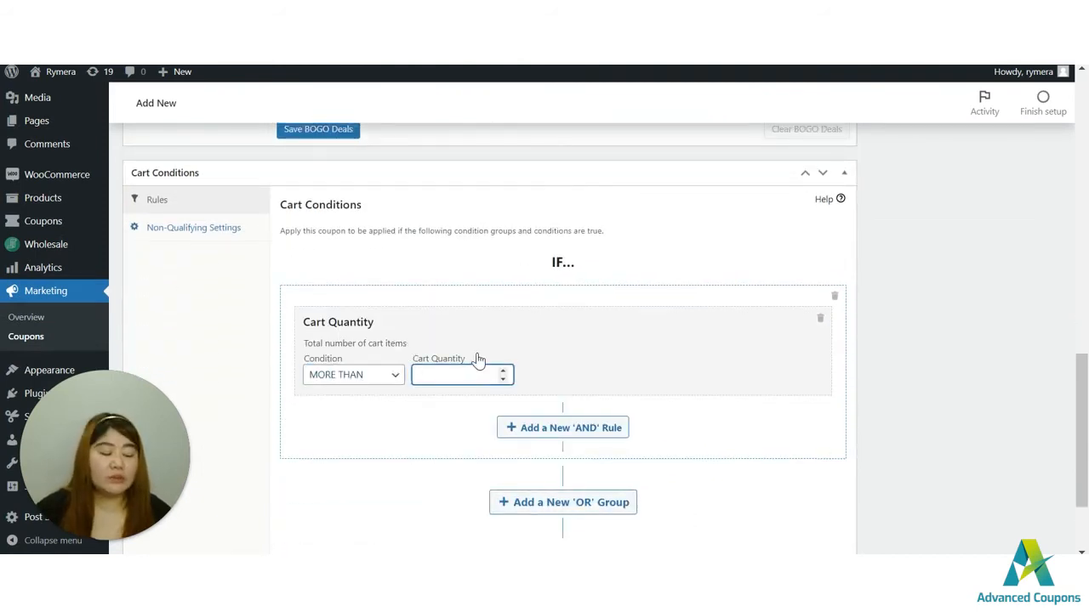
text(2)
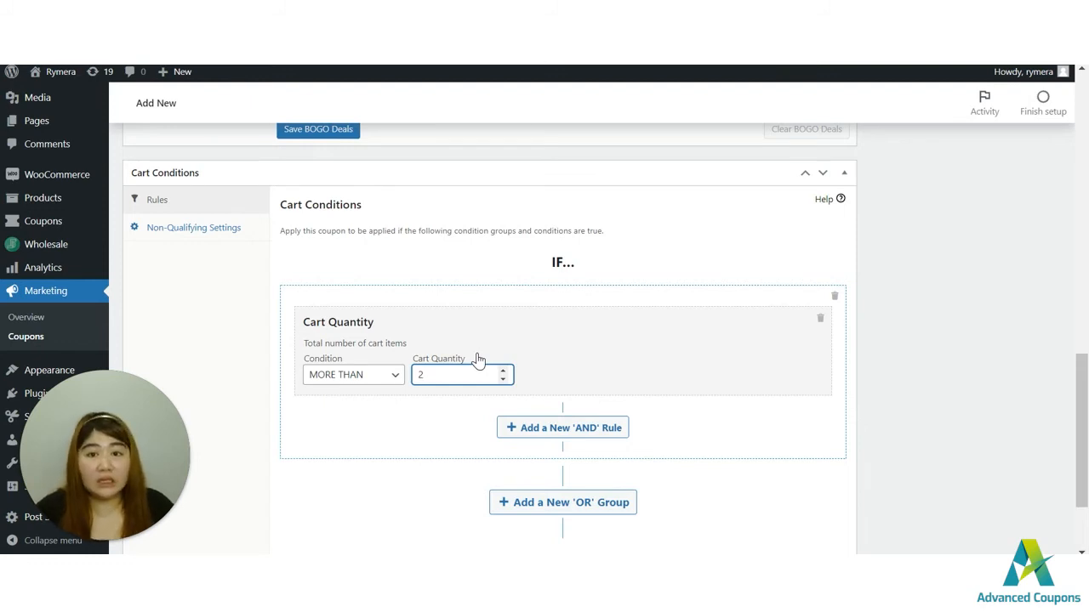
mouse_move(370, 383)
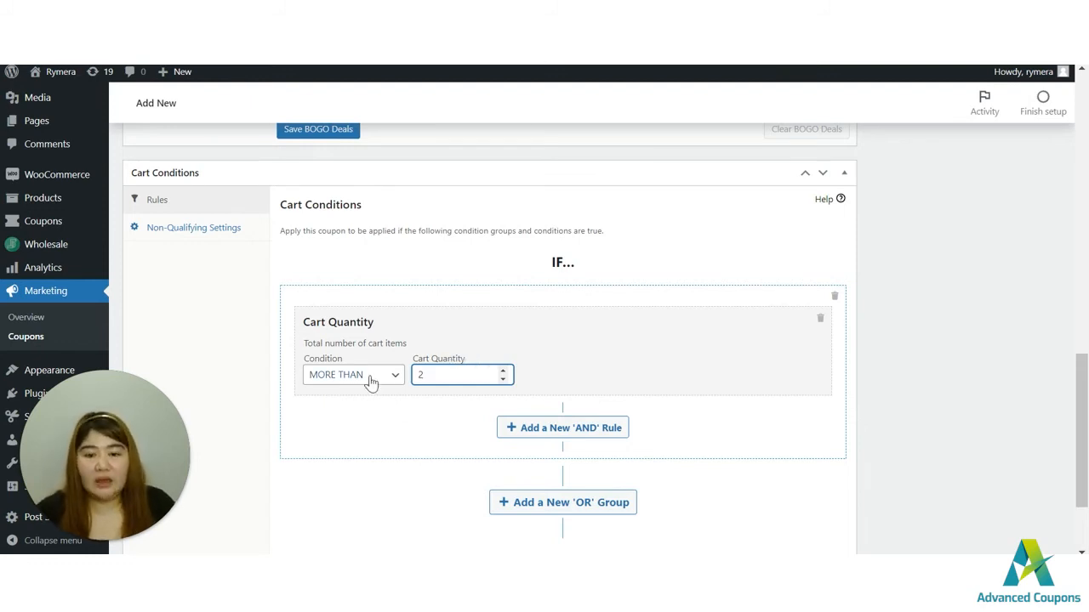
click(459, 375)
text(3)
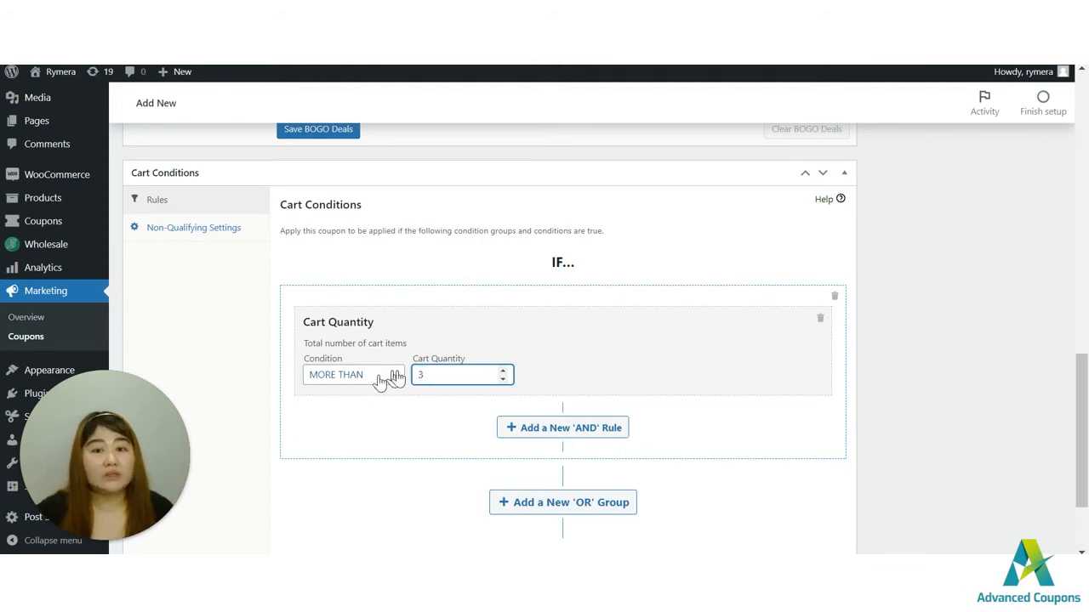
click(502, 380)
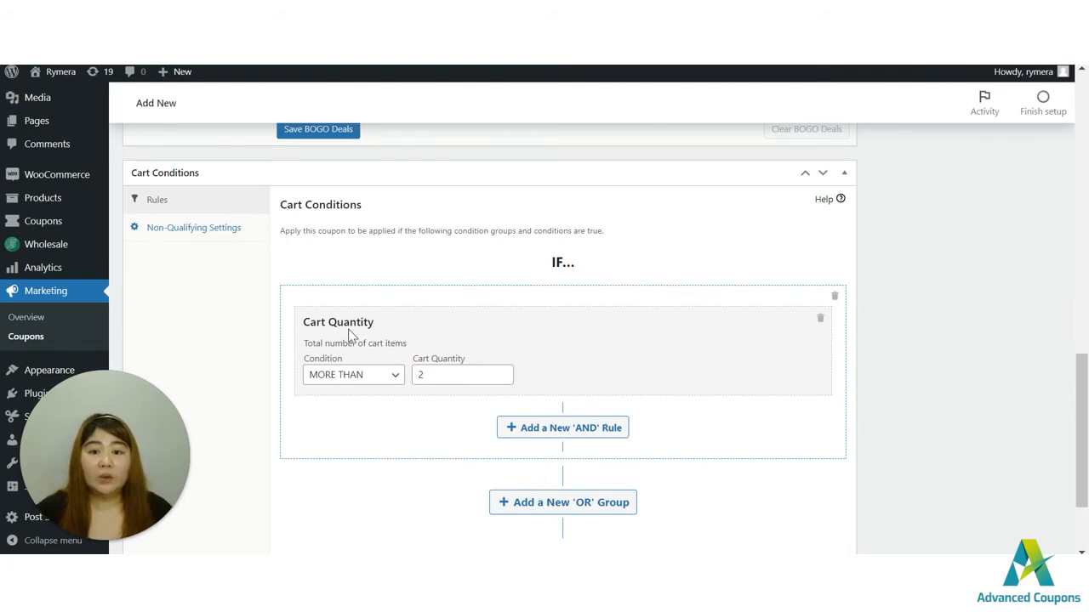
mouse_move(385, 369)
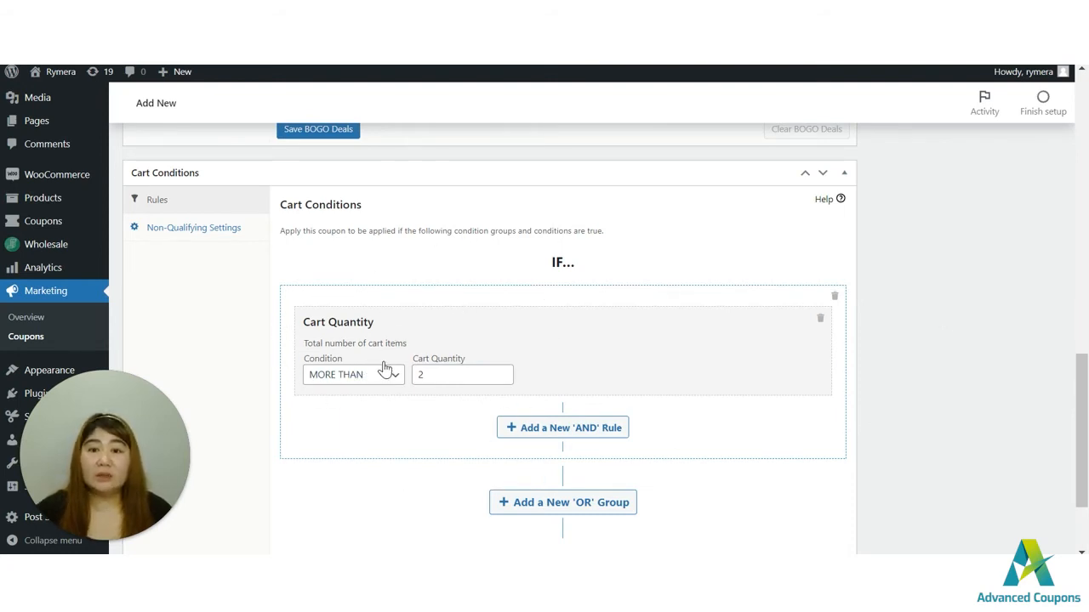
scroll(down, 3)
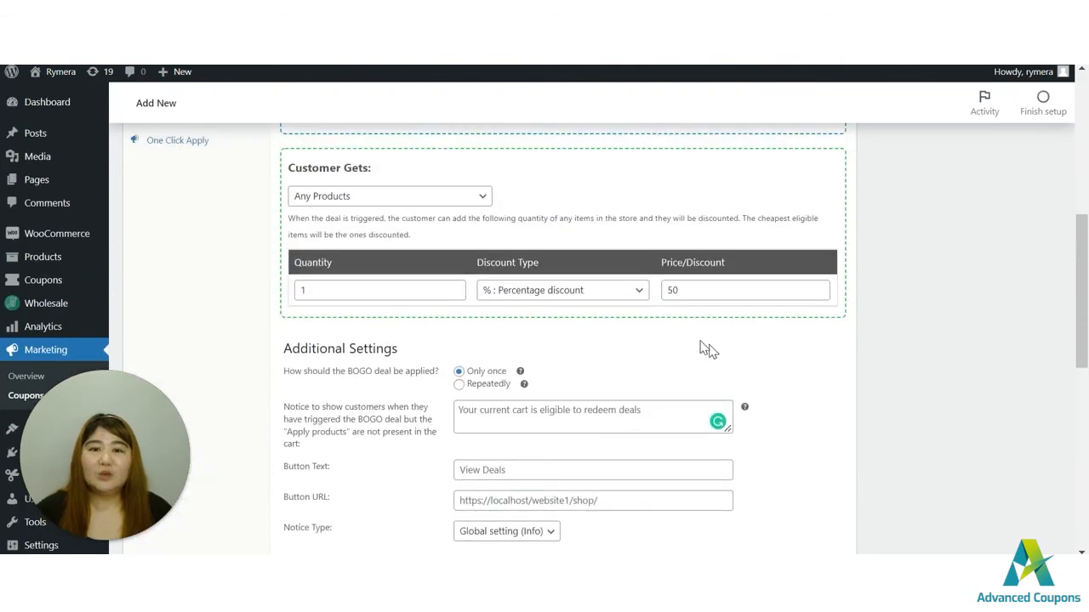
- Scroll to the top of the editor and publish the test coupon
scroll(up, 3)
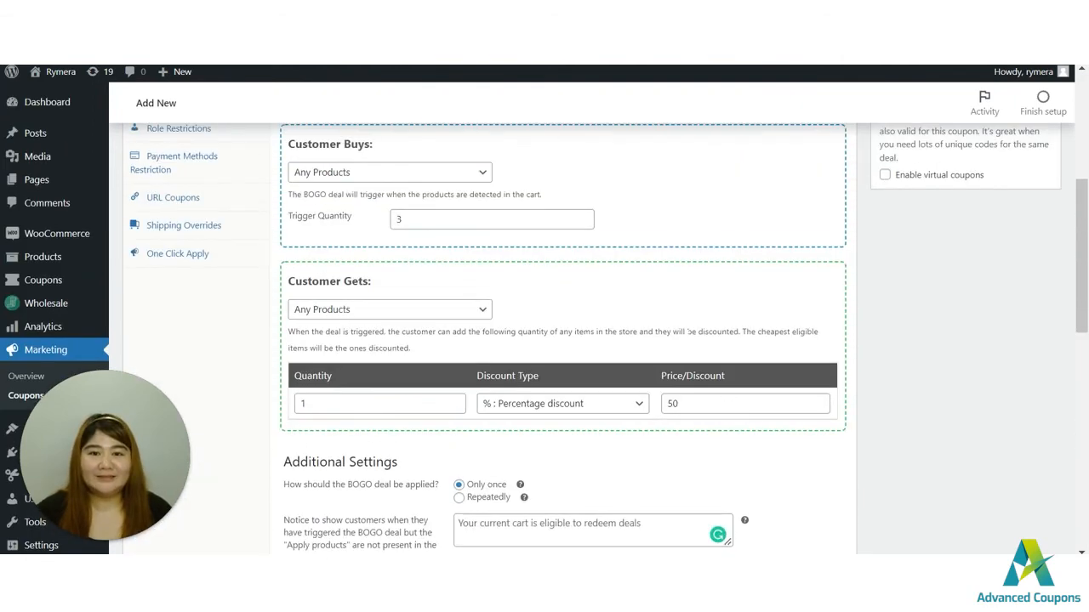
scroll(up, 3)
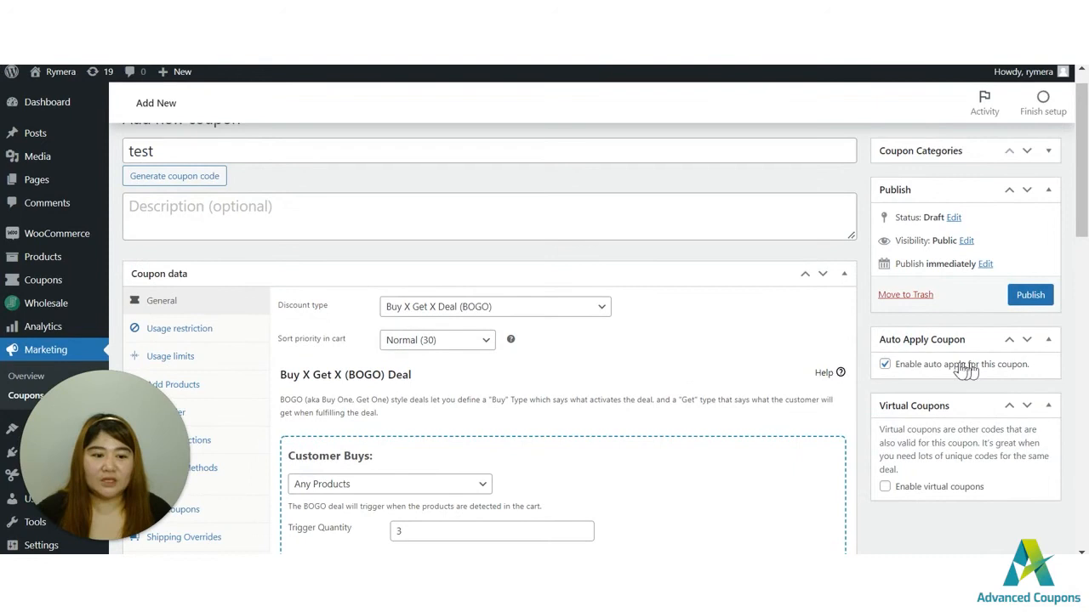
mouse_move(910, 361)
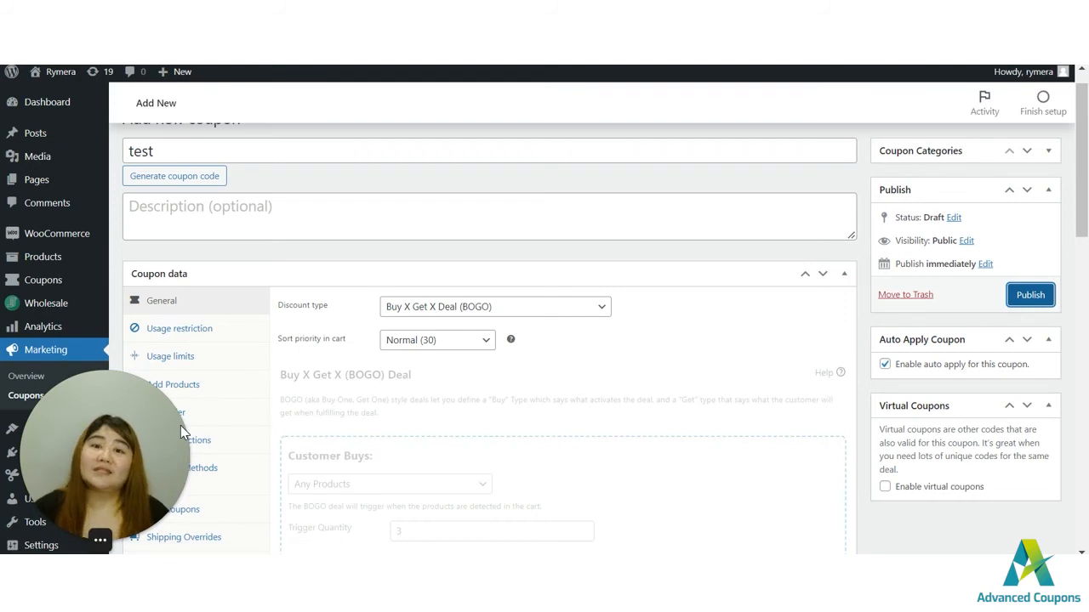
click(1030, 294)
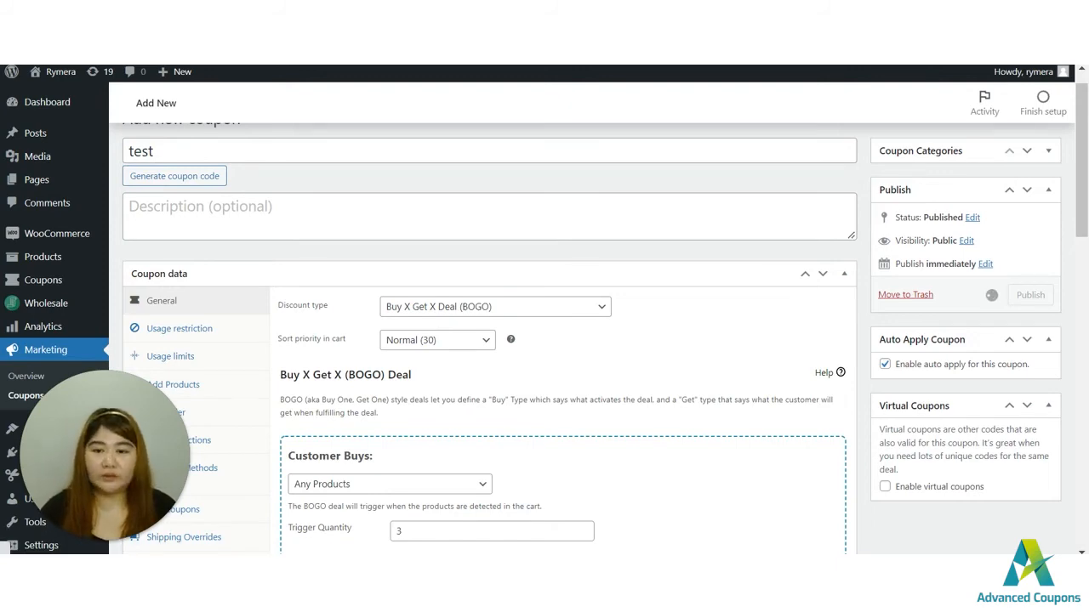
click(1030, 295)
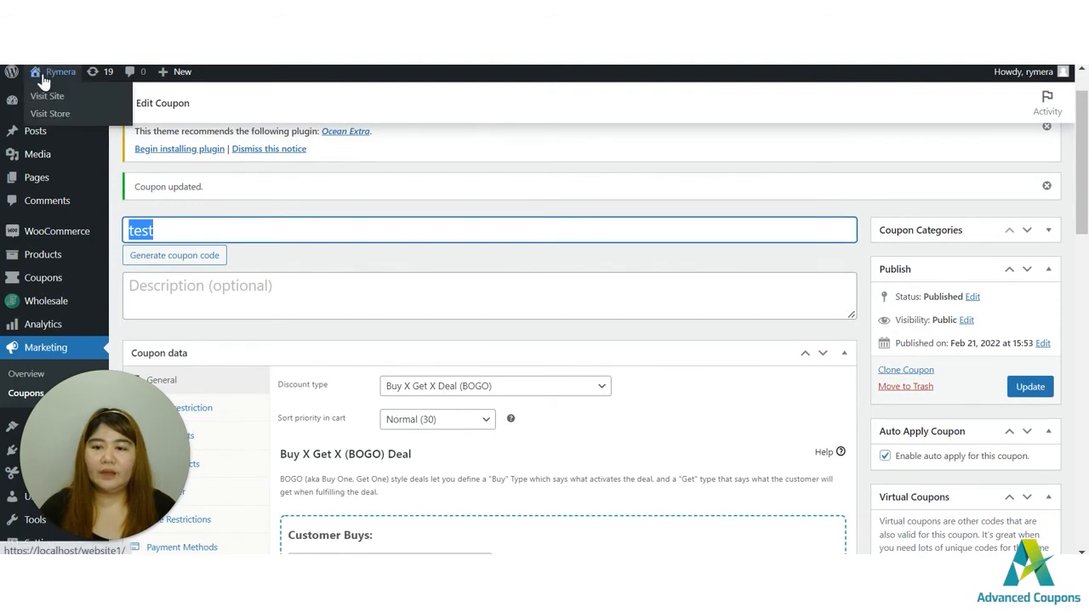
- Open the storefront Shop page in a separate tab
right_click(46, 95)
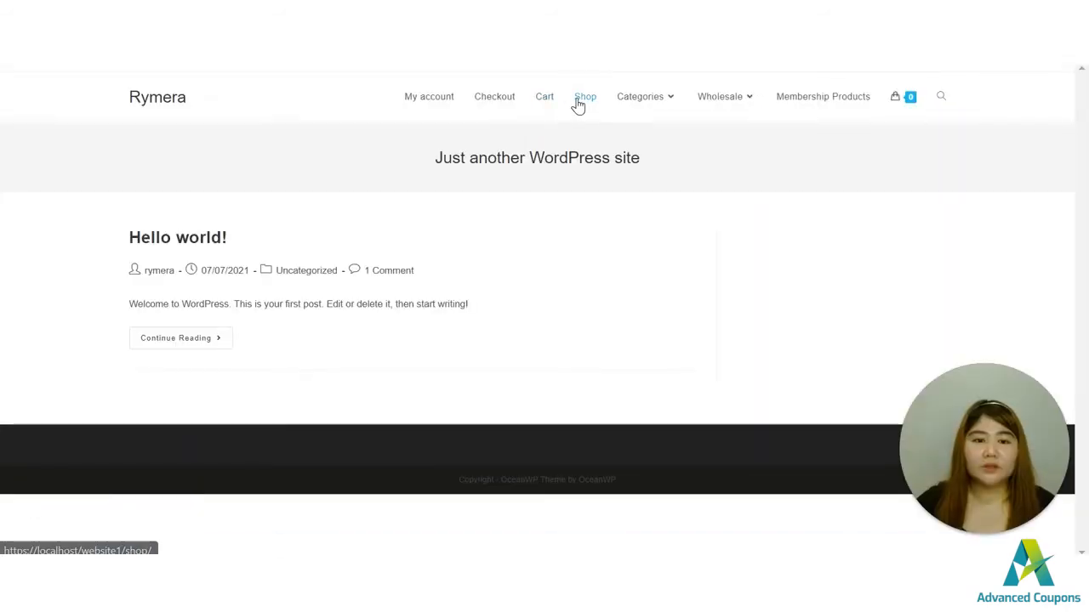
click(585, 96)
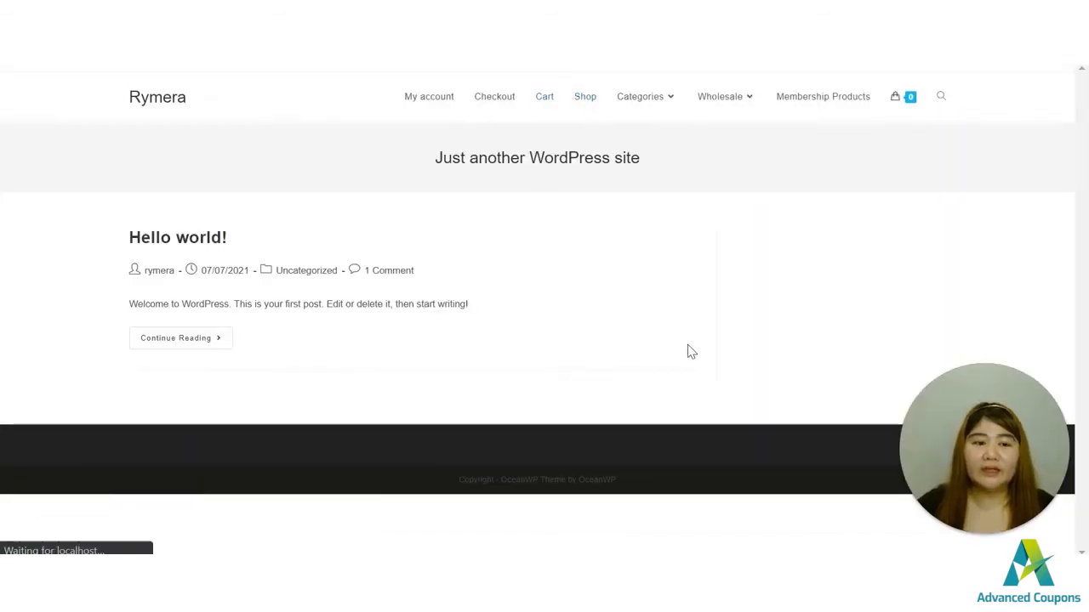
click(584, 96)
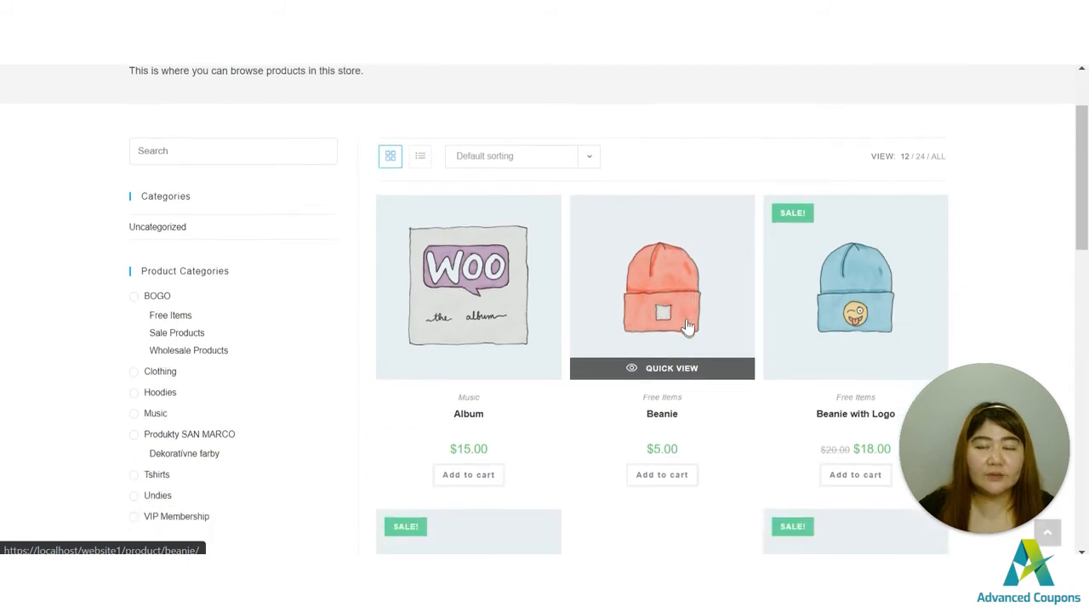
- Add the Cap to the cart, bringing it to three items
scroll(down, 3)
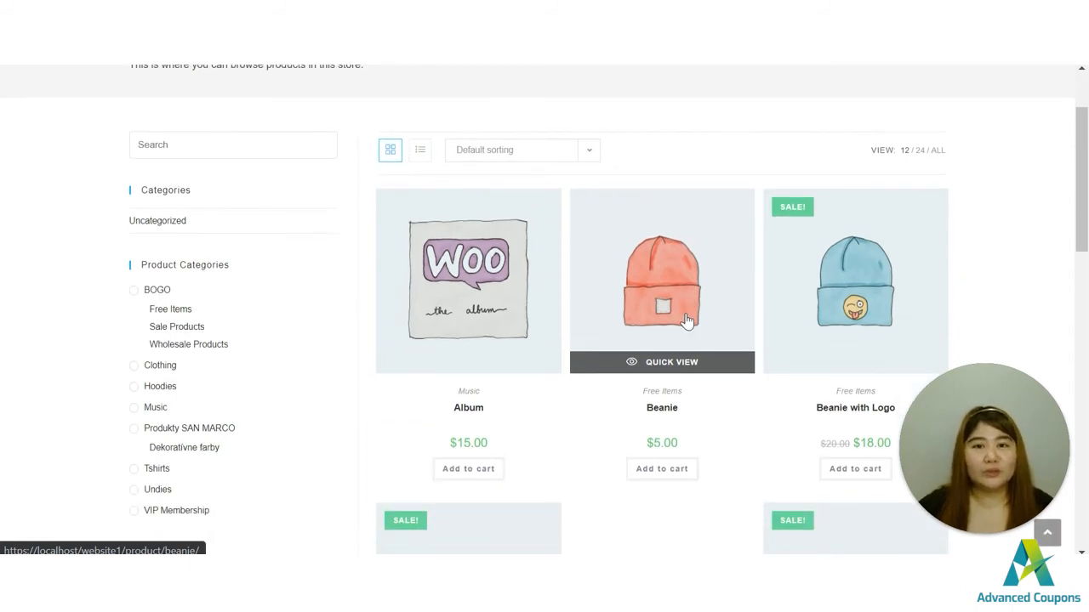
mouse_move(661, 469)
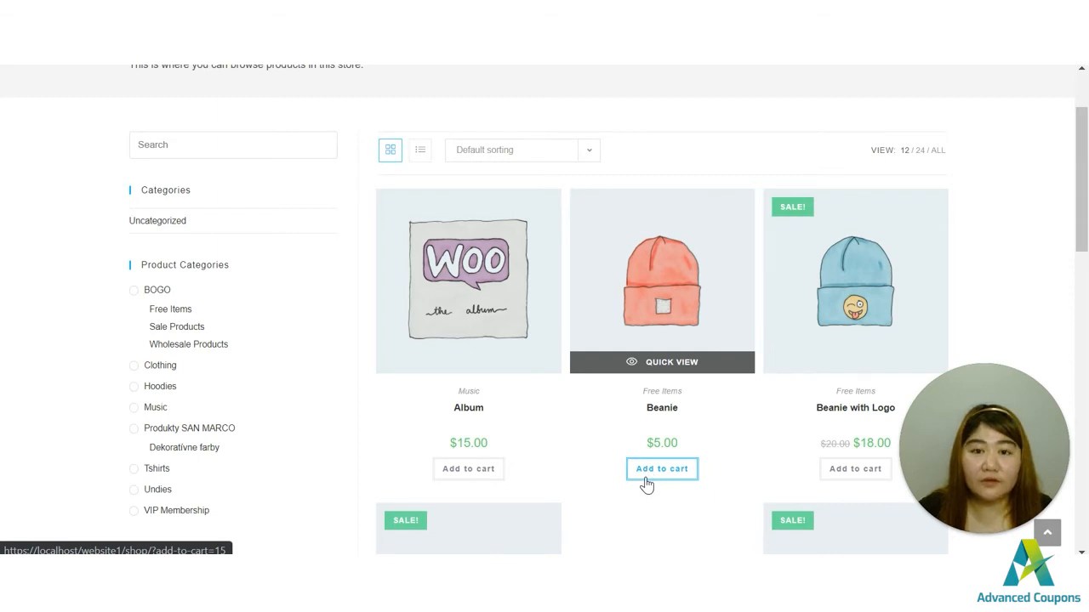
scroll(down, 3)
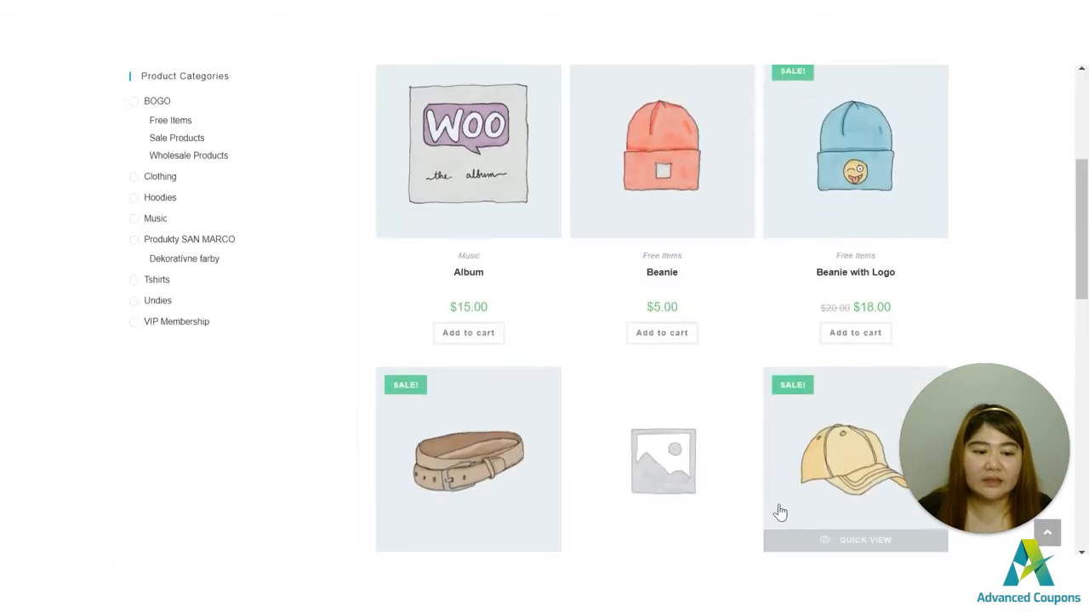
scroll(down, 3)
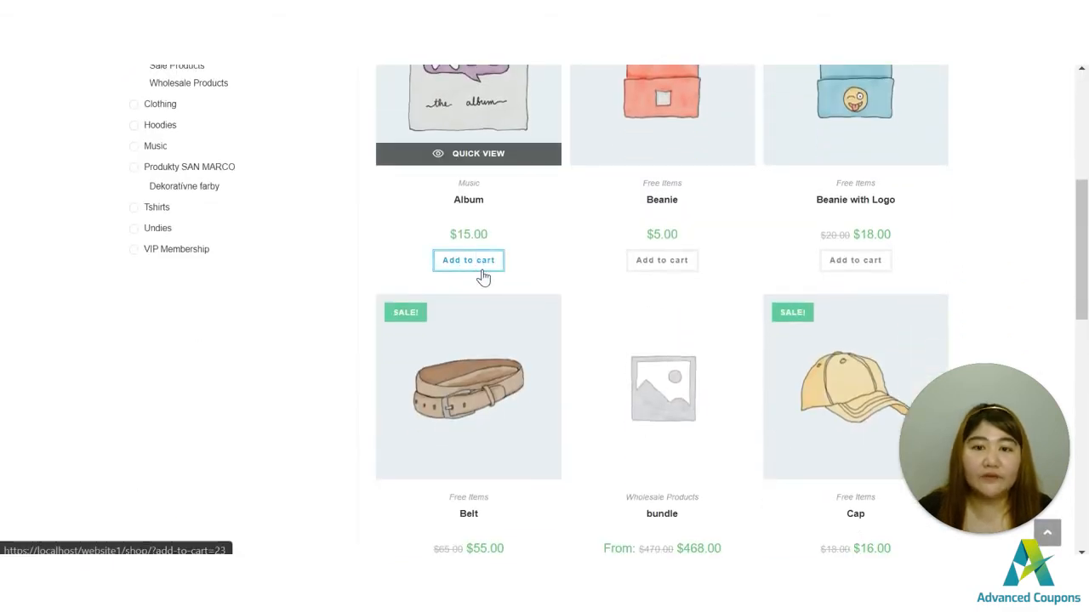
scroll(down, 3)
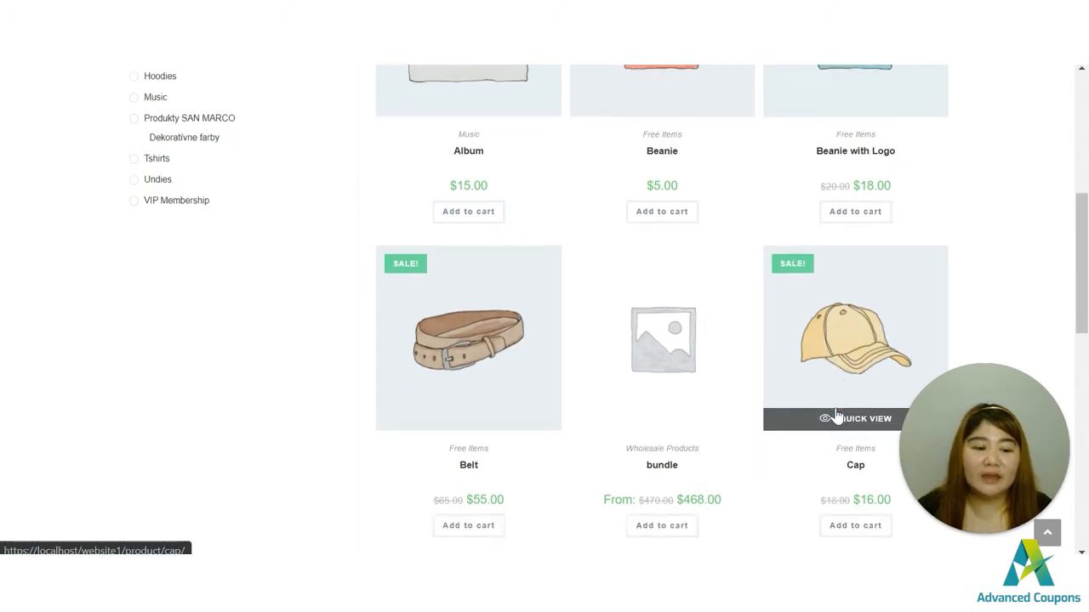
scroll(down, 3)
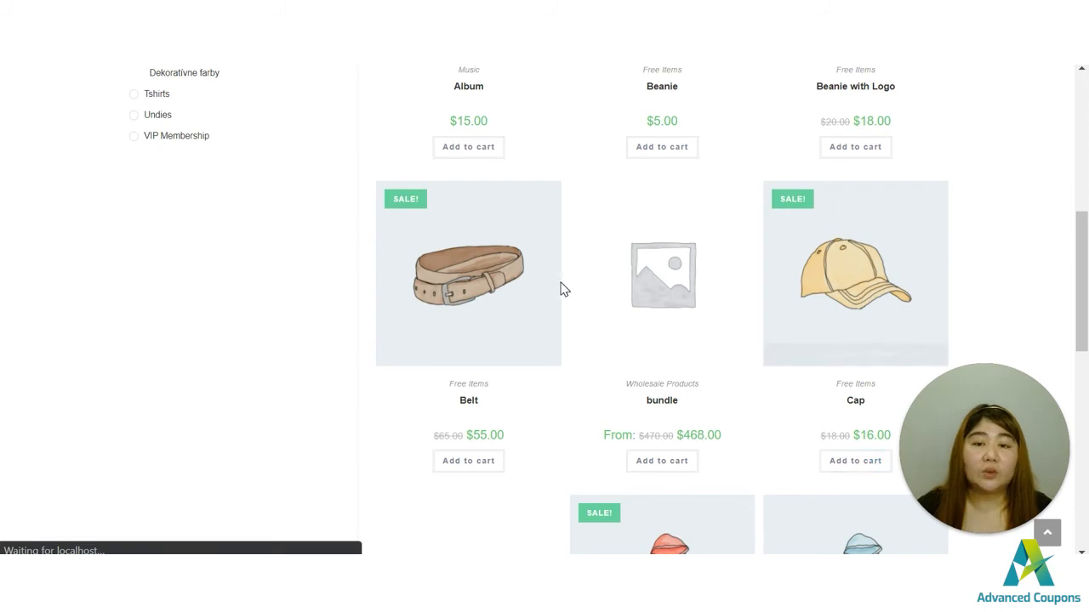
click(855, 461)
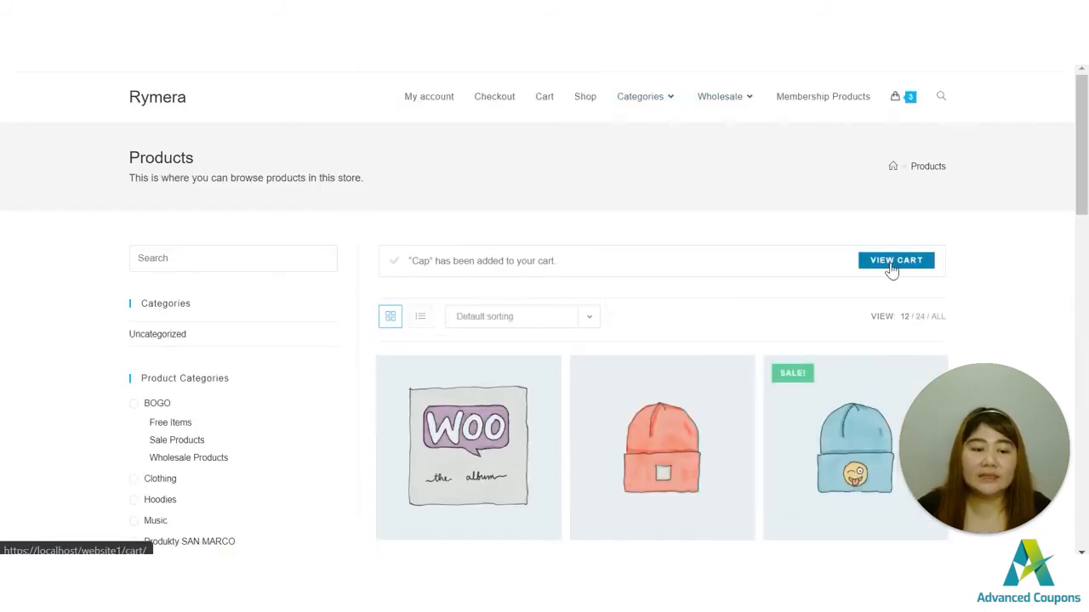
- Check the three-item cart totals to confirm no BOGO discount applies
click(903, 96)
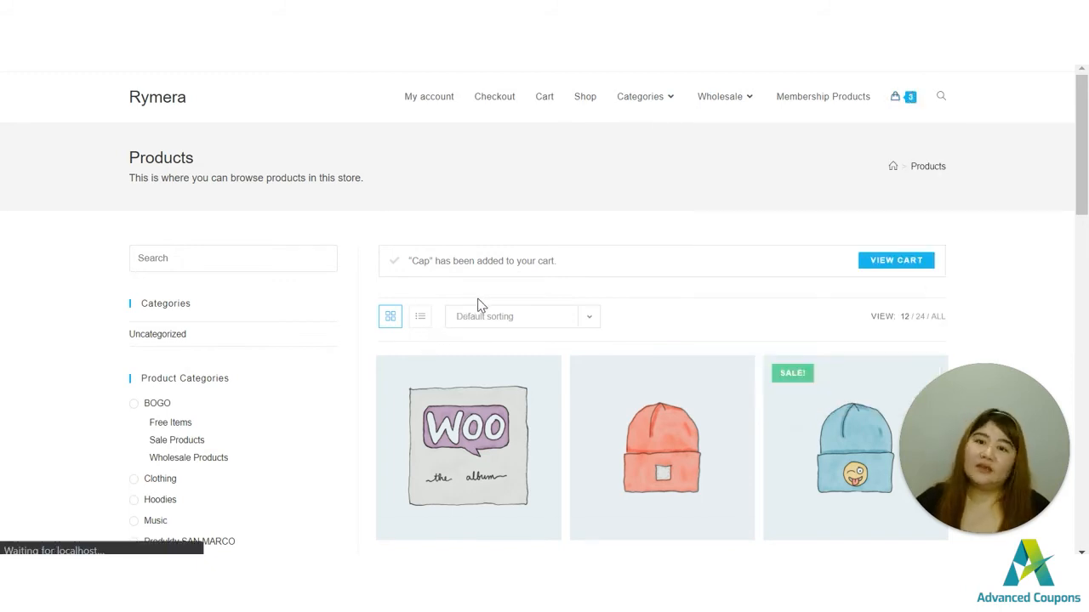
click(896, 260)
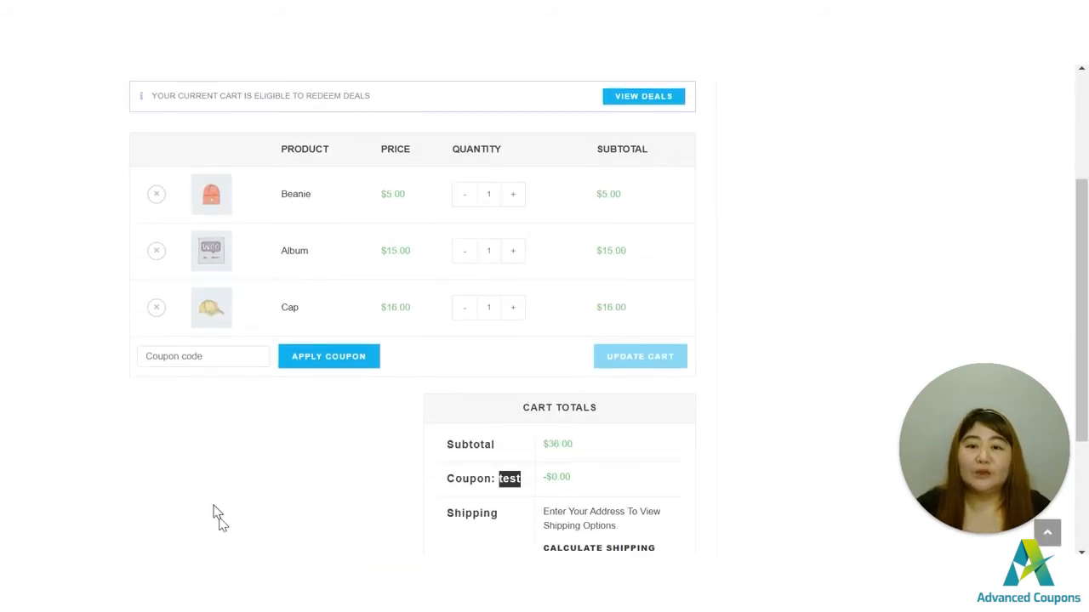
click(328, 356)
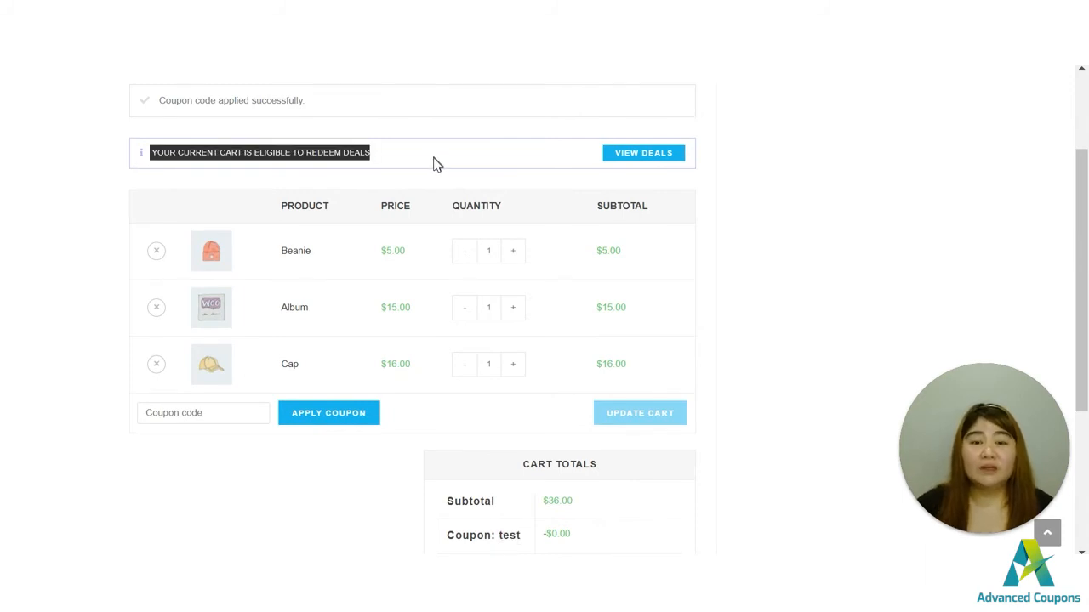
mouse_move(16, 492)
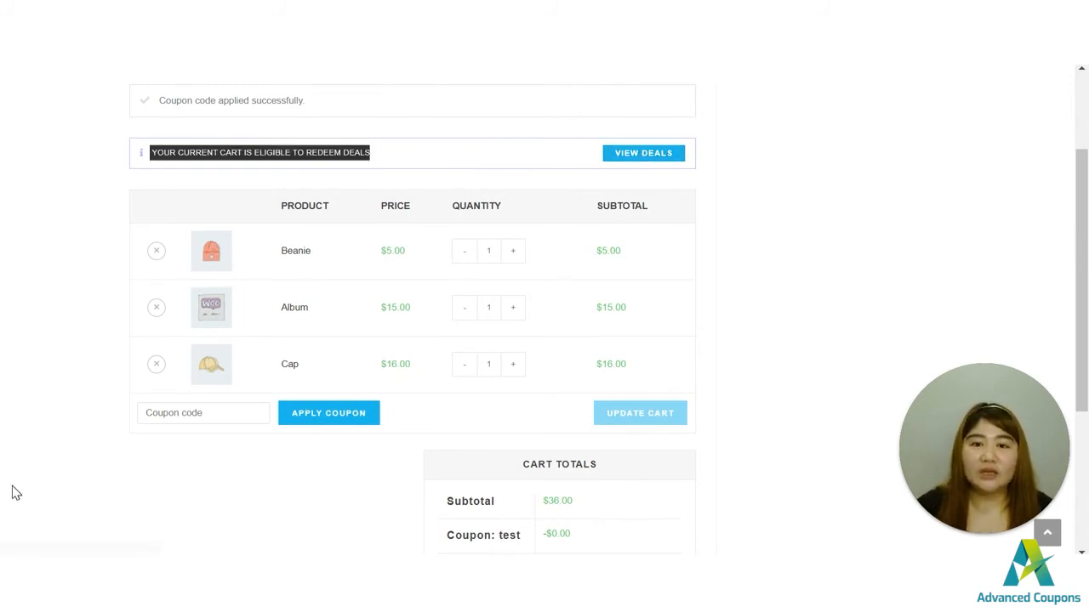
mouse_move(61, 425)
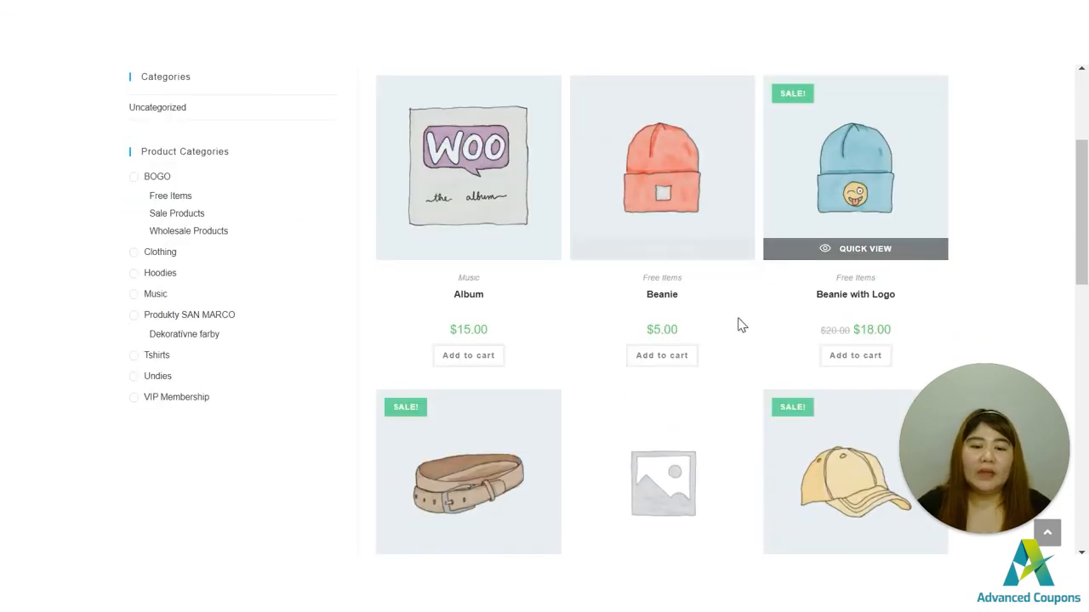
- Add the Belt to the cart as a fourth product
scroll(down, 3)
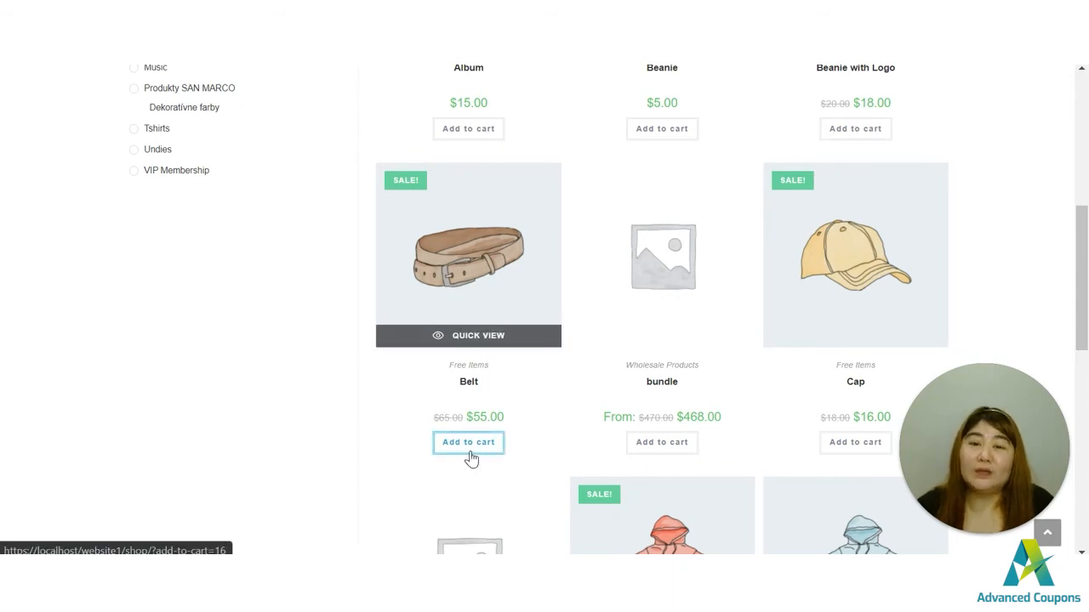
mouse_move(570, 388)
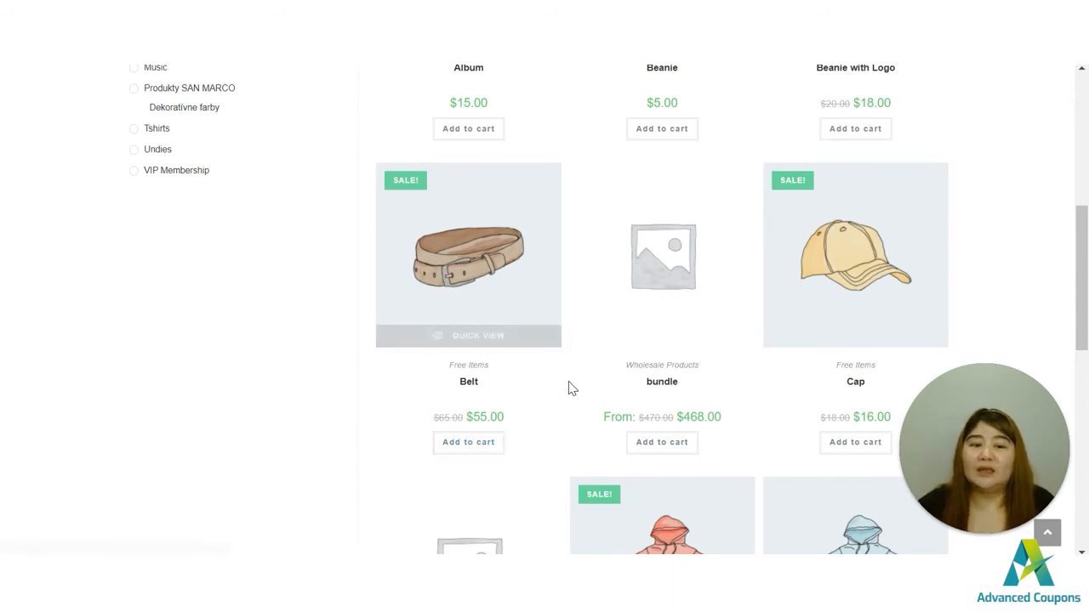
scroll(up, 3)
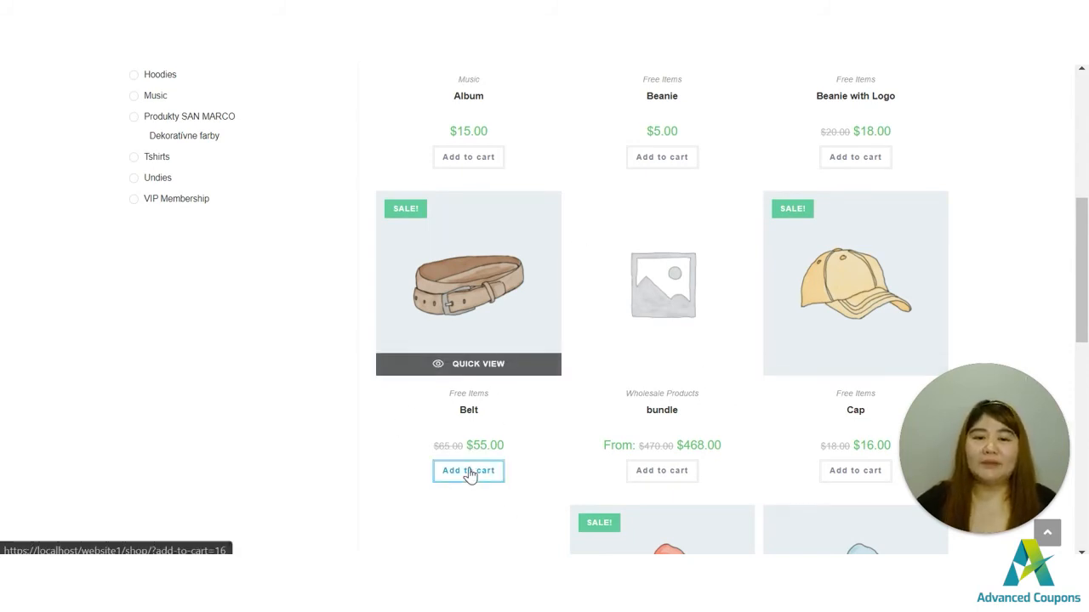
click(468, 471)
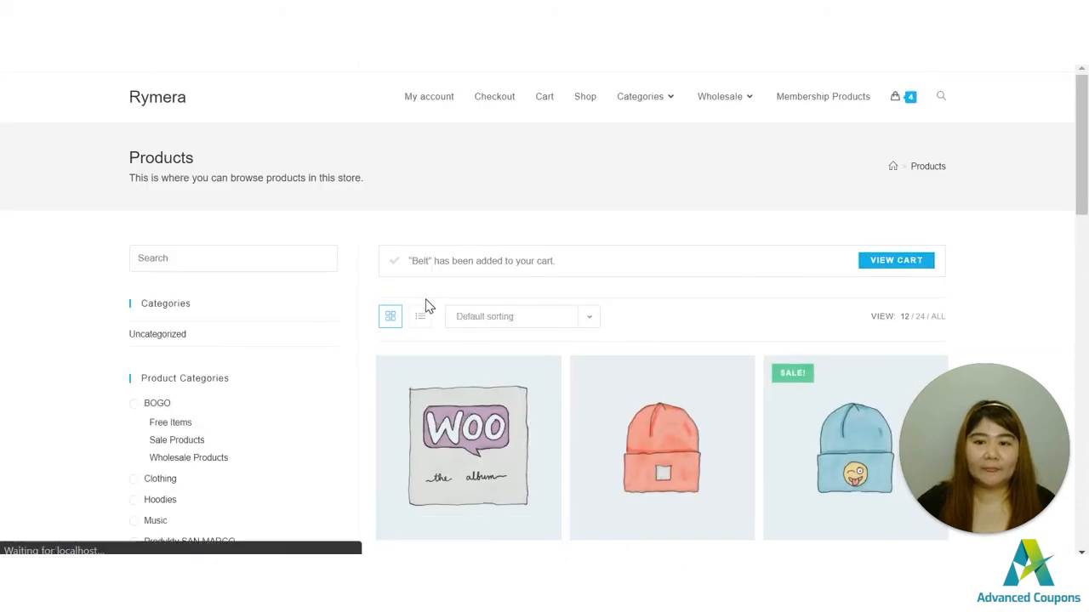
- Open the four-item cart and highlight the Beanie's $2.50 test coupon discount
click(895, 260)
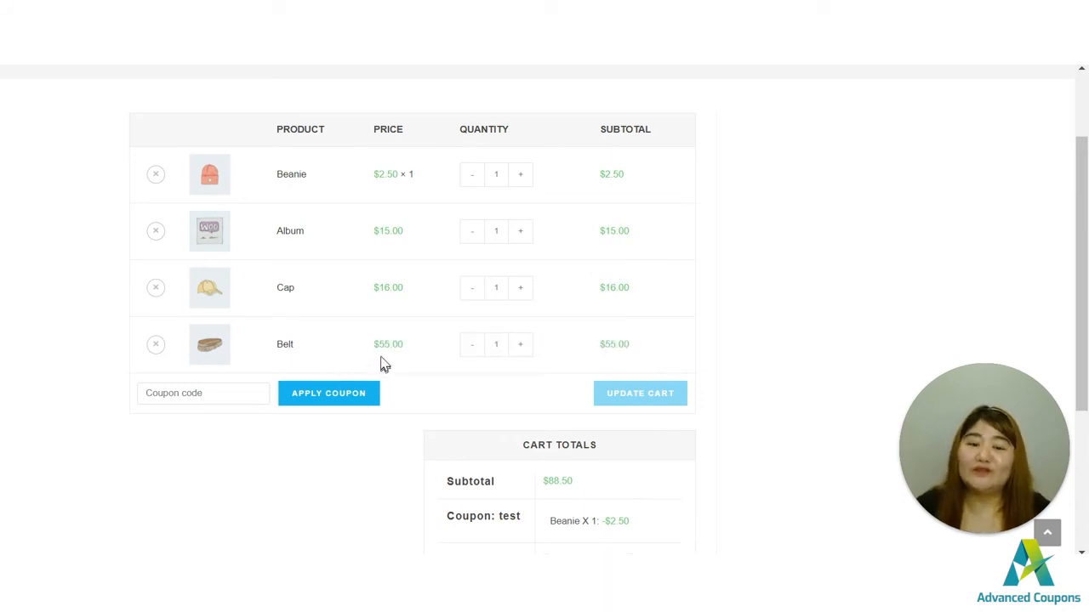
mouse_move(645, 353)
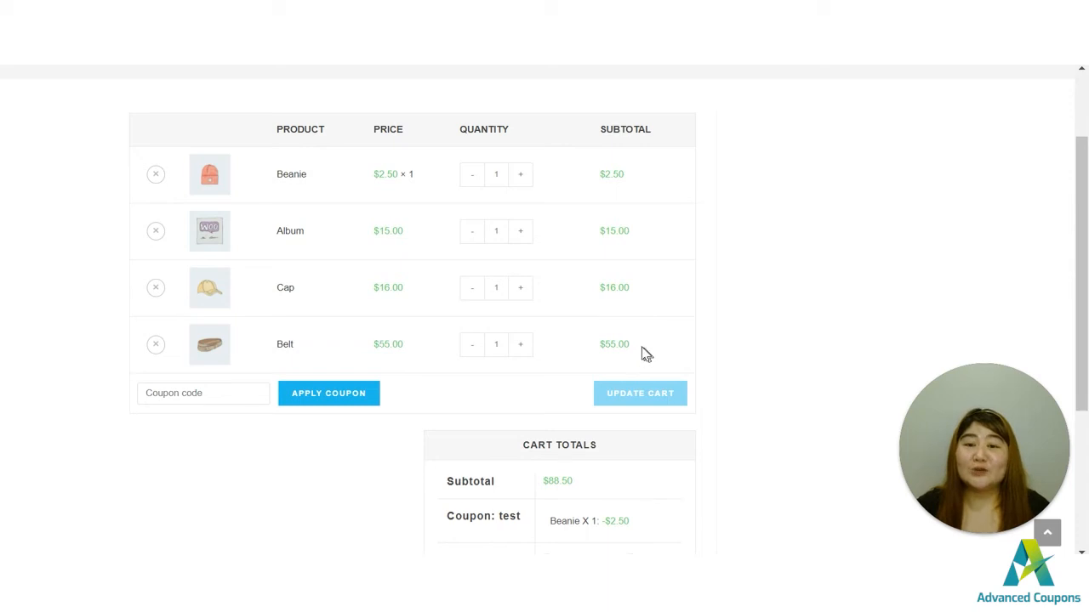
mouse_move(786, 253)
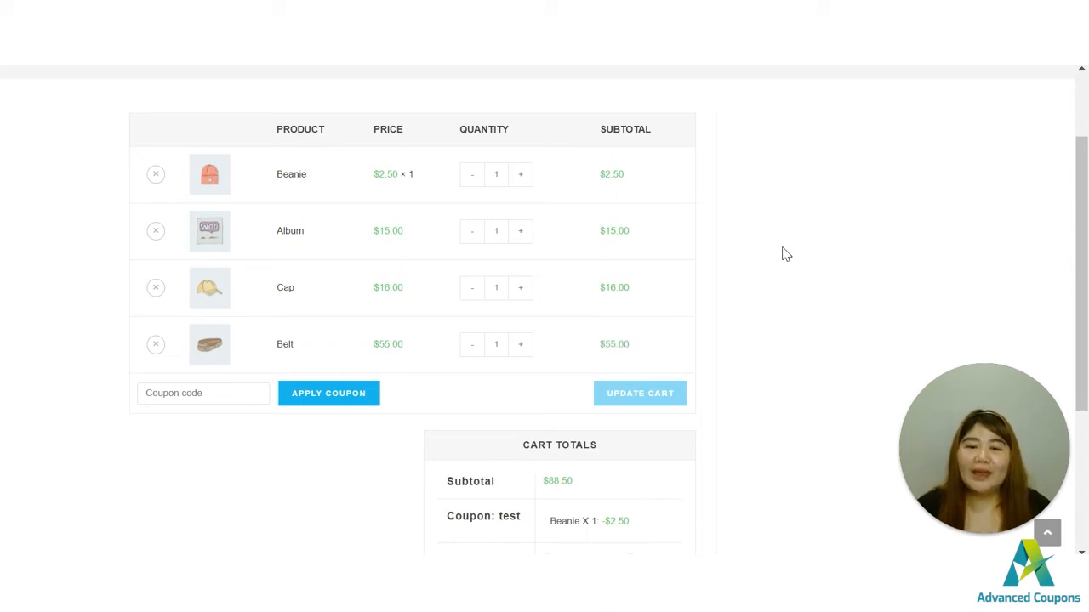
mouse_move(644, 184)
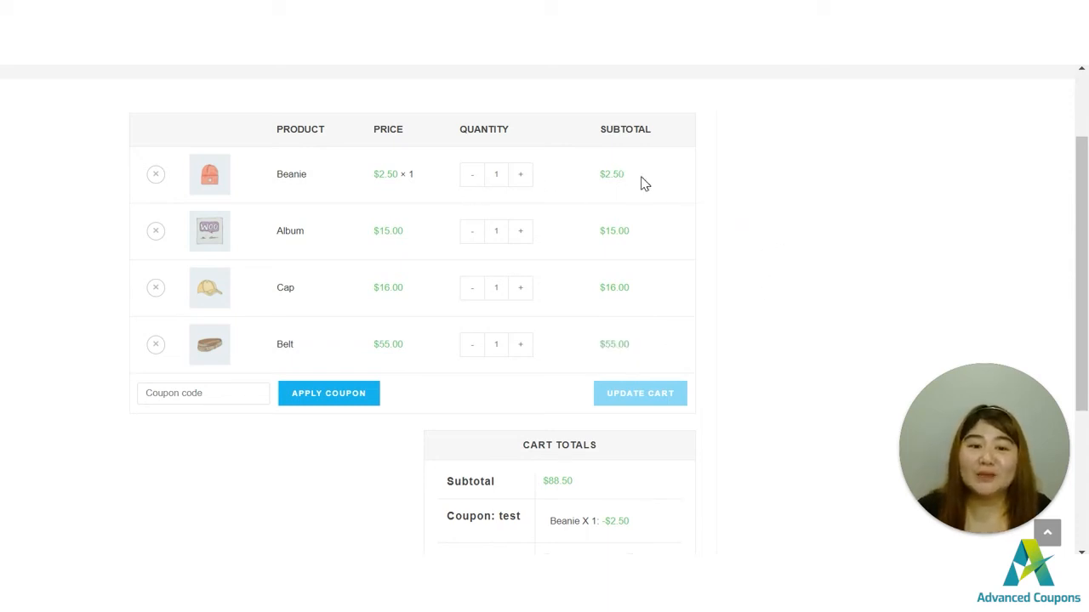
double_click(386, 173)
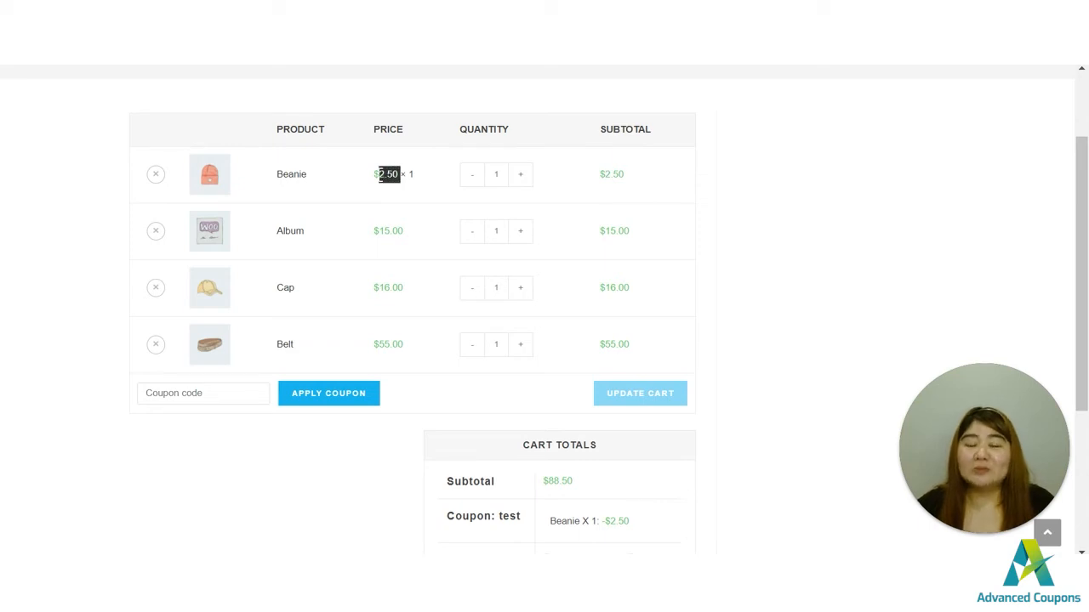
mouse_move(287, 210)
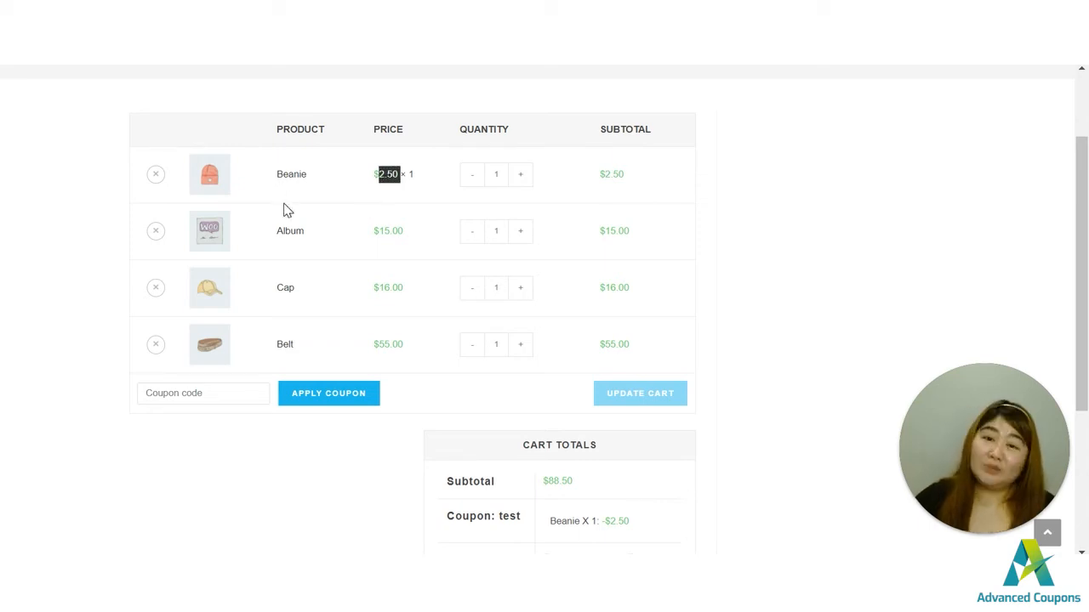
mouse_move(307, 314)
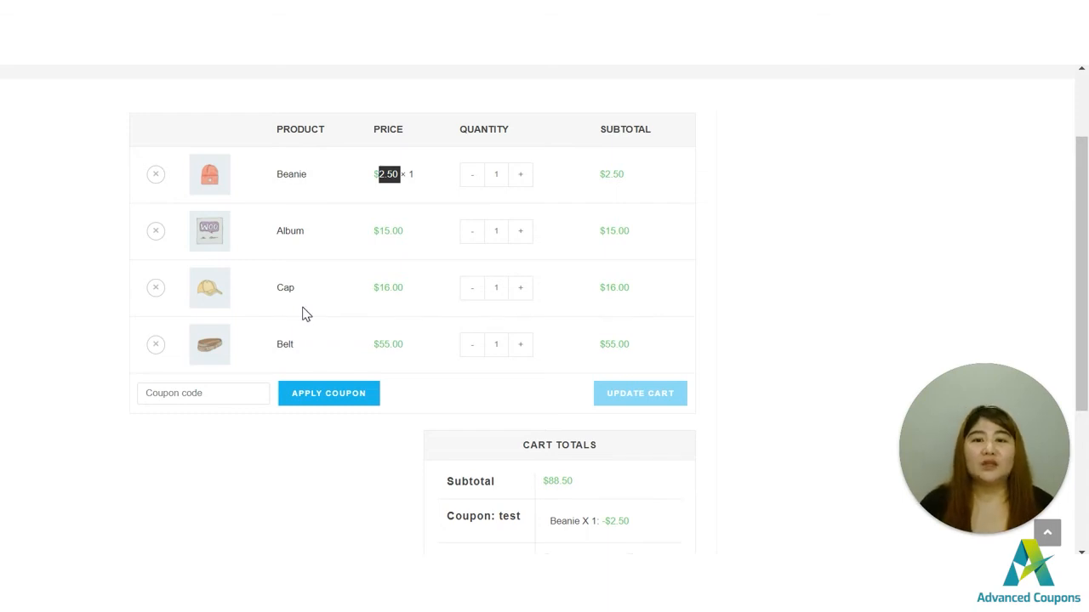
mouse_move(285, 268)
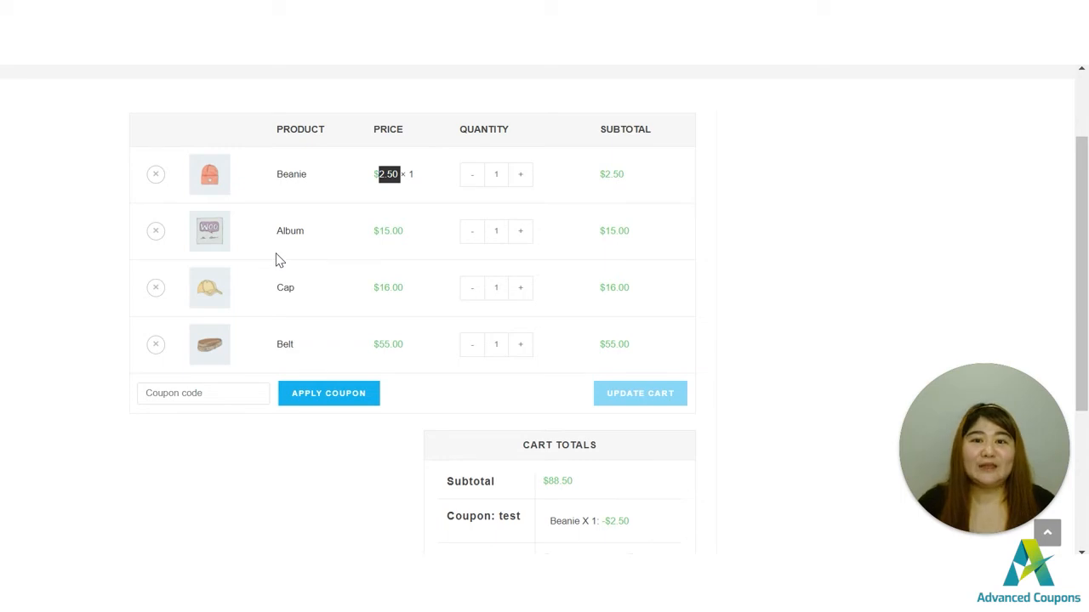
scroll(up, 3)
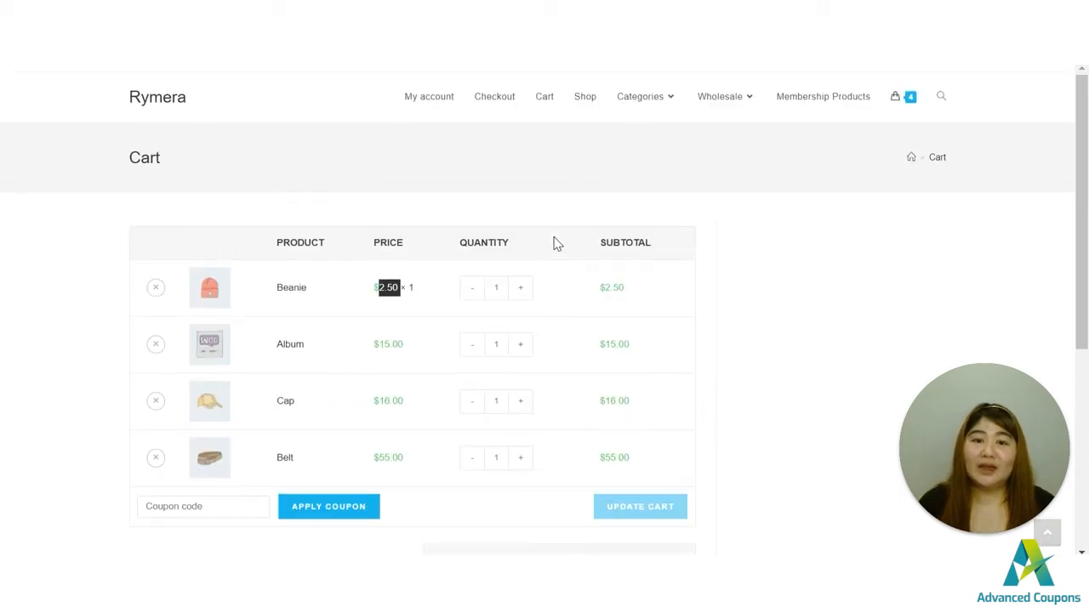
scroll(down, 3)
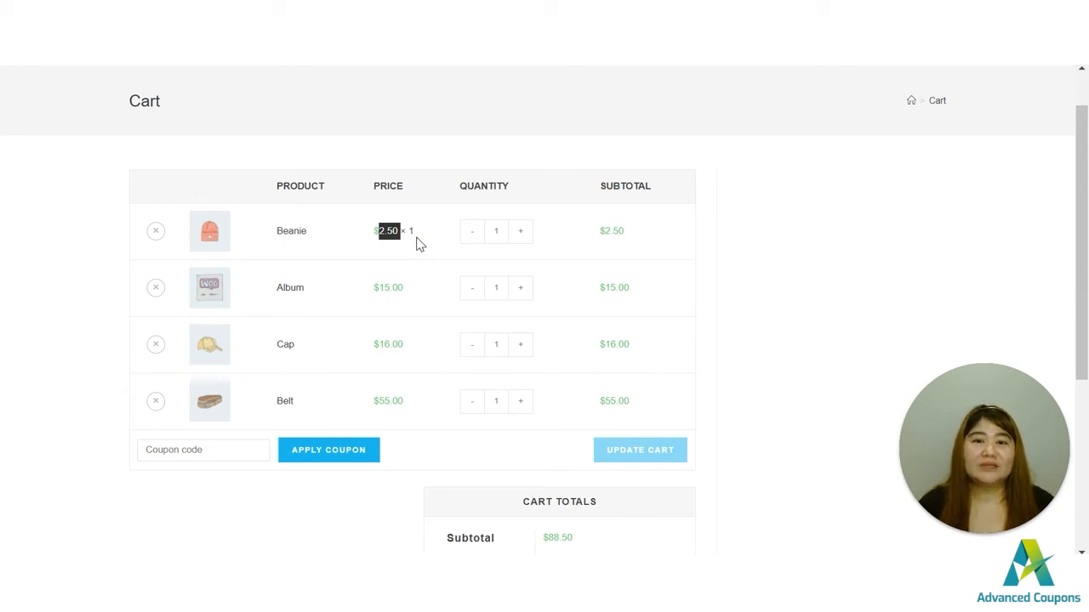
mouse_move(403, 261)
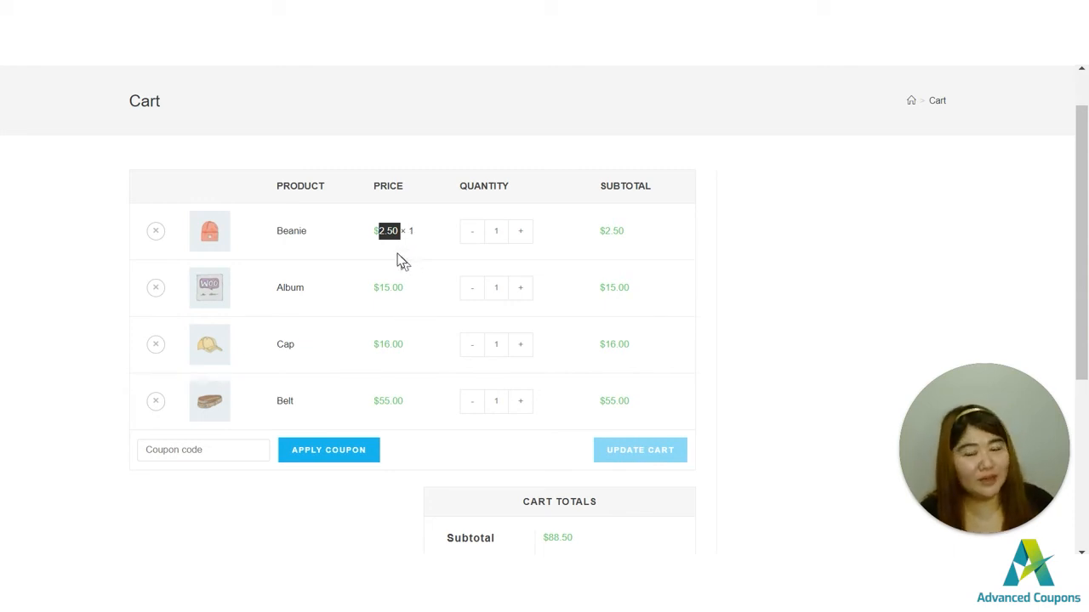
mouse_move(385, 257)
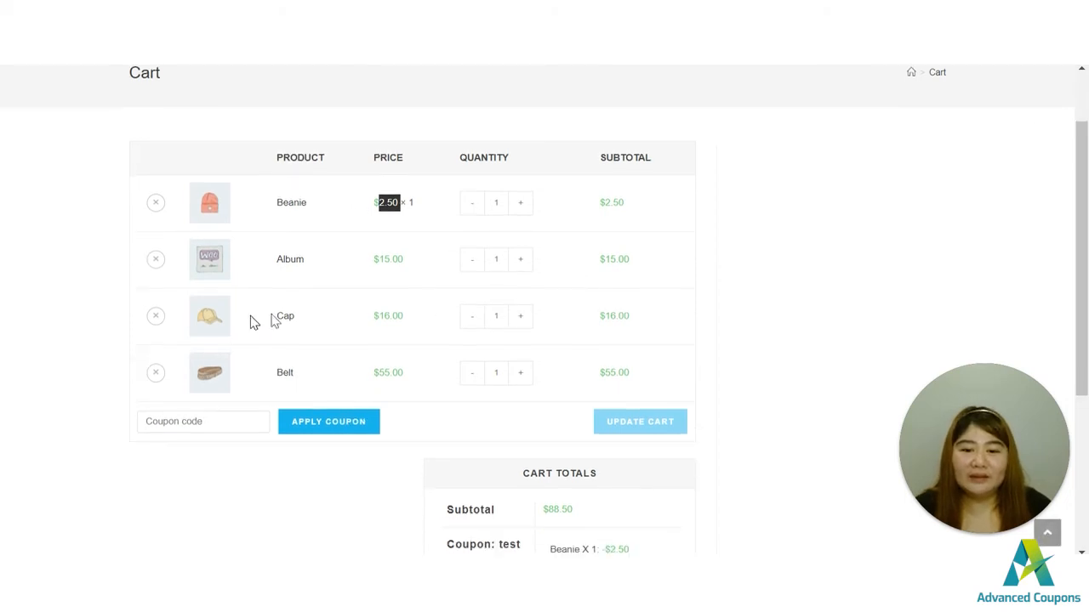
mouse_move(155, 316)
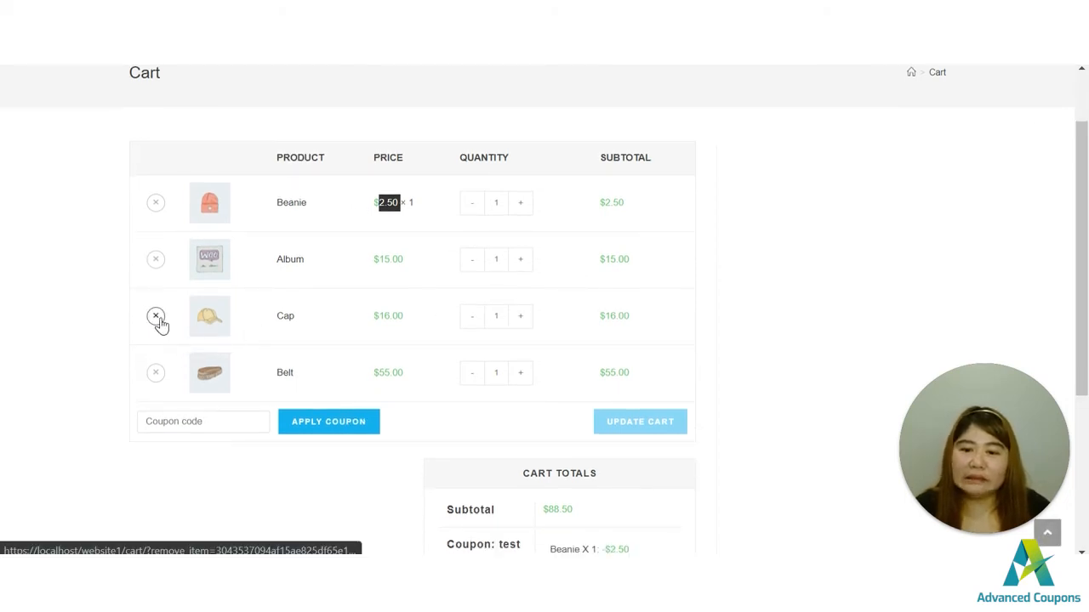
- Remove the Cap and the Beanie from the cart, dropping the test coupon and leaving $70.00
click(156, 315)
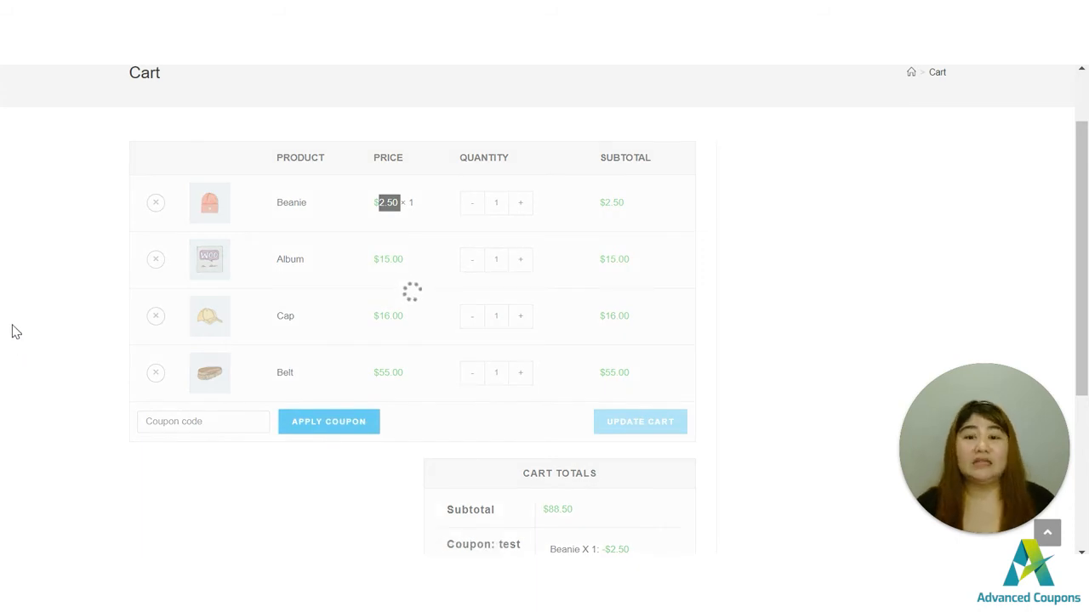
click(156, 316)
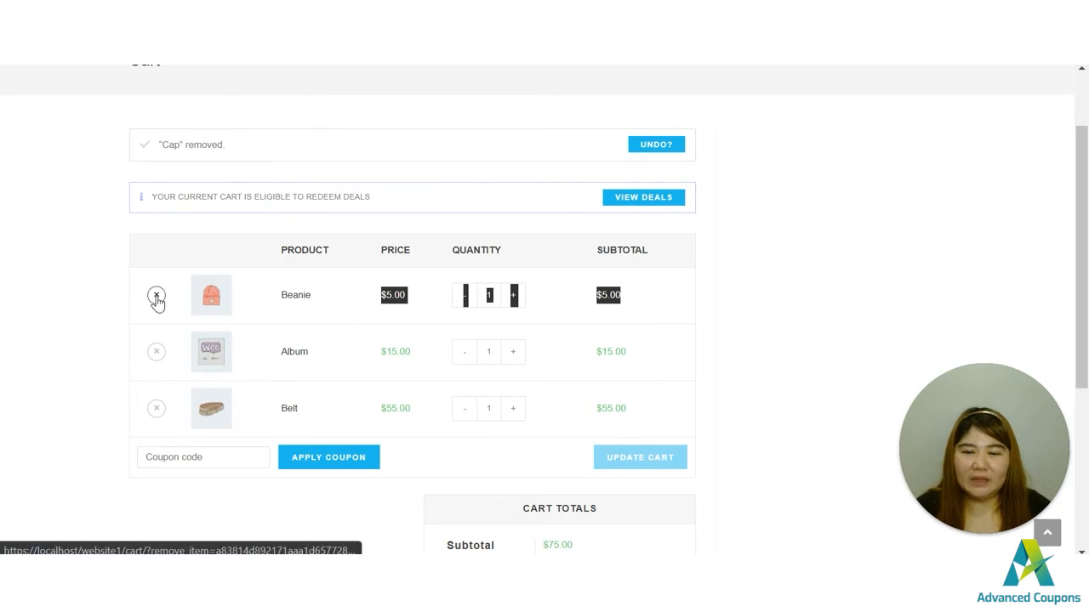
click(156, 295)
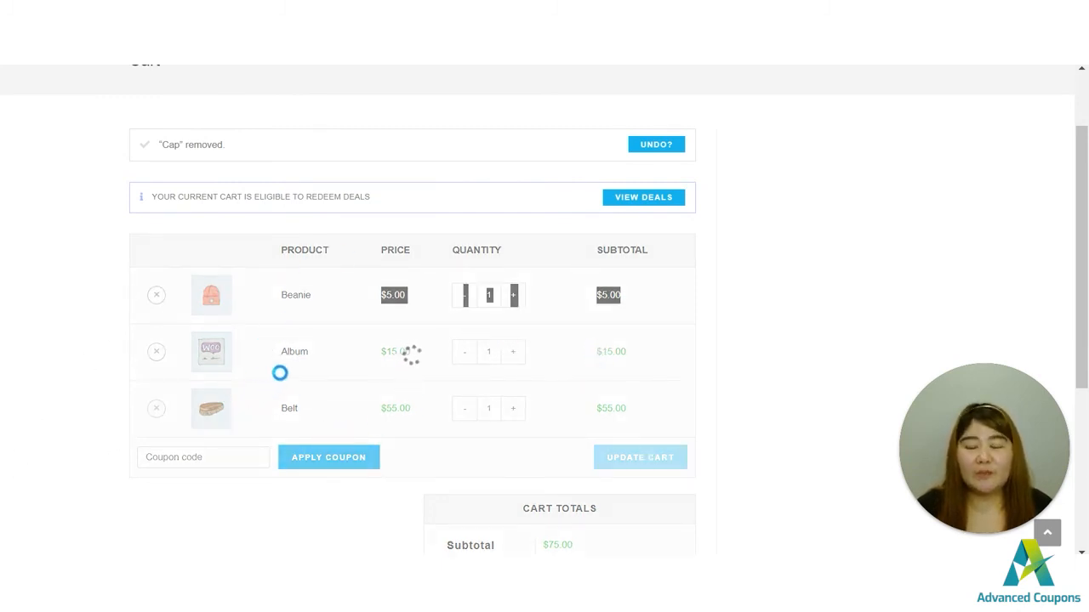
click(157, 294)
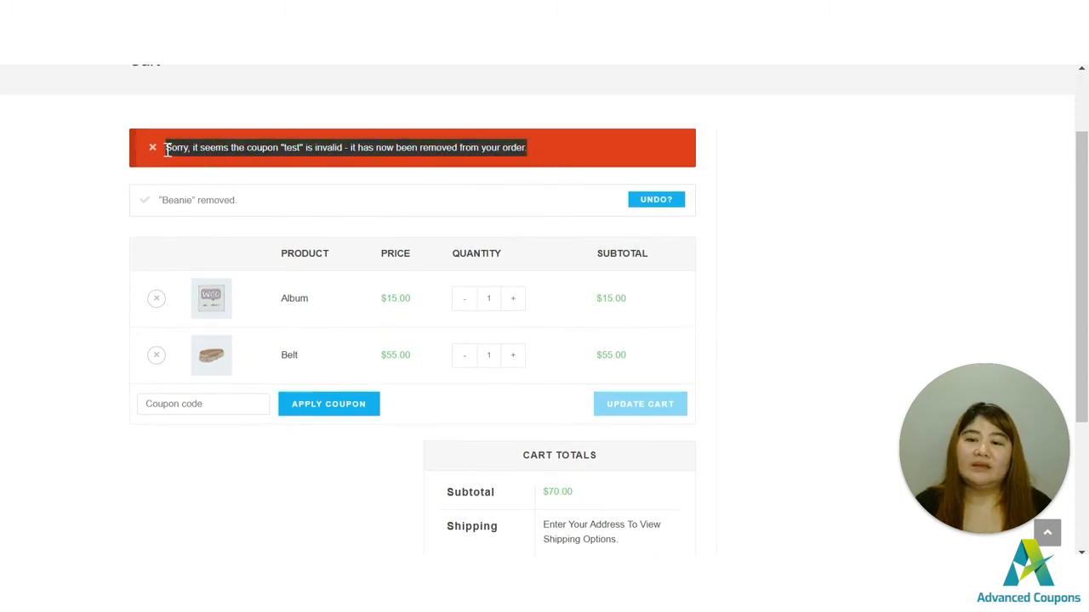
mouse_move(191, 253)
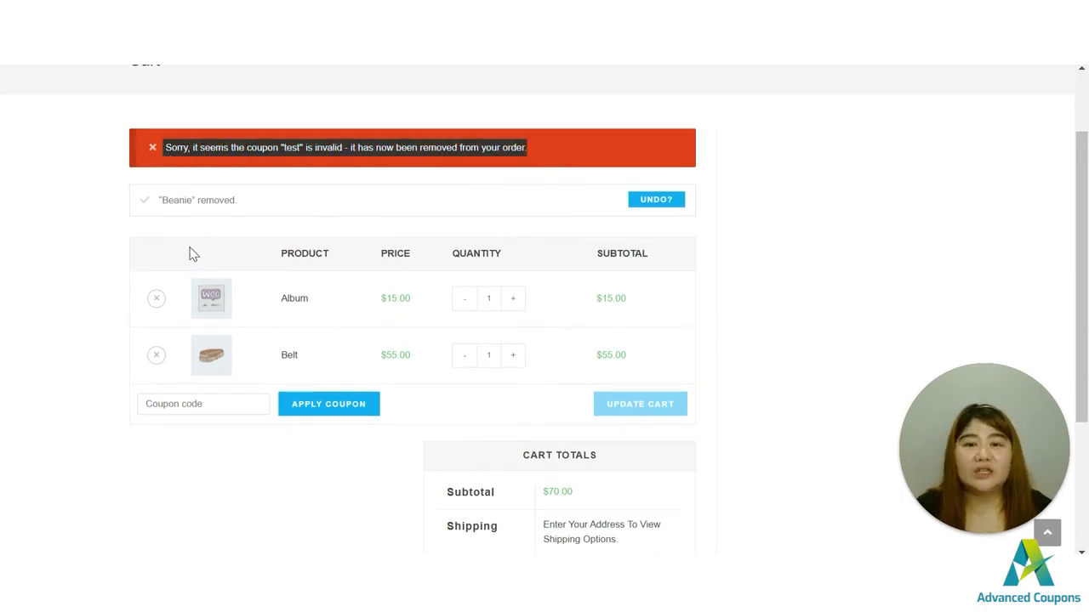
mouse_move(156, 321)
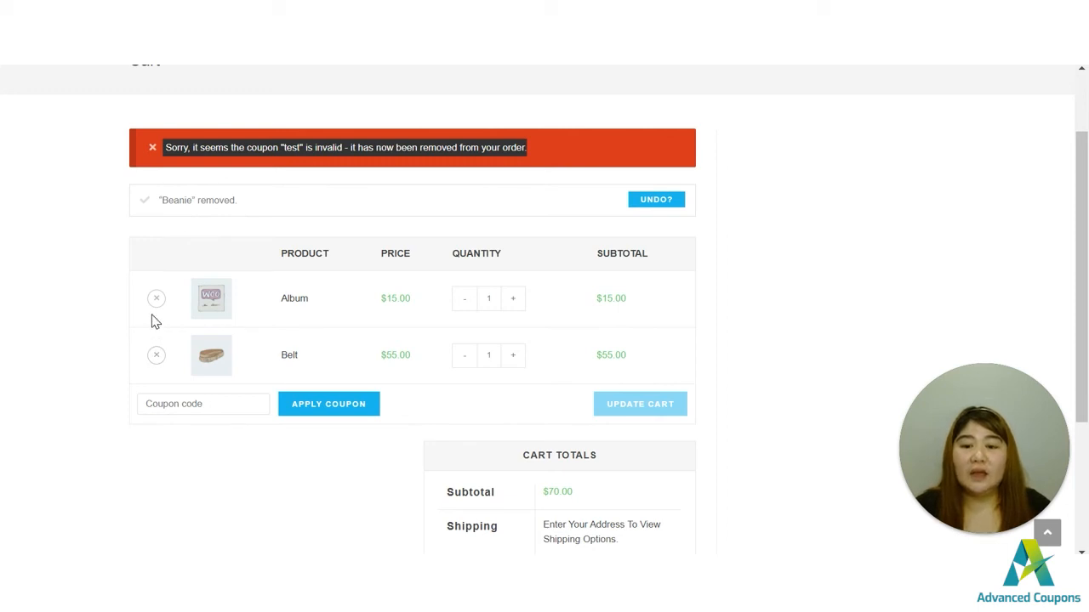
mouse_move(651, 384)
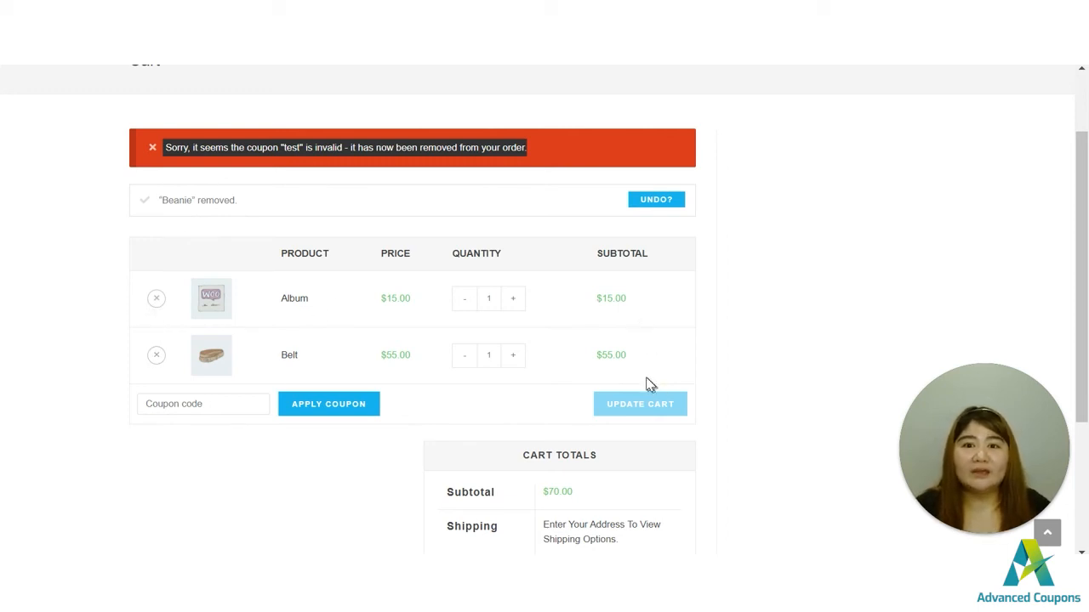
mouse_move(245, 323)
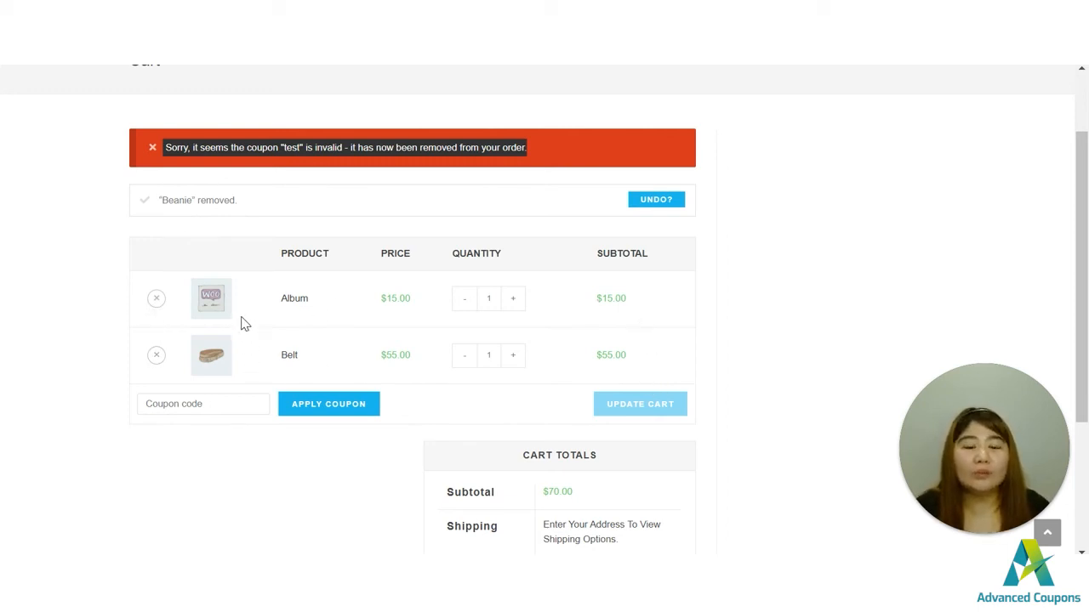
mouse_move(528, 311)
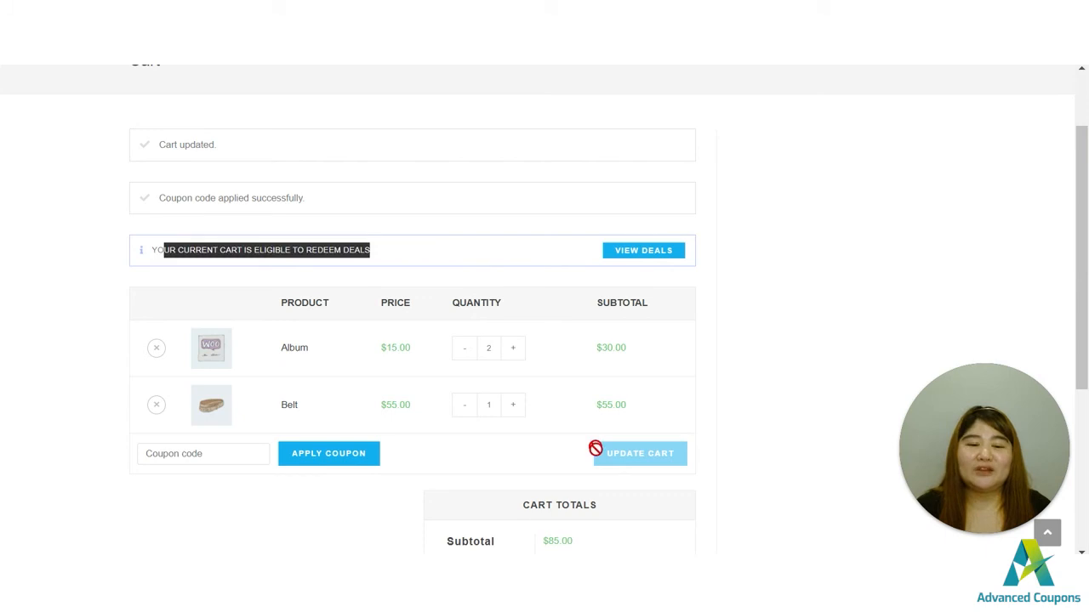
- Add a Hoodie with Zipper with the Sticker design to the cart
click(640, 453)
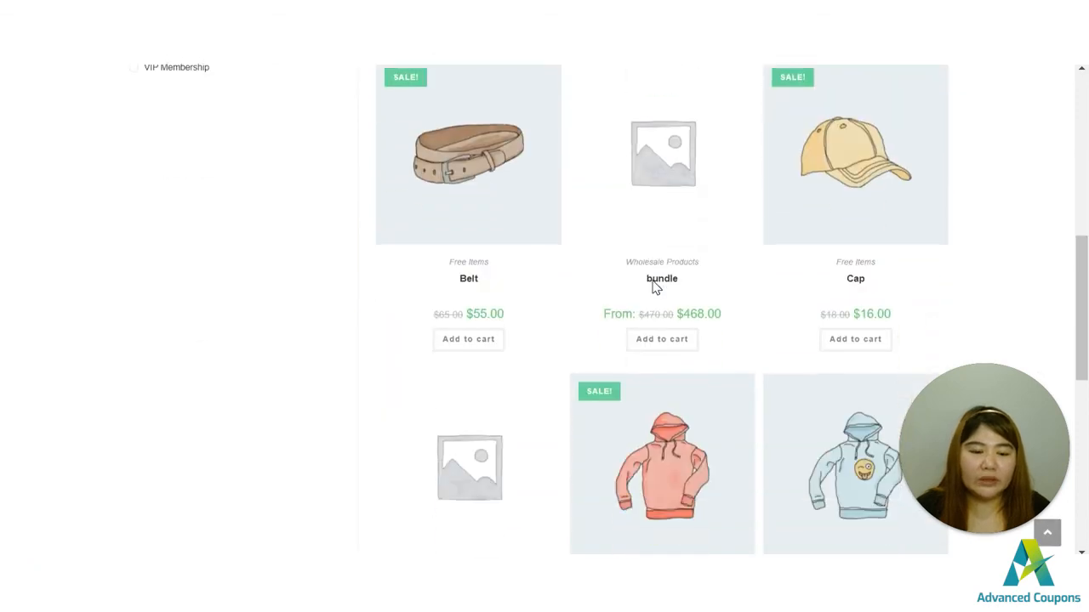
scroll(down, 3)
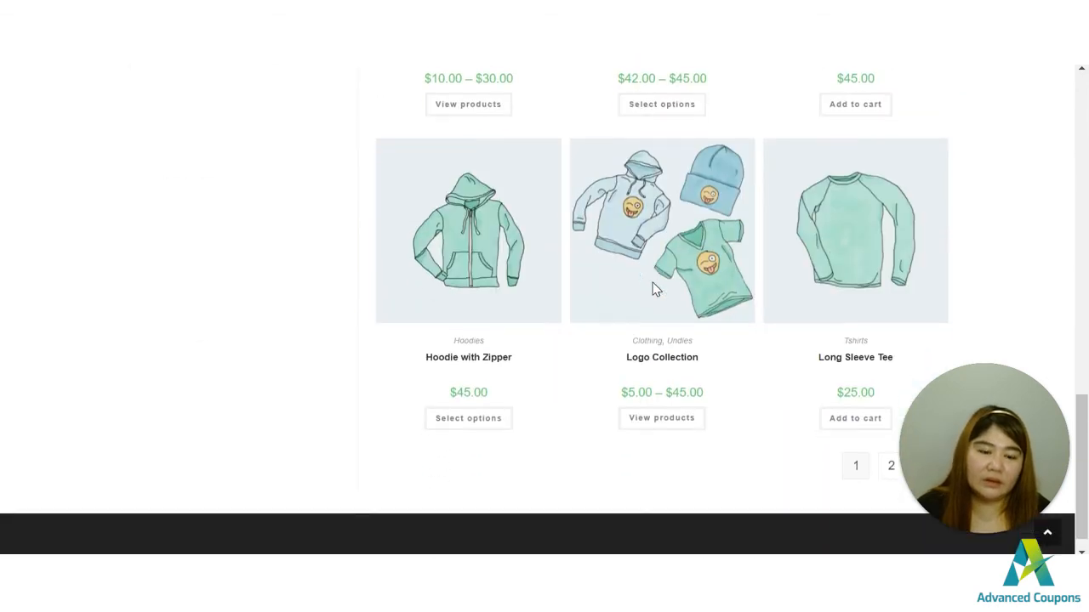
mouse_move(468, 418)
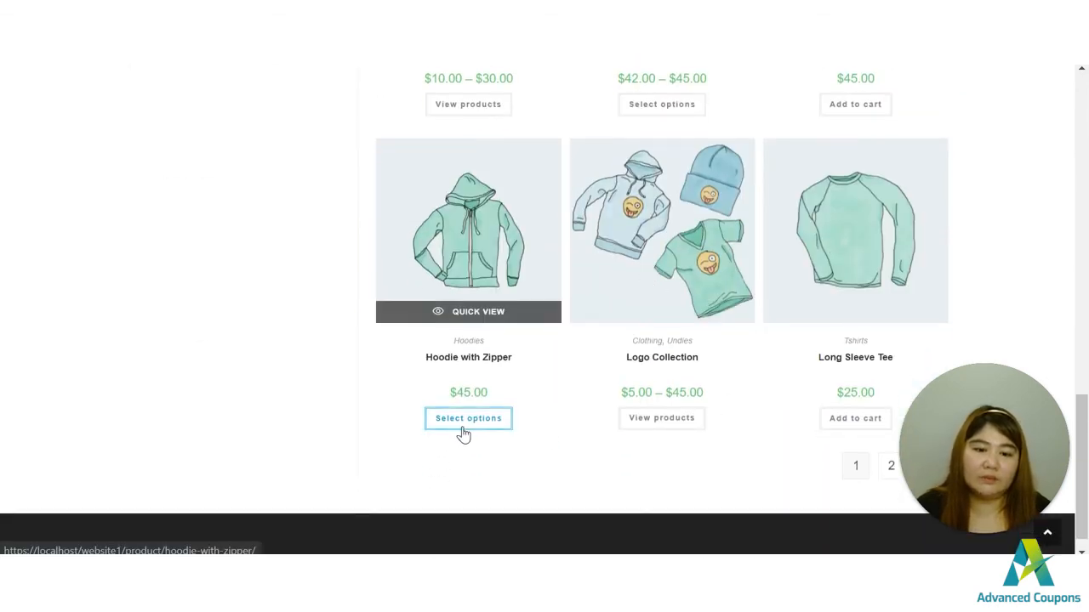
click(468, 418)
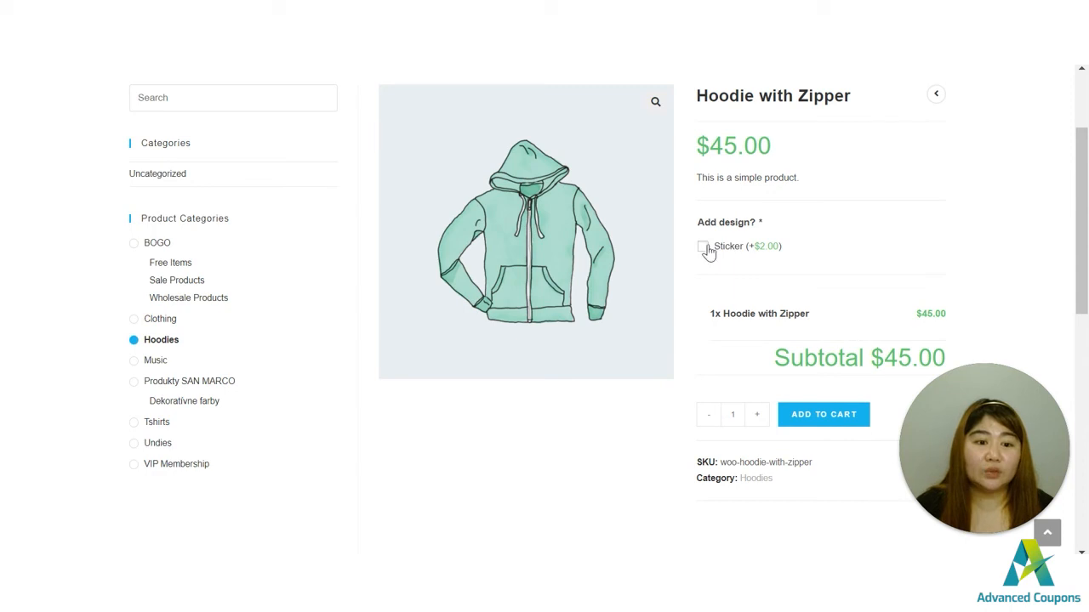
click(702, 246)
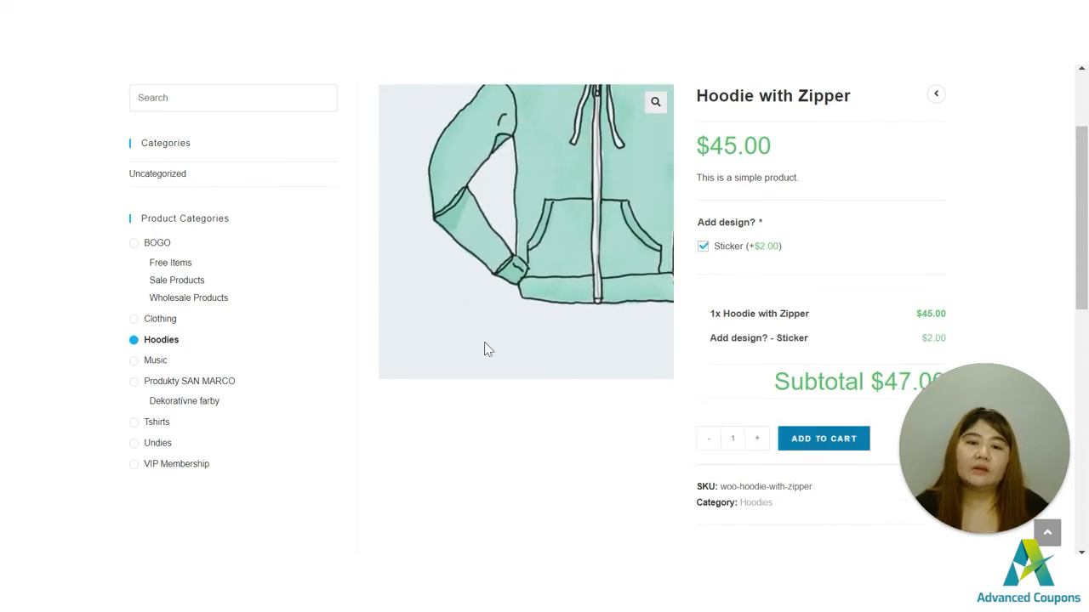
click(823, 439)
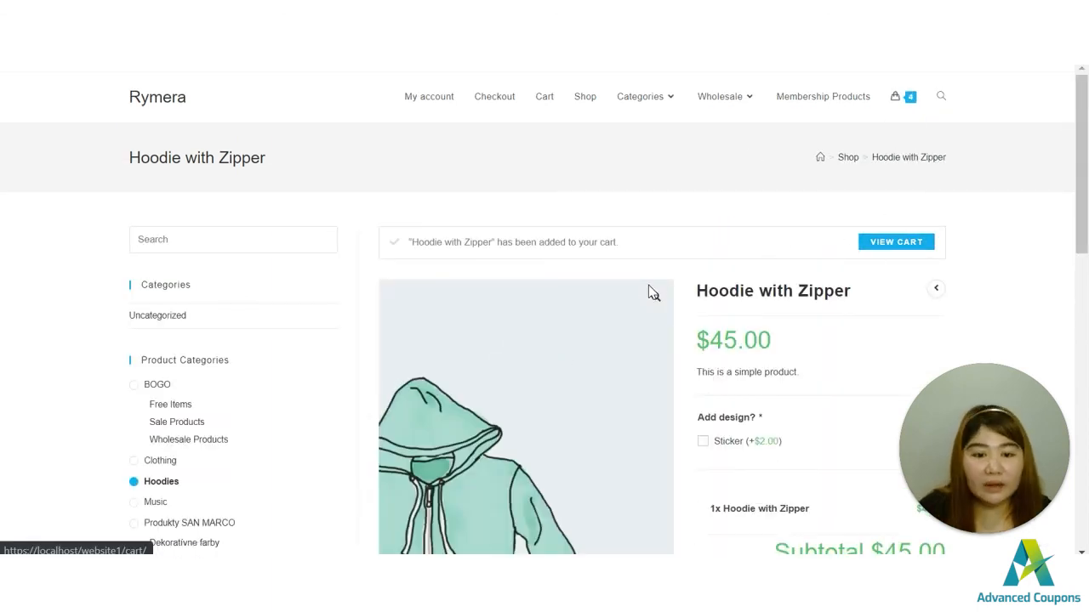
- Review the cart: two Albums for $22.50, test coupon taking $7.50 off, subtotal $124.50
click(896, 242)
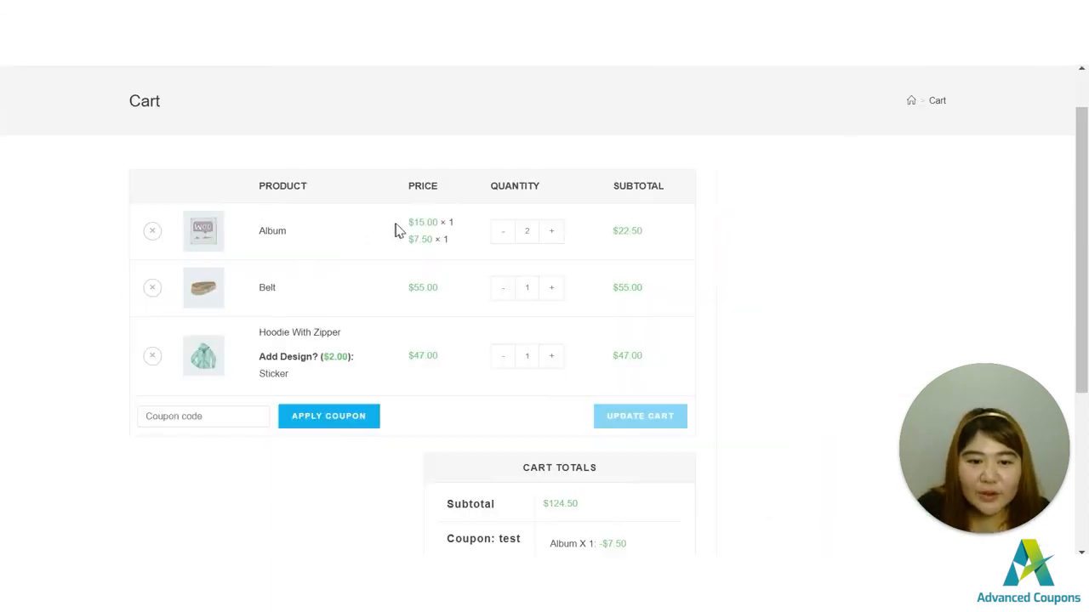
mouse_move(425, 239)
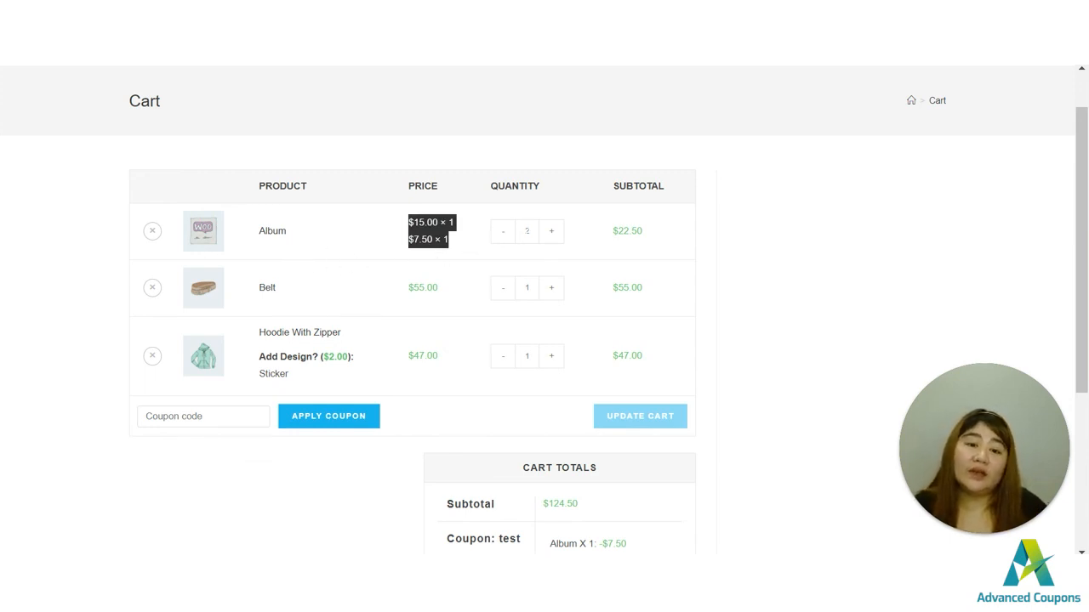
mouse_move(400, 258)
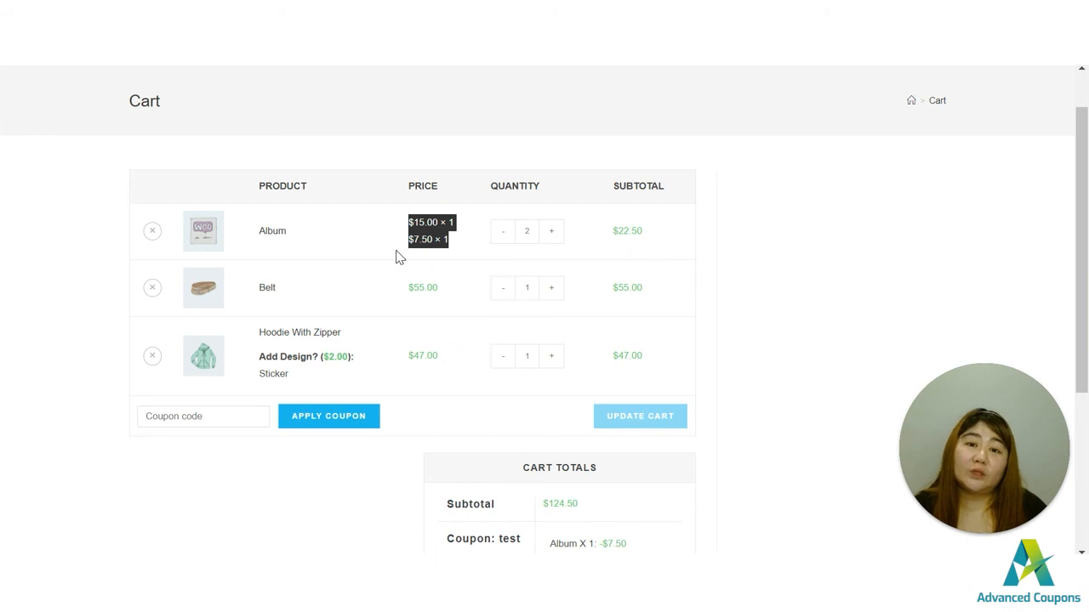
mouse_move(404, 254)
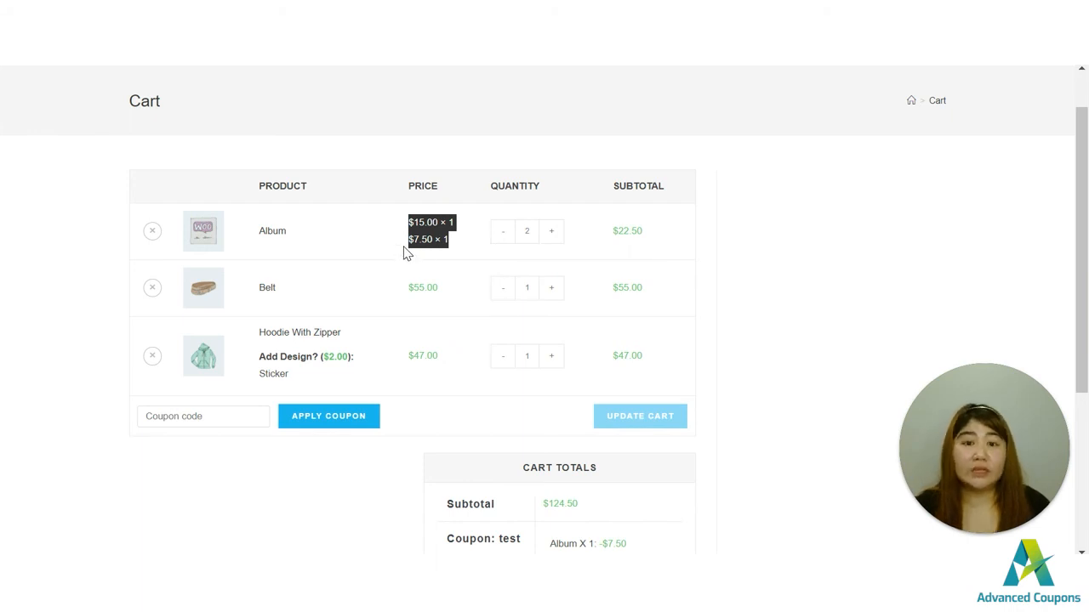
mouse_move(385, 254)
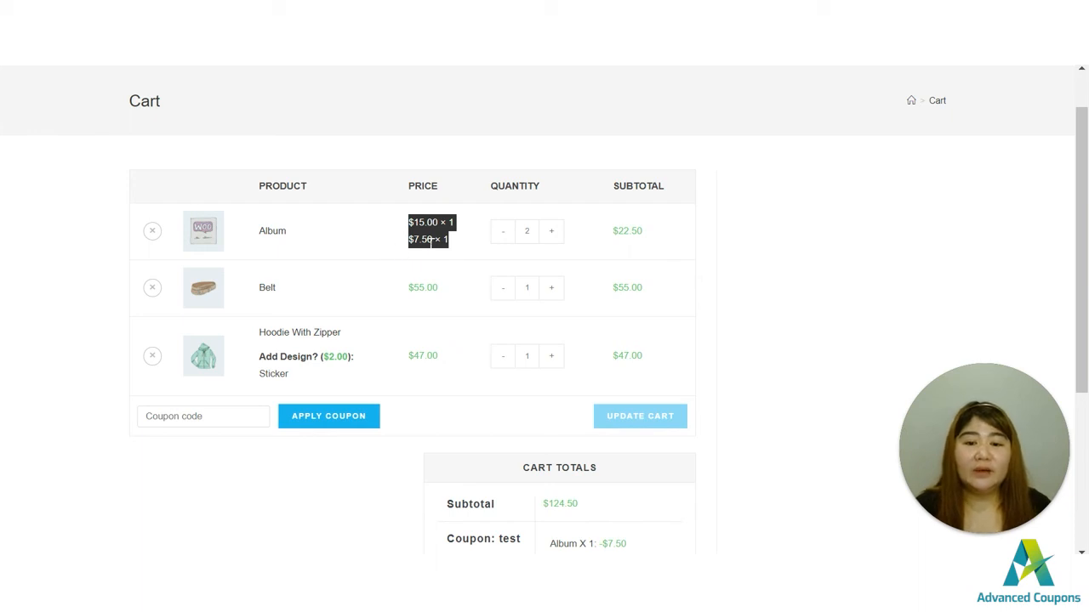
mouse_move(346, 250)
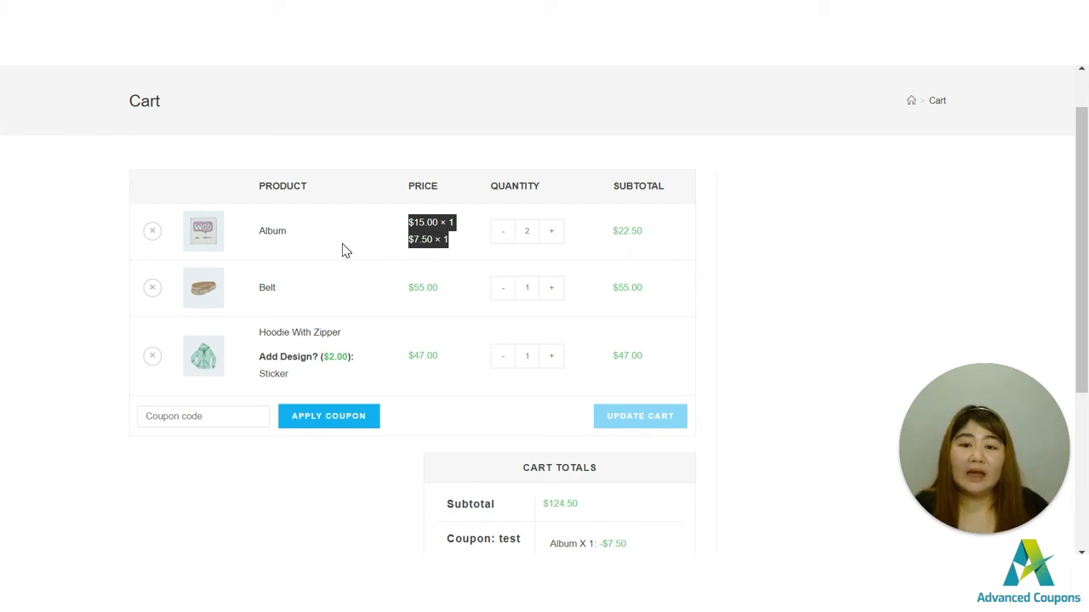
mouse_move(411, 262)
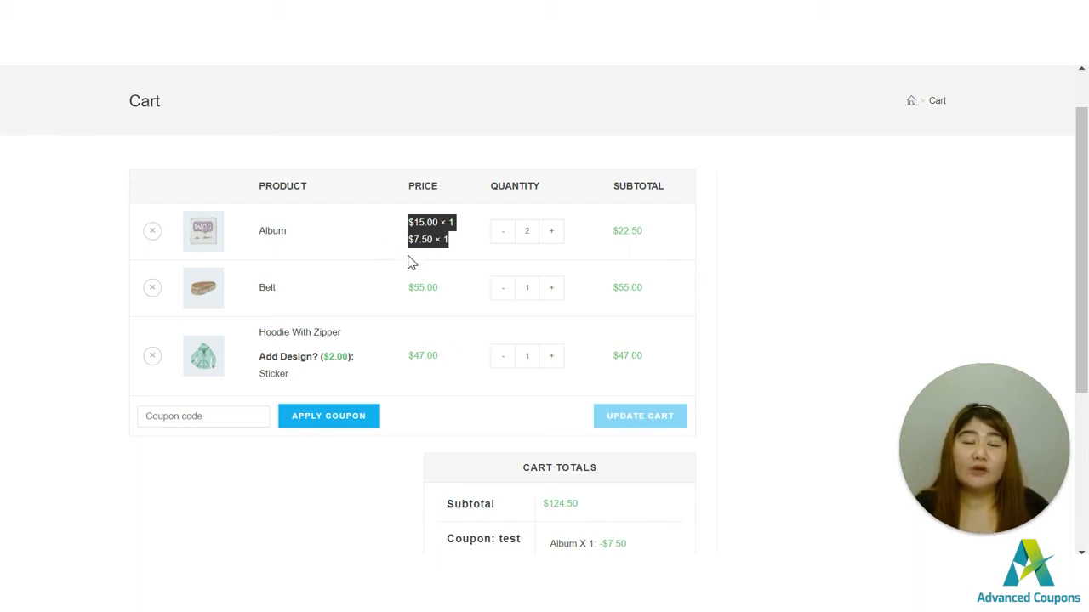
mouse_move(417, 251)
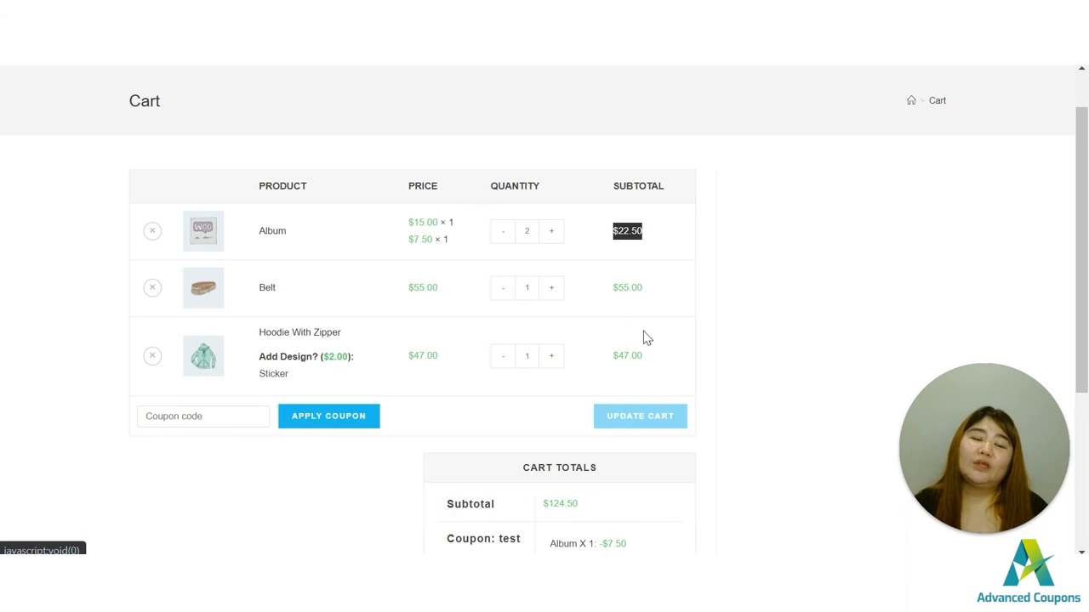
scroll(down, 3)
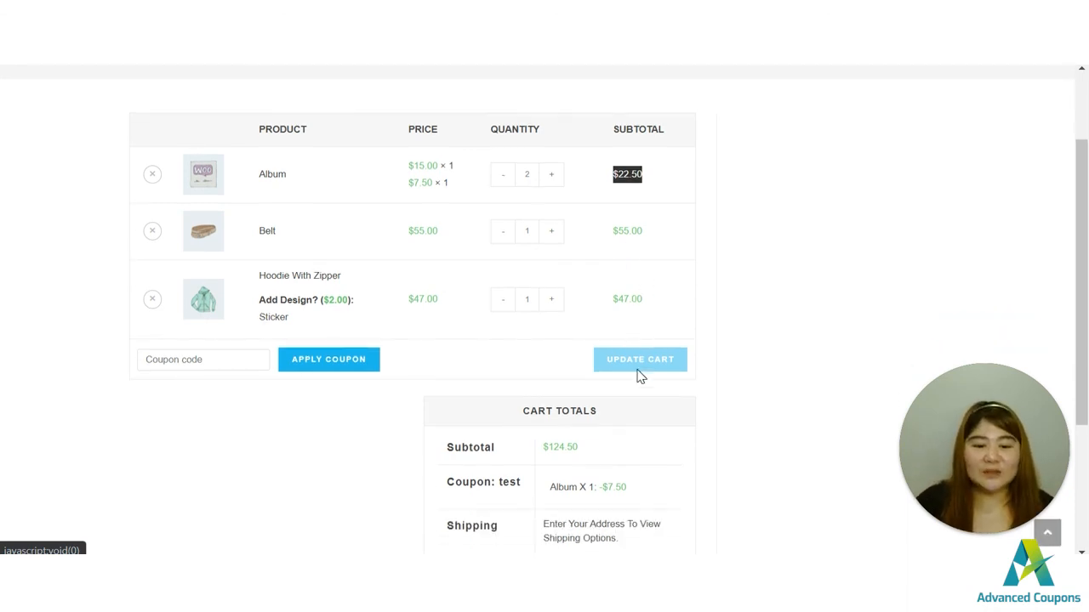
mouse_move(720, 298)
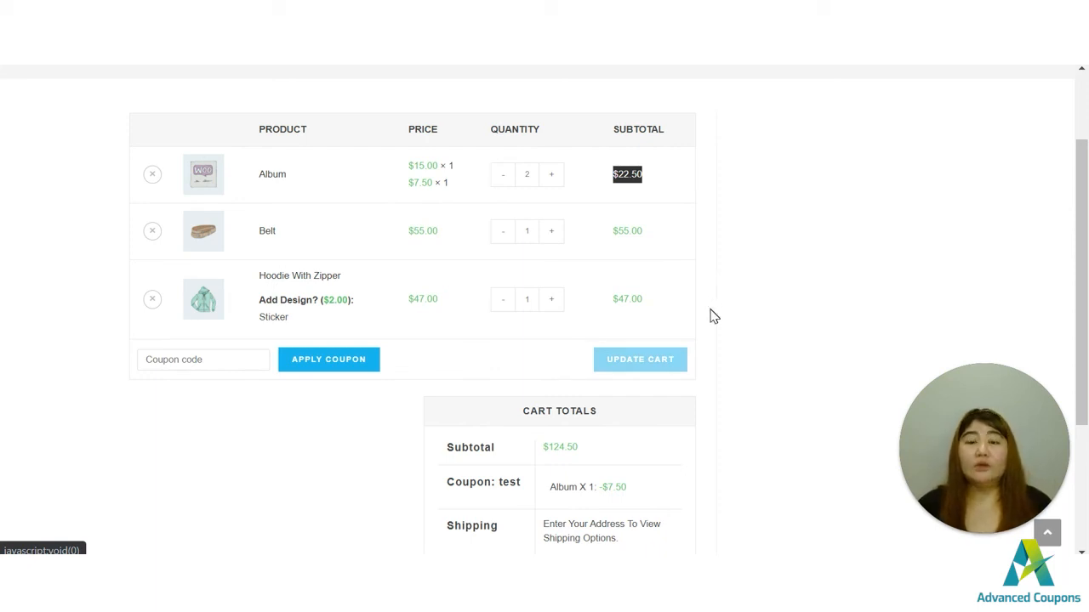
mouse_move(712, 310)
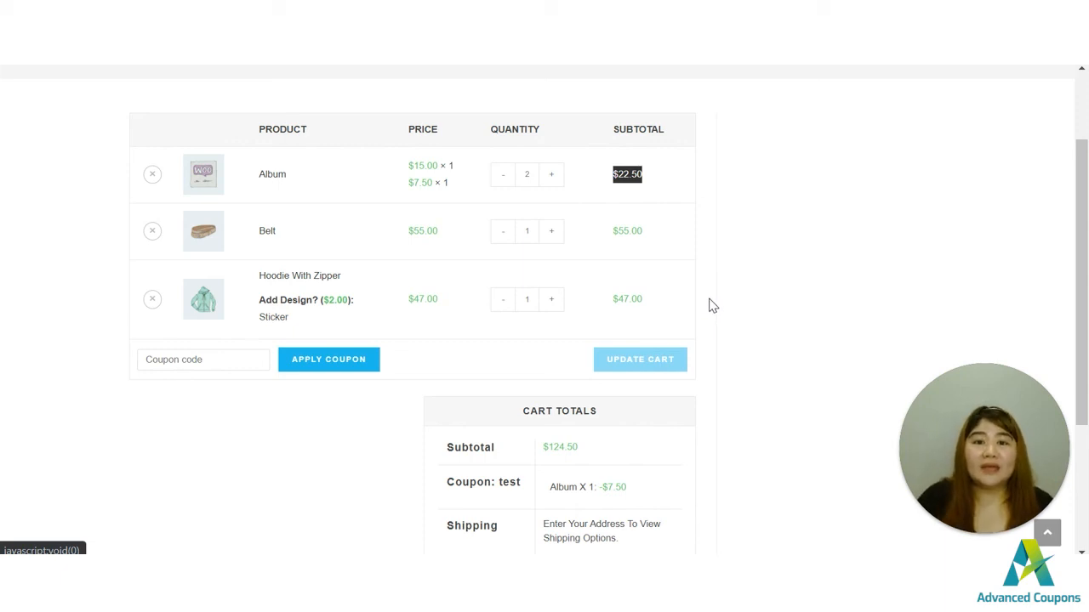
mouse_move(711, 277)
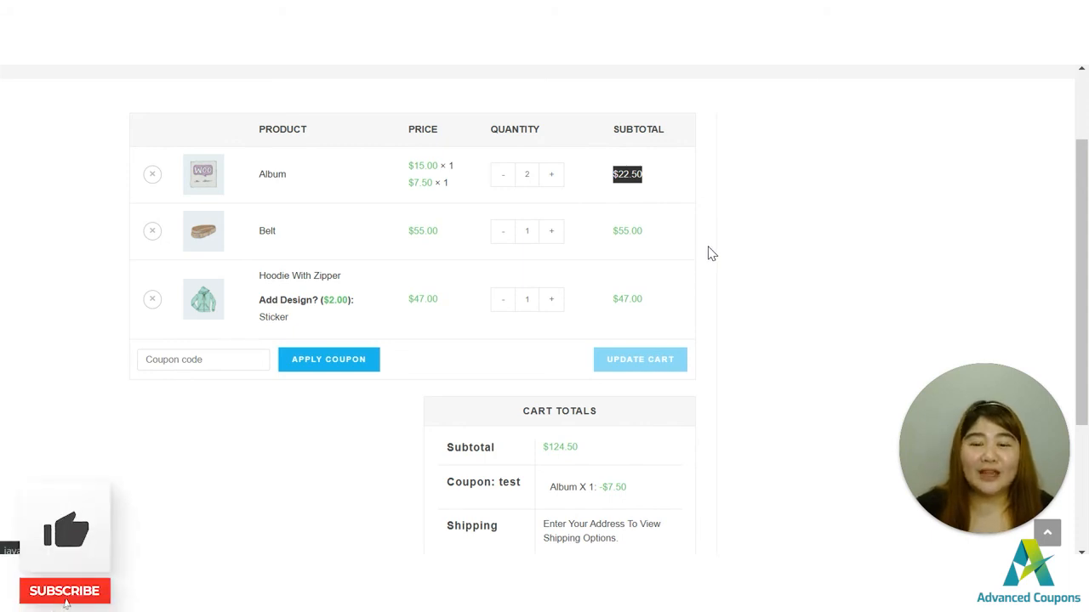
click(64, 590)
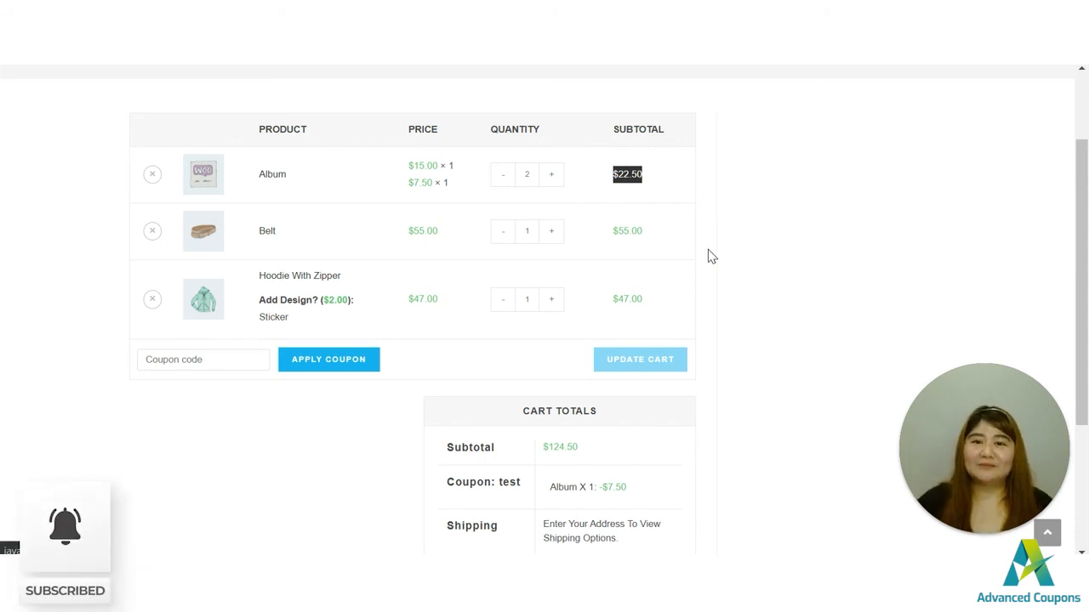